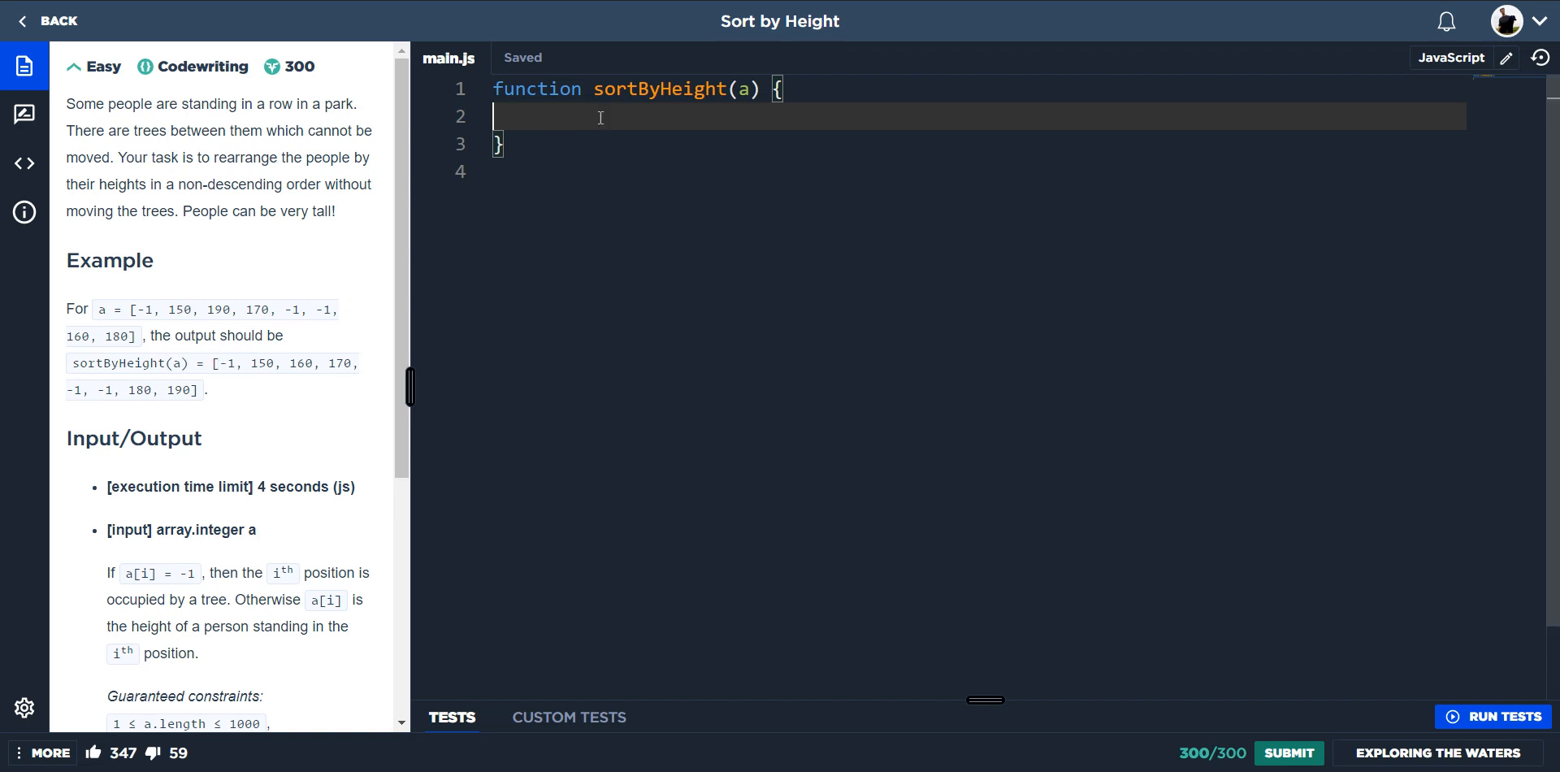
# Declare const filteredpeeps assigned from a filter call on the input array a.
pyautogui.write('cosnt')
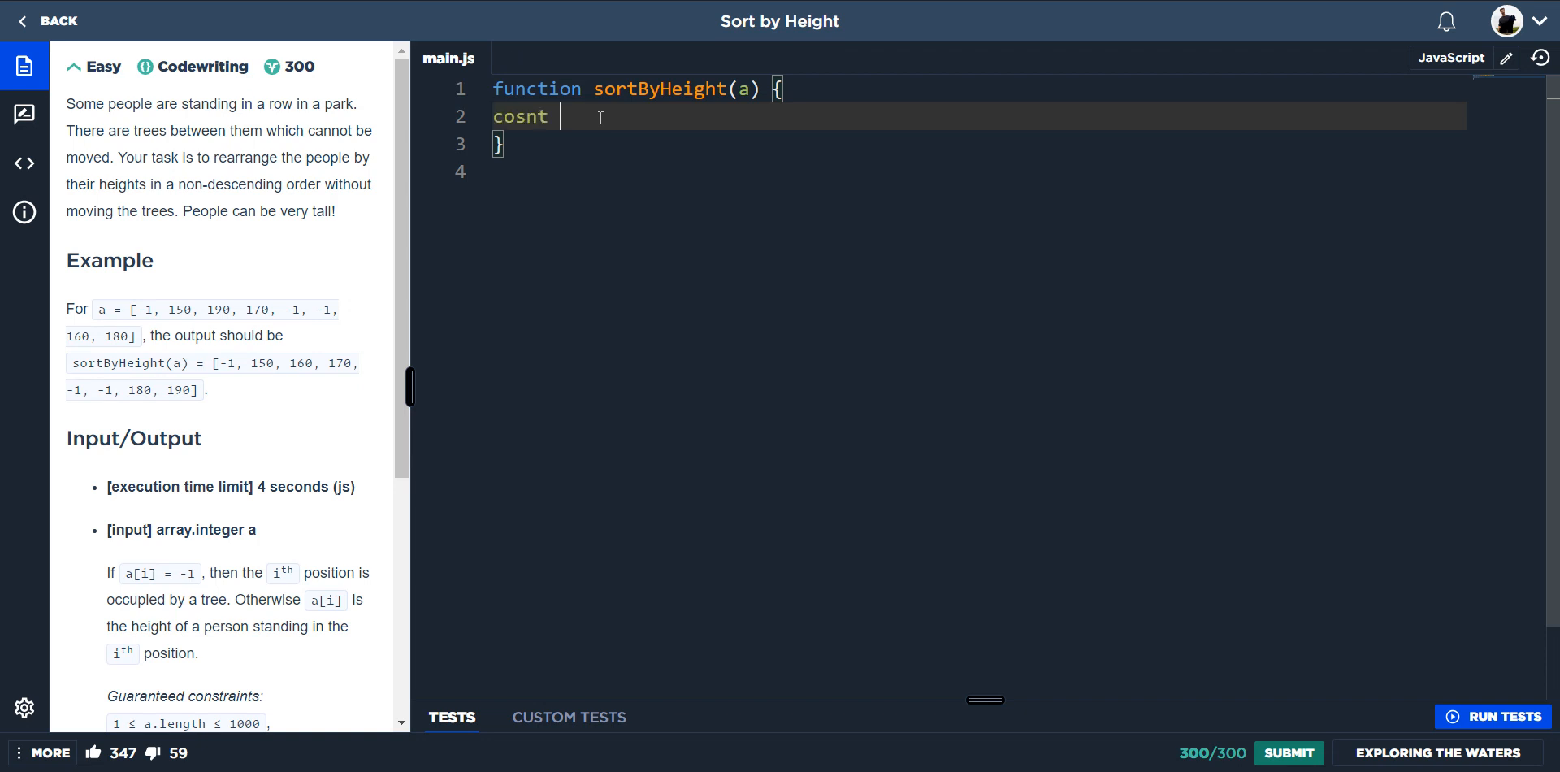
pyautogui.write('const')
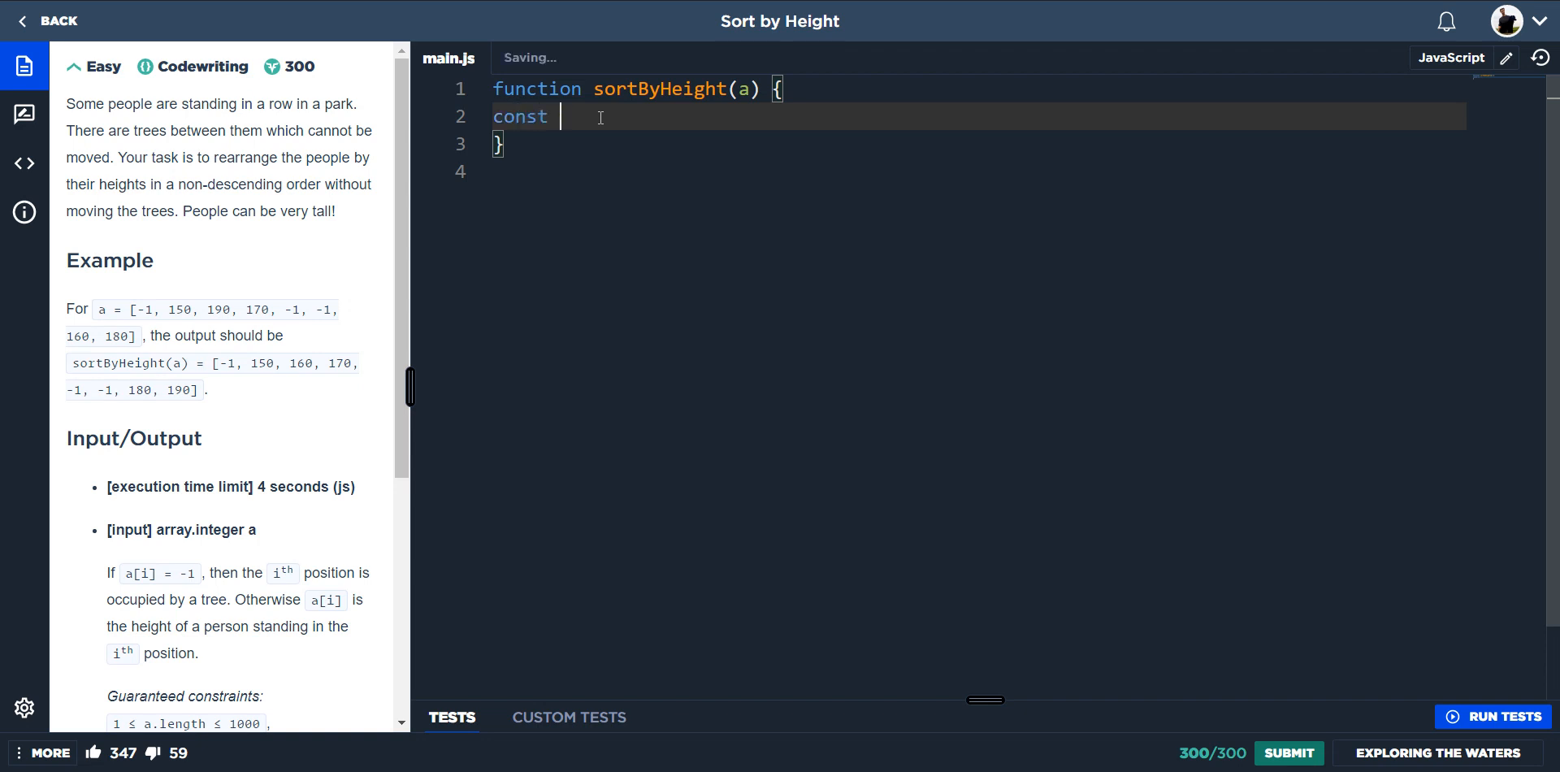
pyautogui.write('filter')
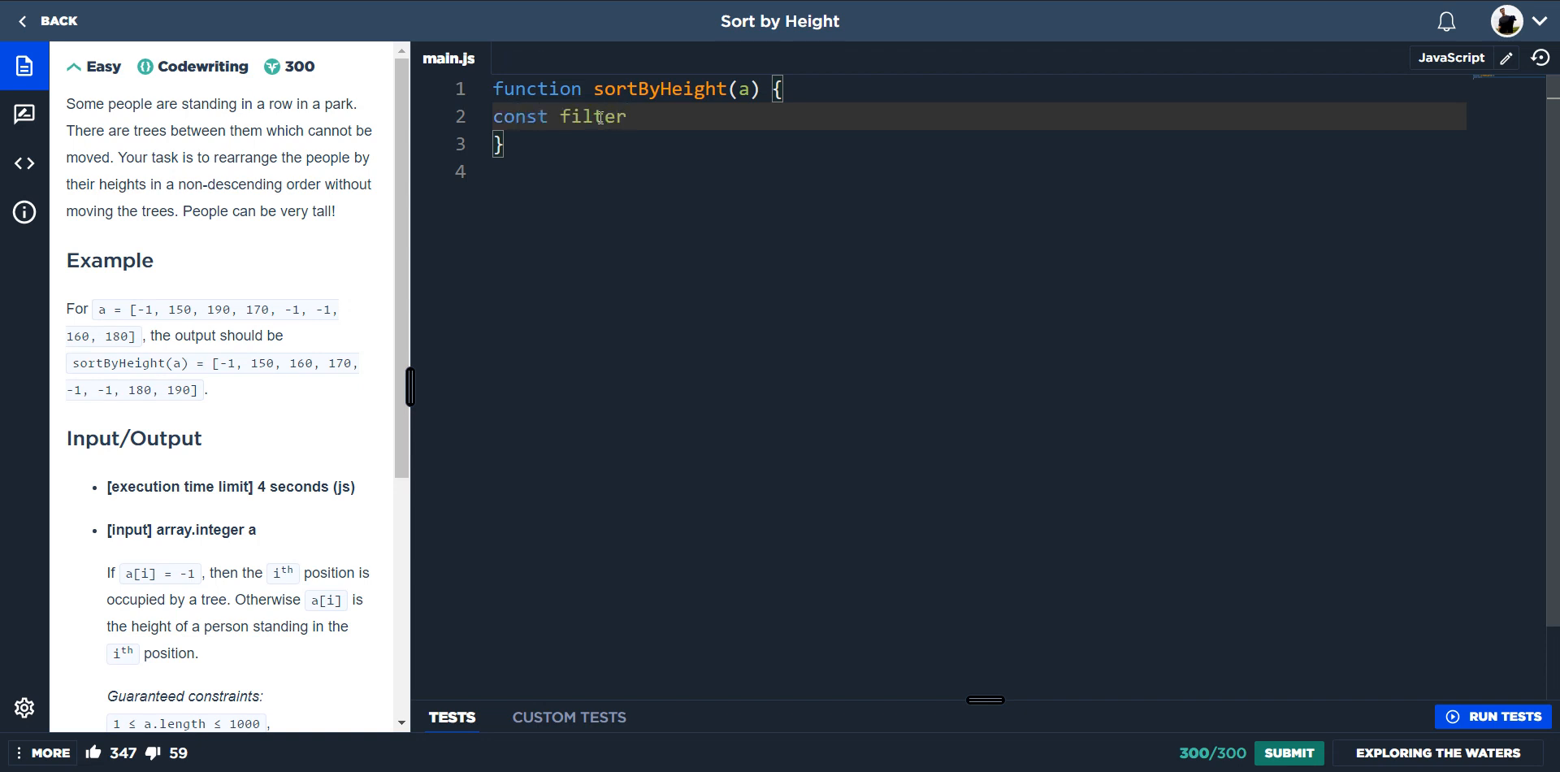
pyautogui.write('edp')
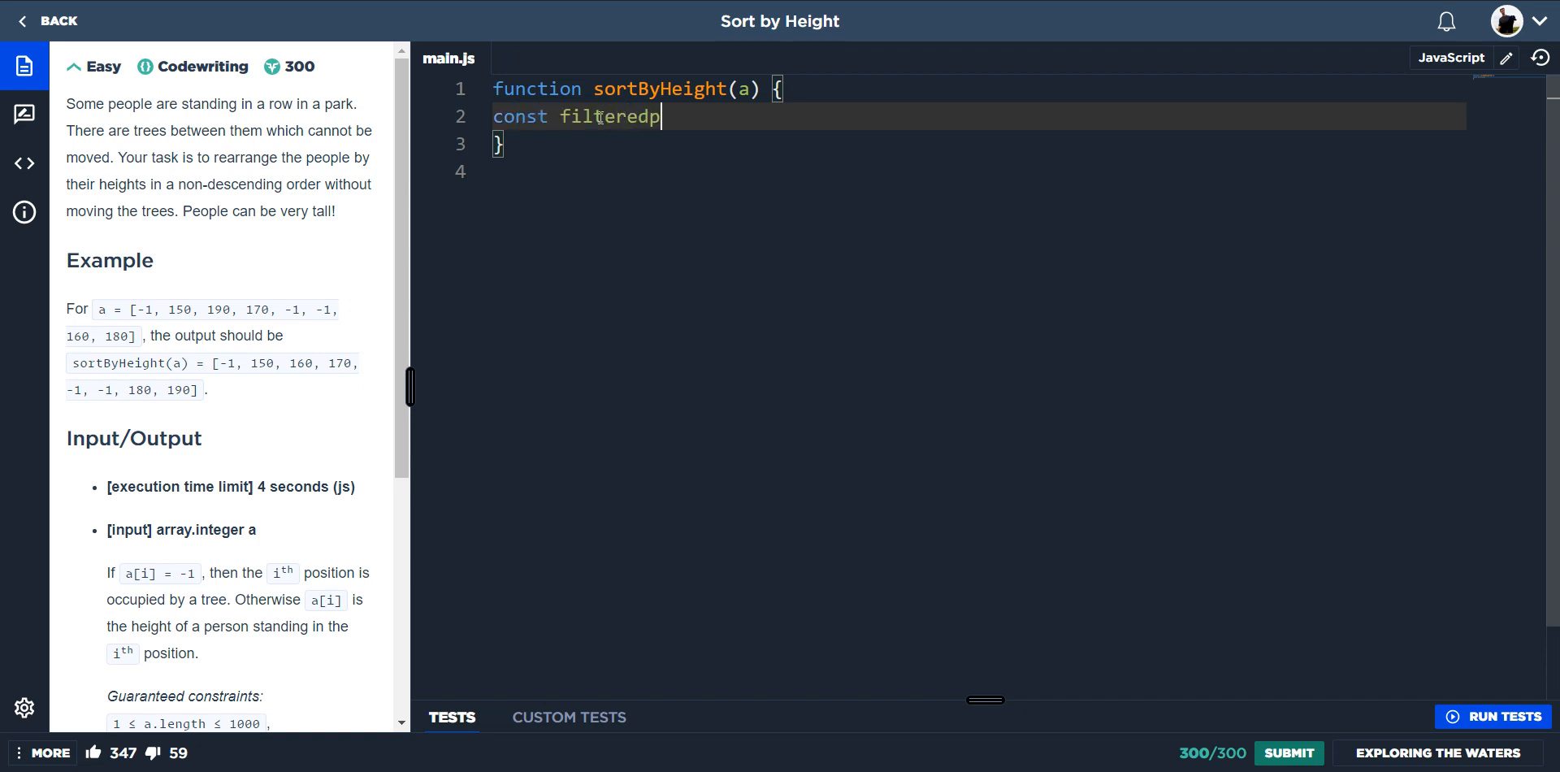
pyautogui.write('eeps =')
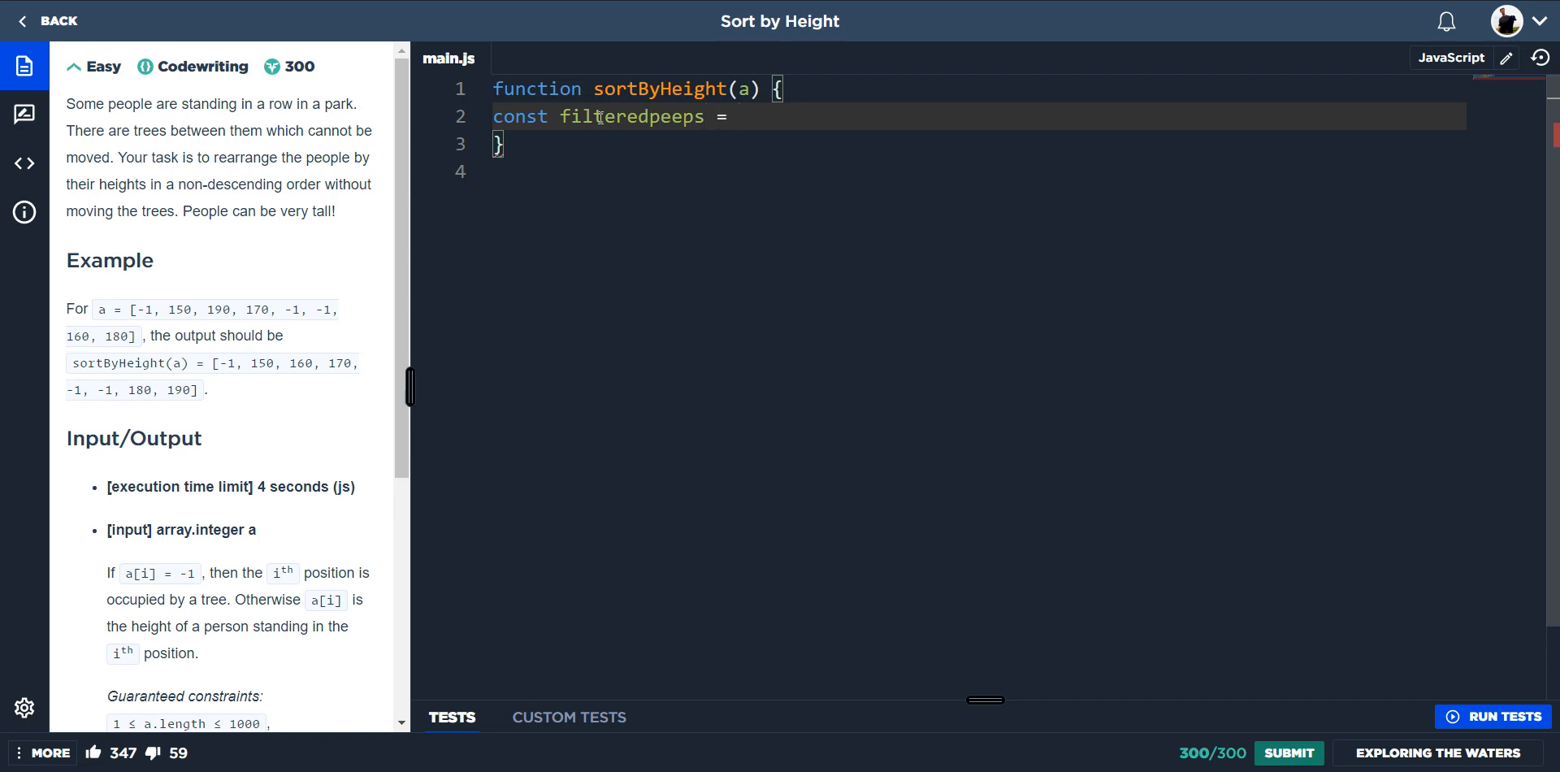
pyautogui.write('a')
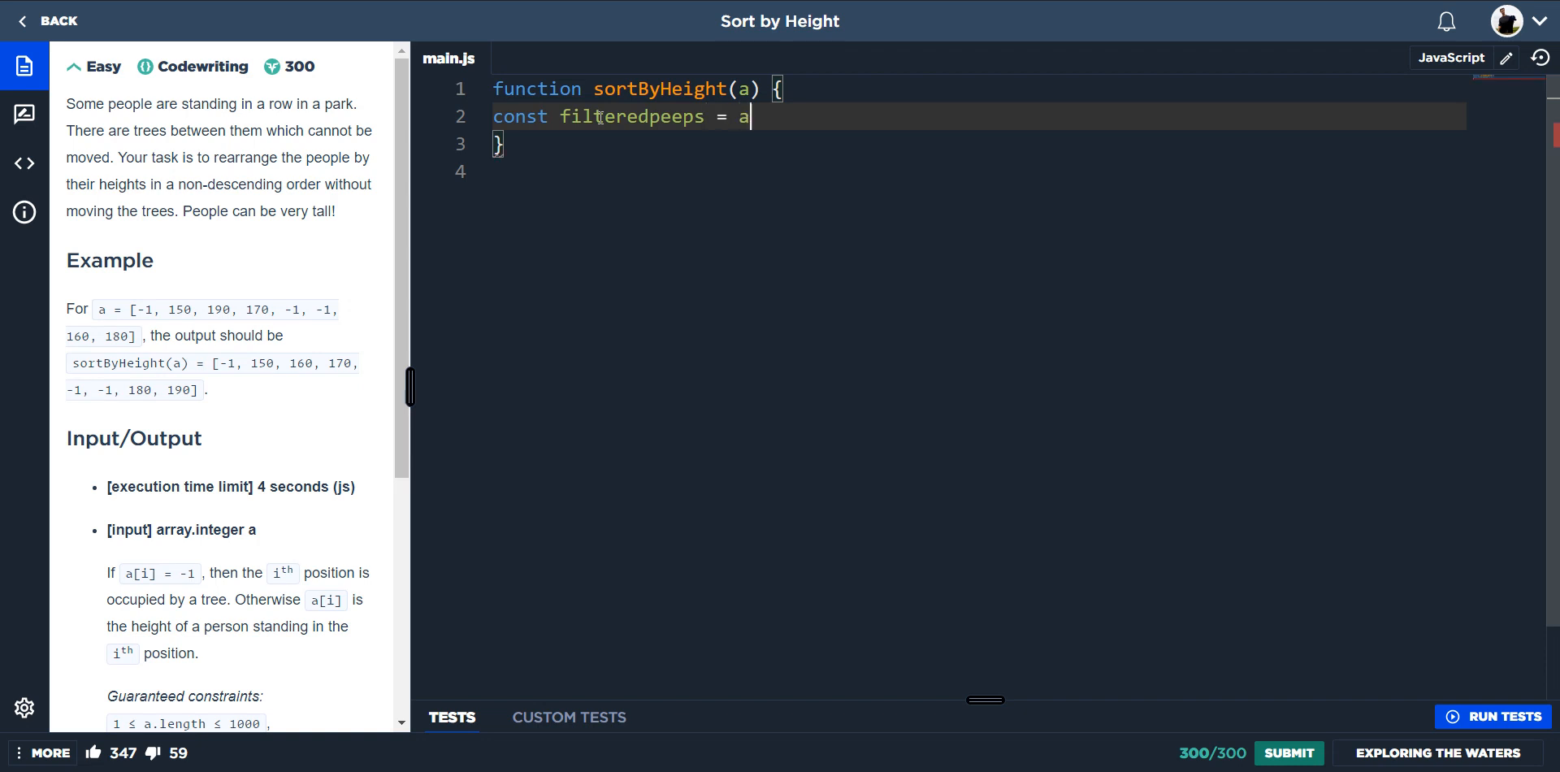
pyautogui.write('.filter(')
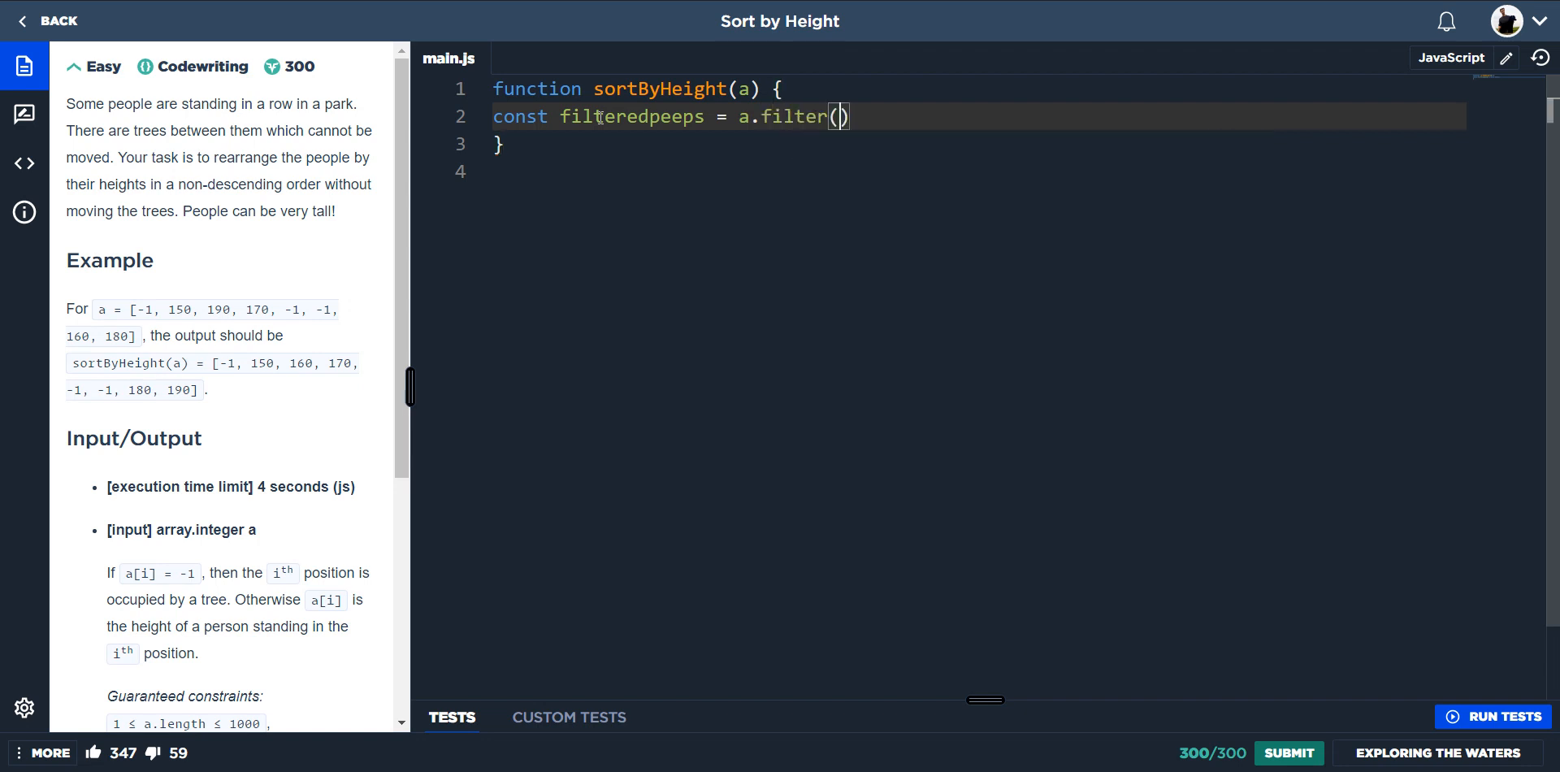
# Write the filter callback element => element ==! -1 to drop the tree values.
pyautogui.write('element')
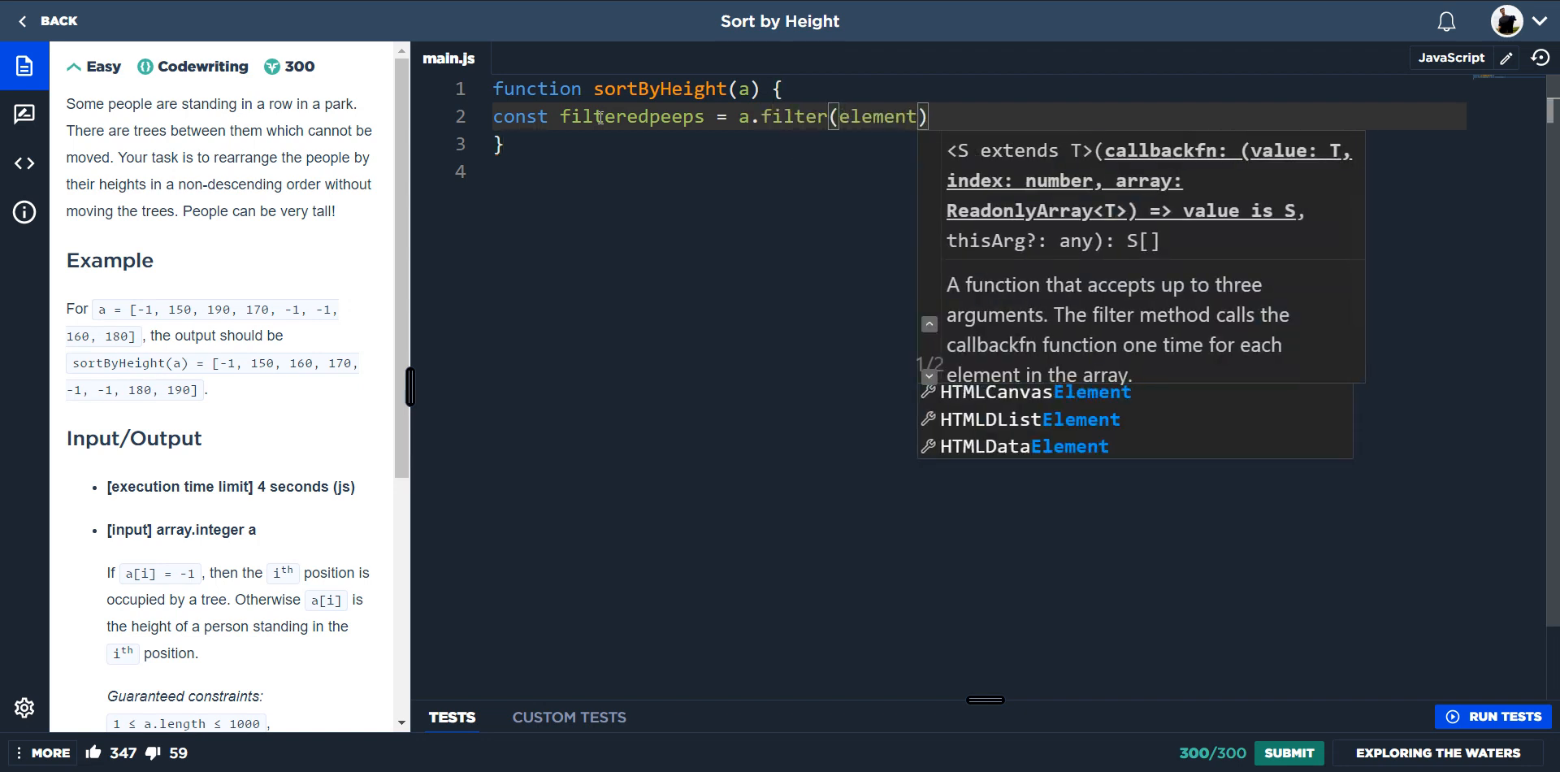
pyautogui.write('=>')
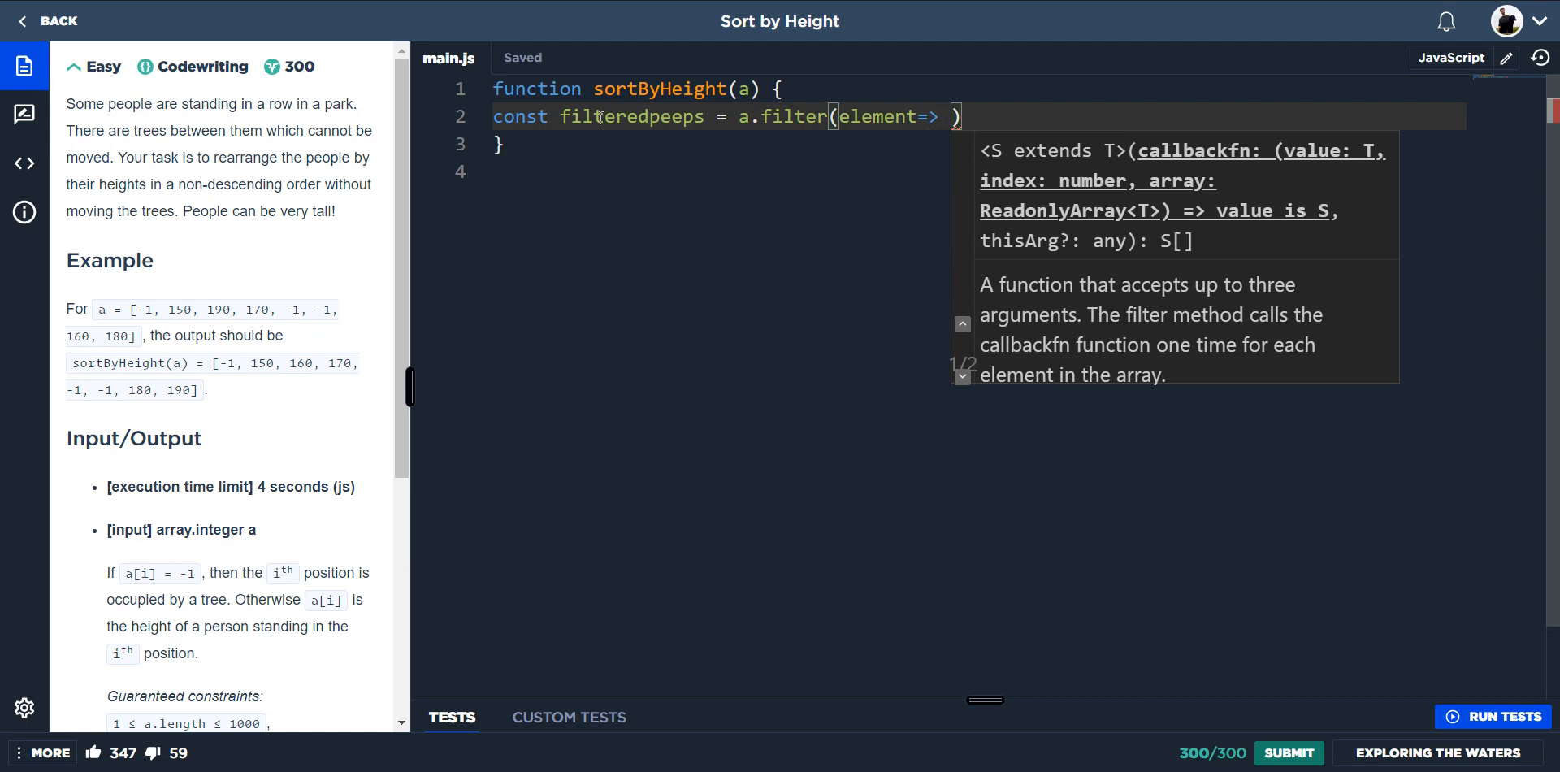
pyautogui.write('e')
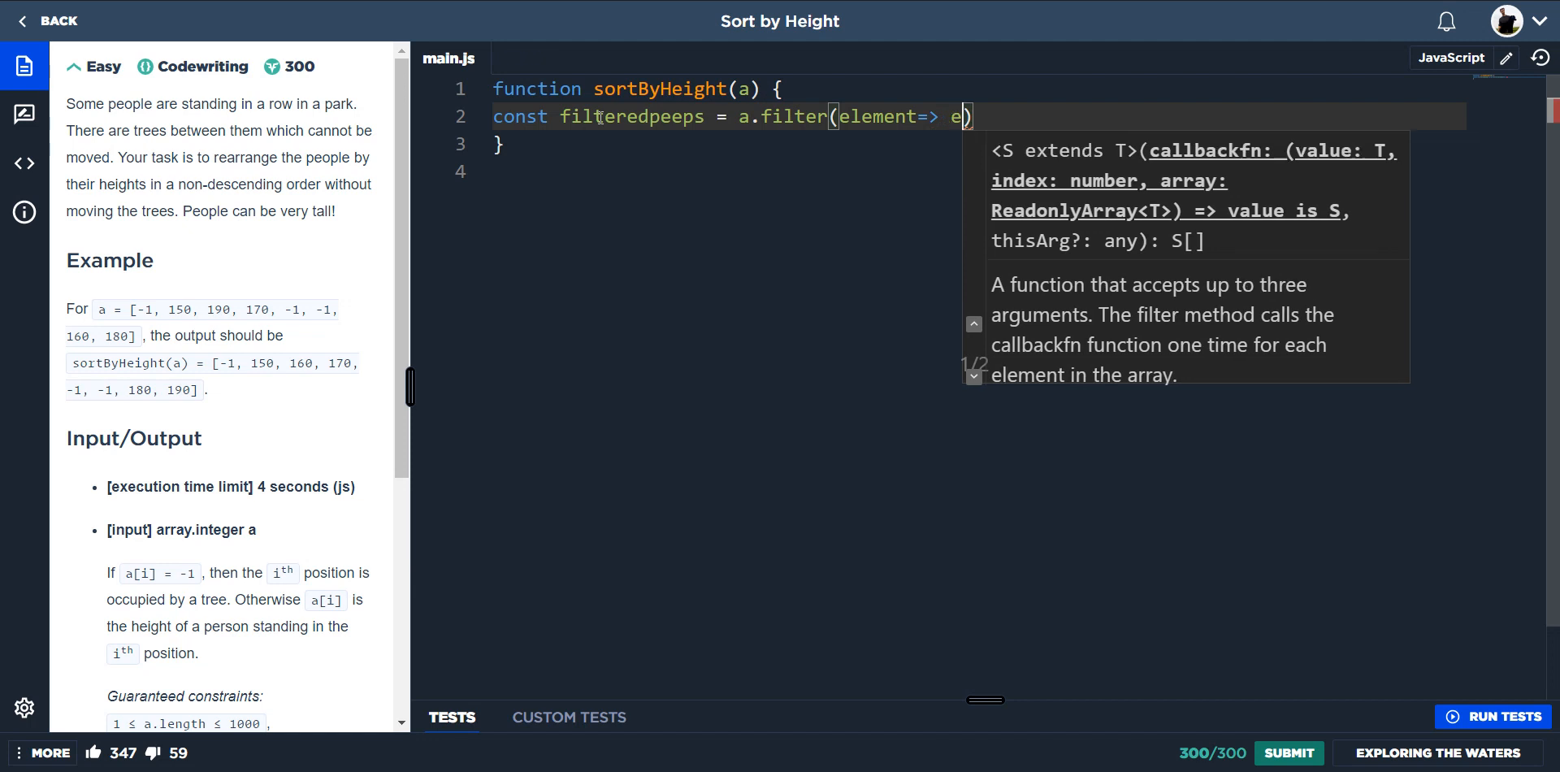
pyautogui.write('lement')
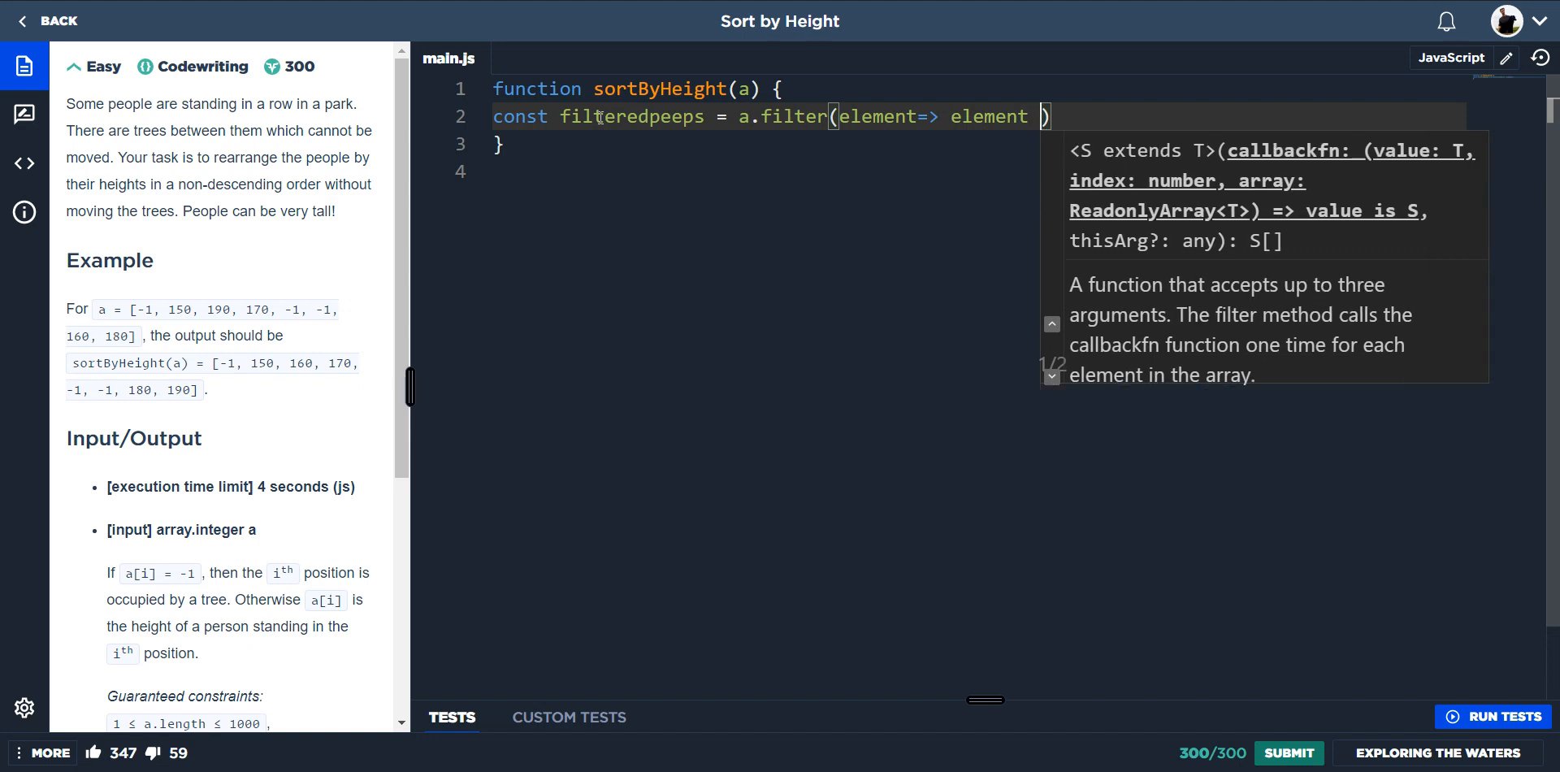
pyautogui.write('==! -')
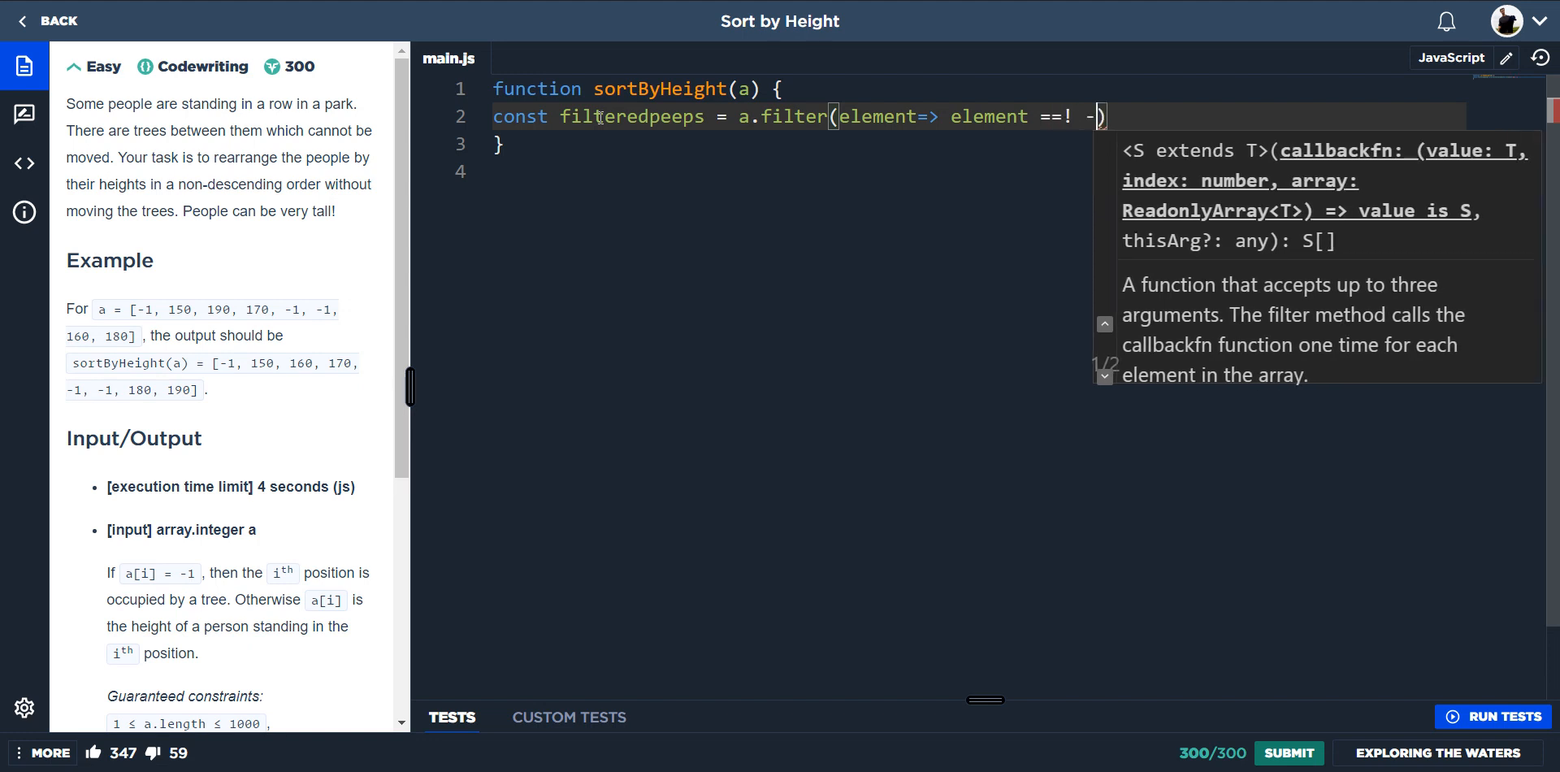
pyautogui.write('1')
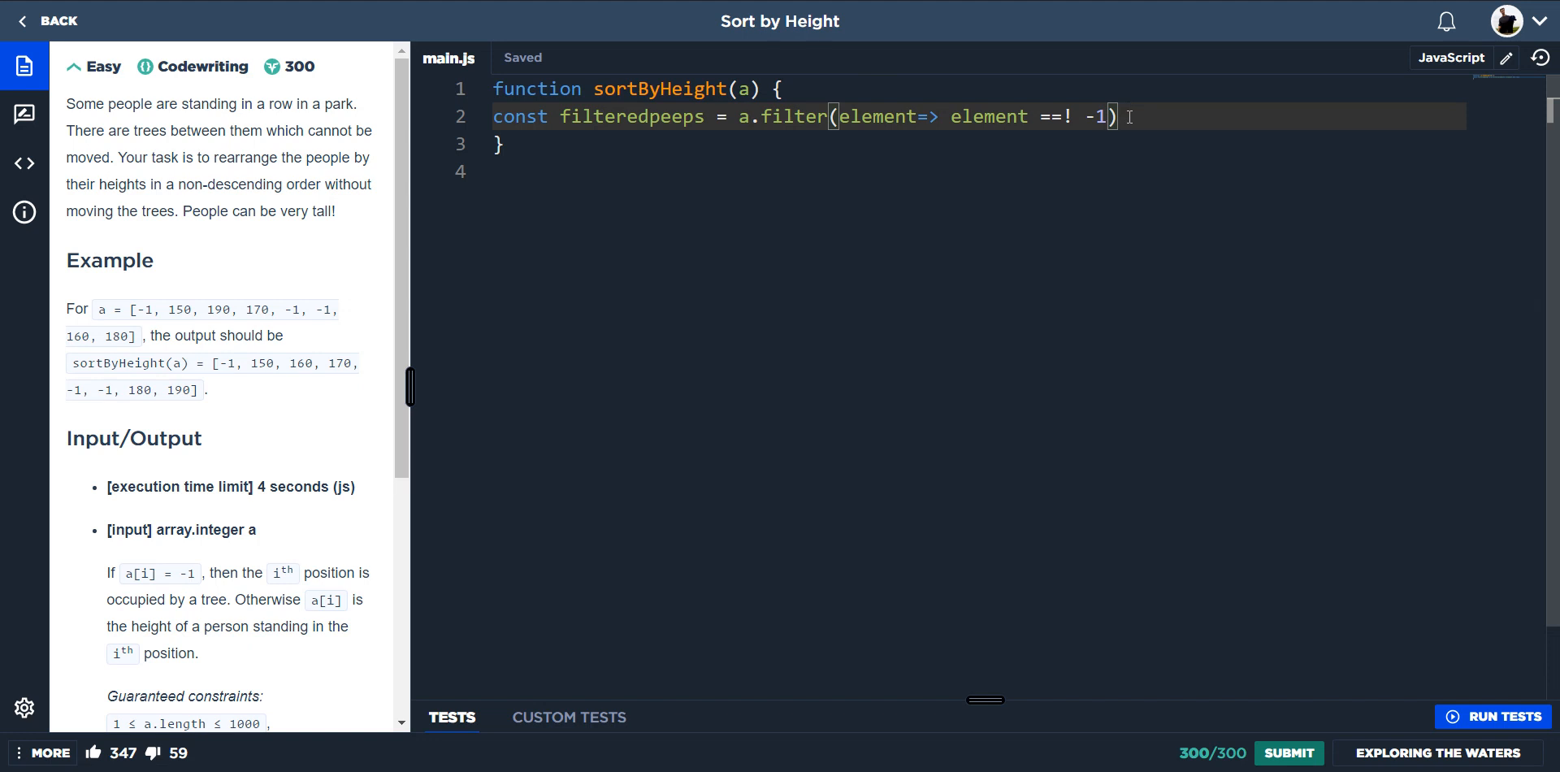
# Add console.log on the next line, then rename filteredpeeps to s and log s.
pyautogui.write('console.l')
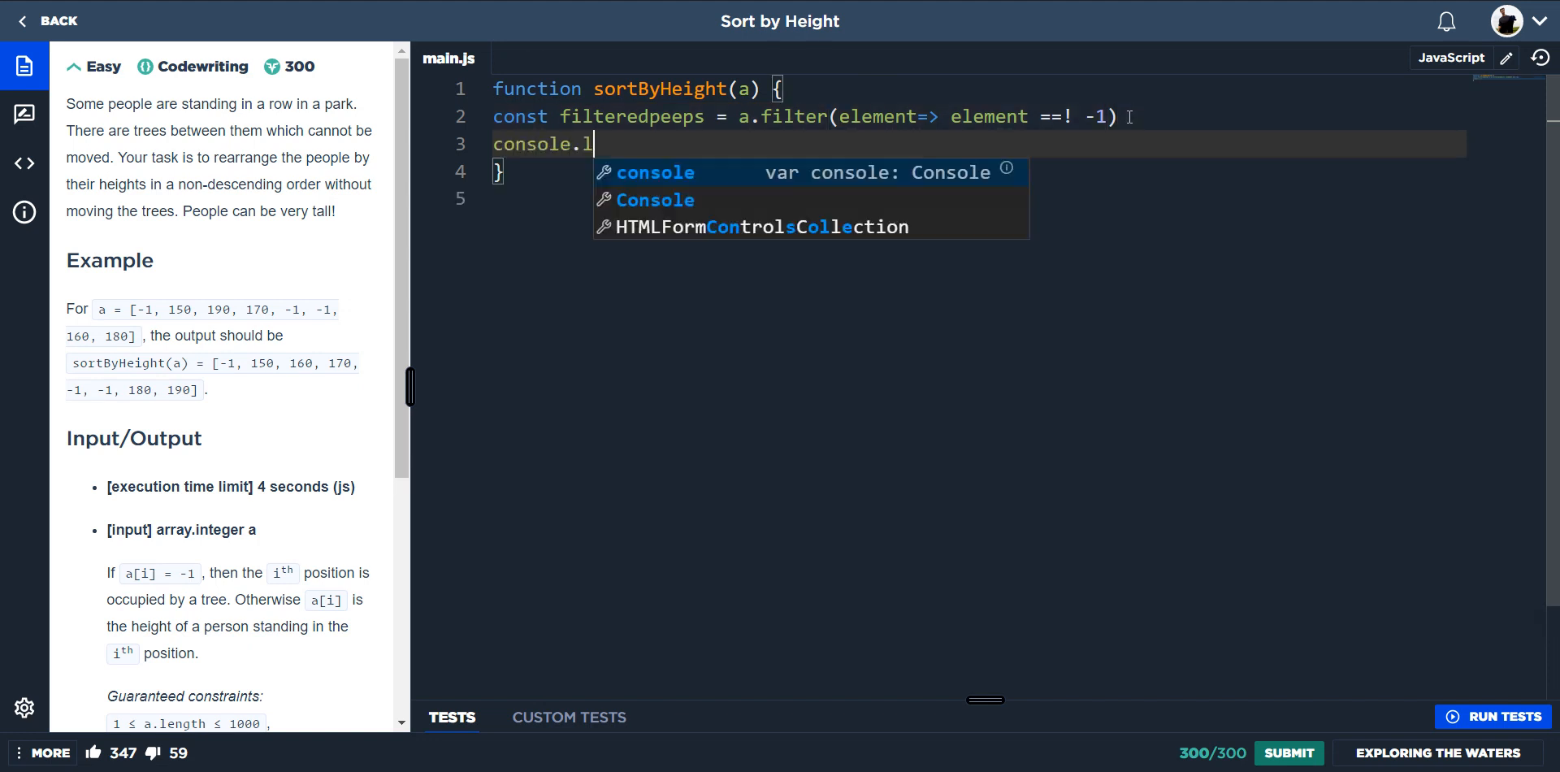
pyautogui.write('og(d')
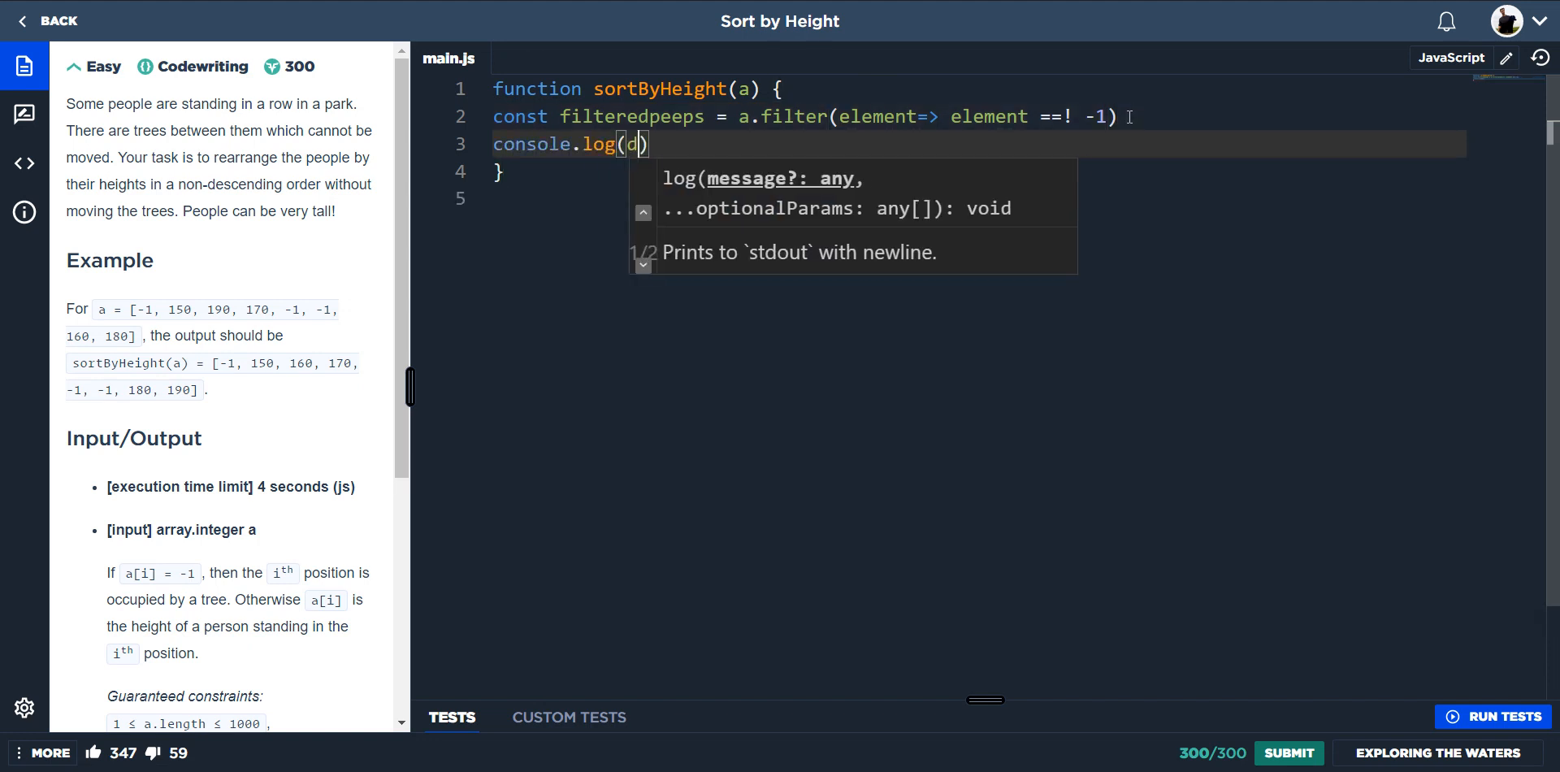
pyautogui.write('ilt')
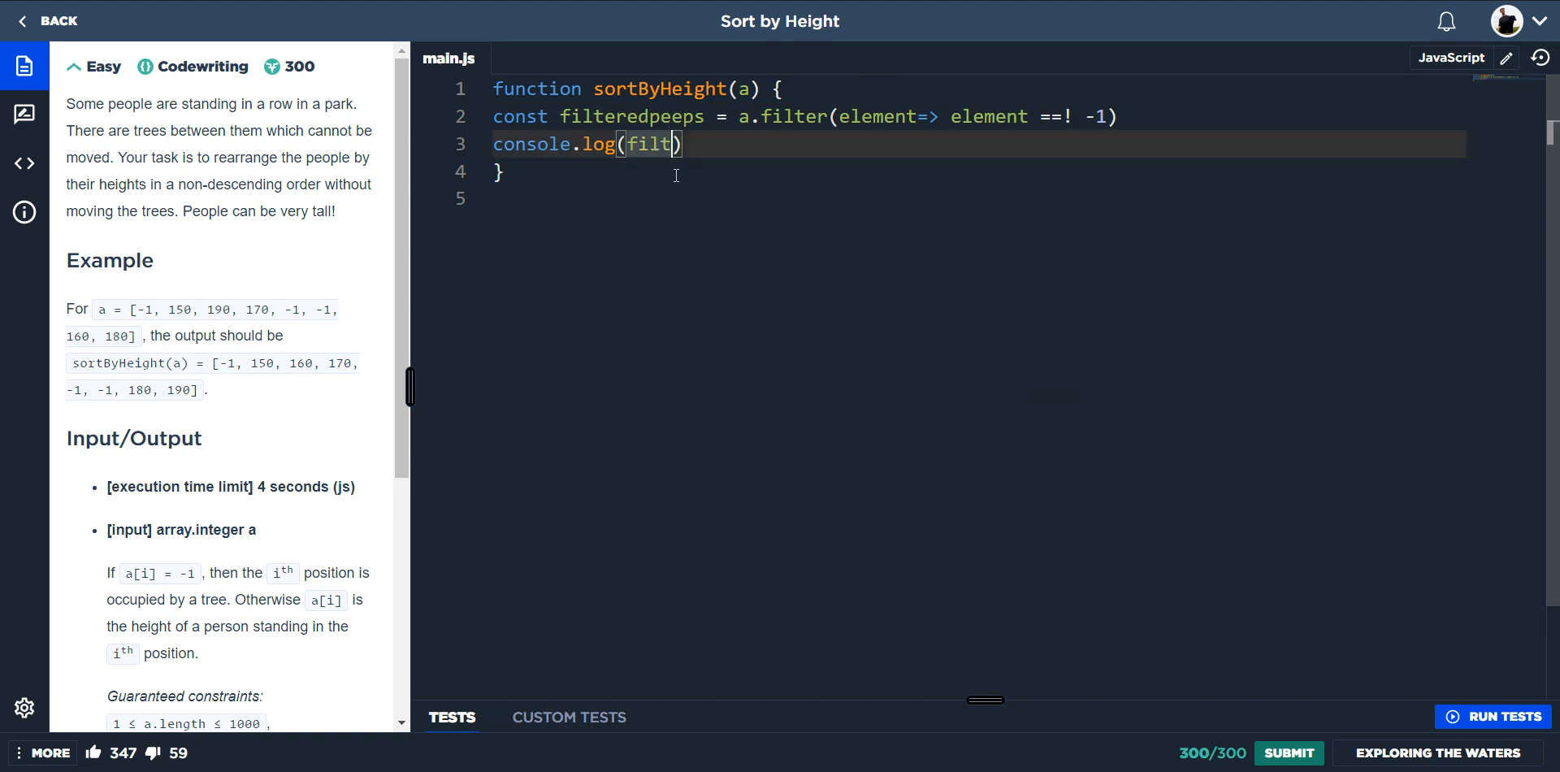
pyautogui.write('er')
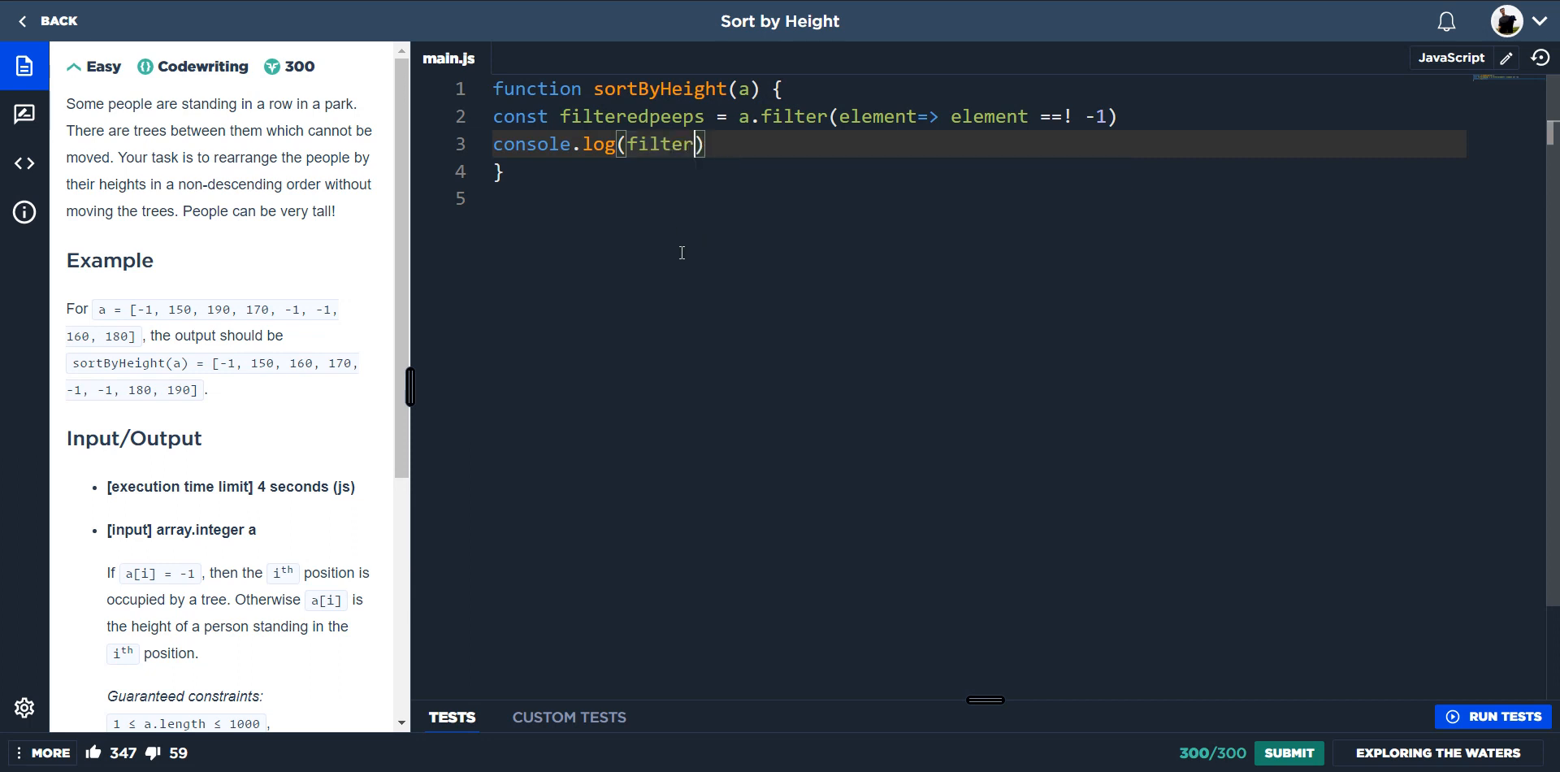
pyautogui.doubleClick(631, 117)
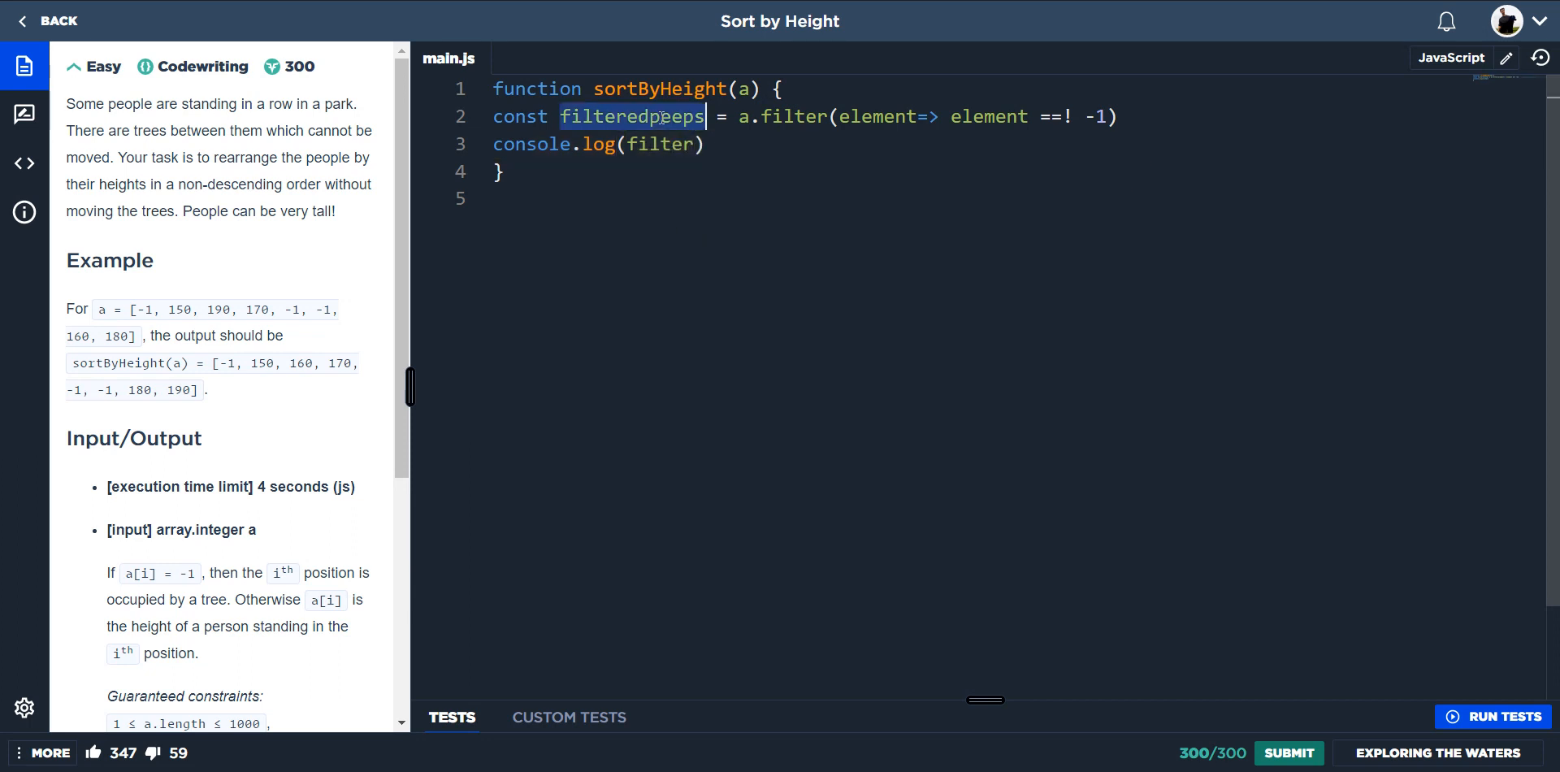
pyautogui.write('s')
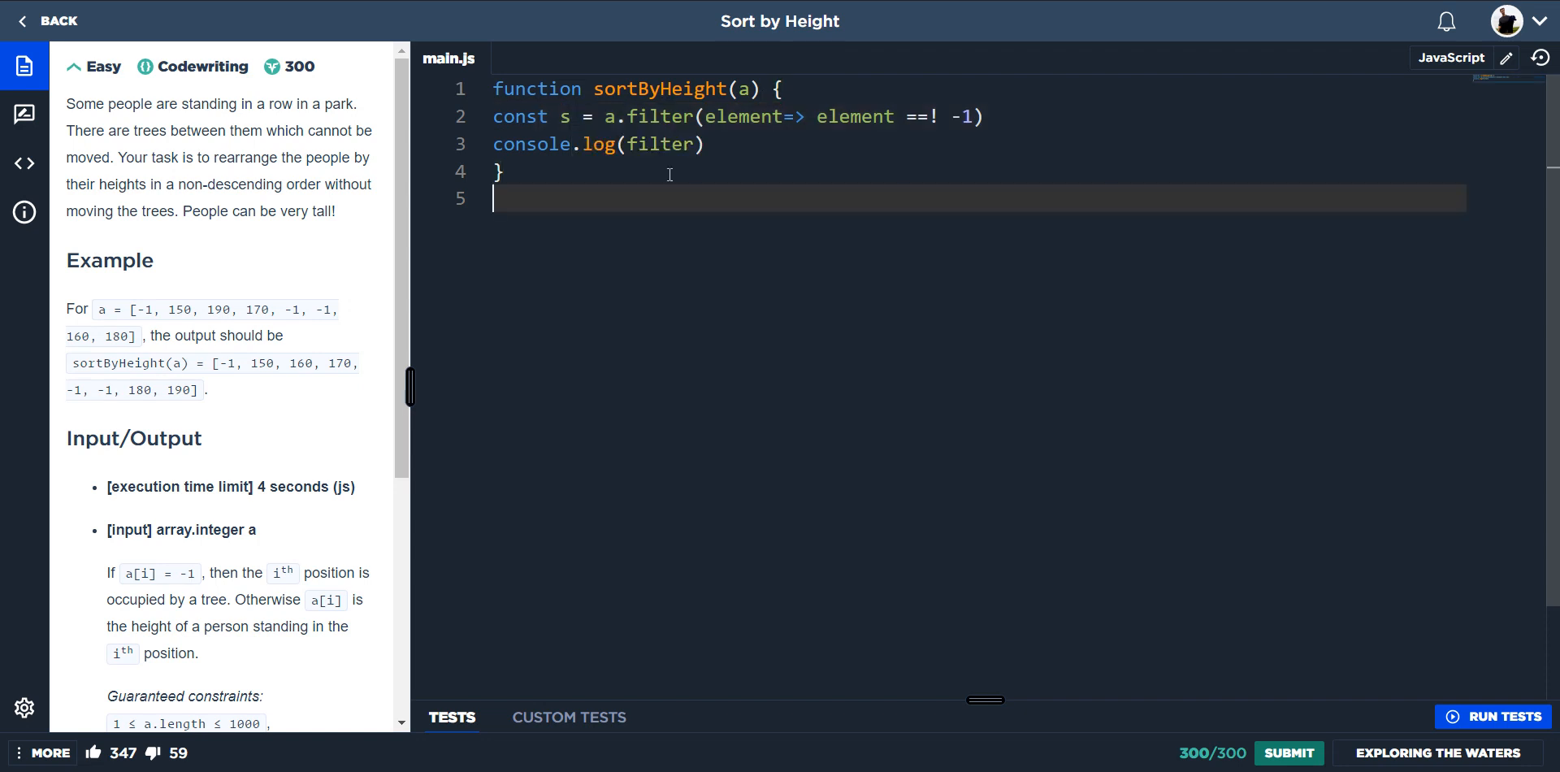
pyautogui.write('s')
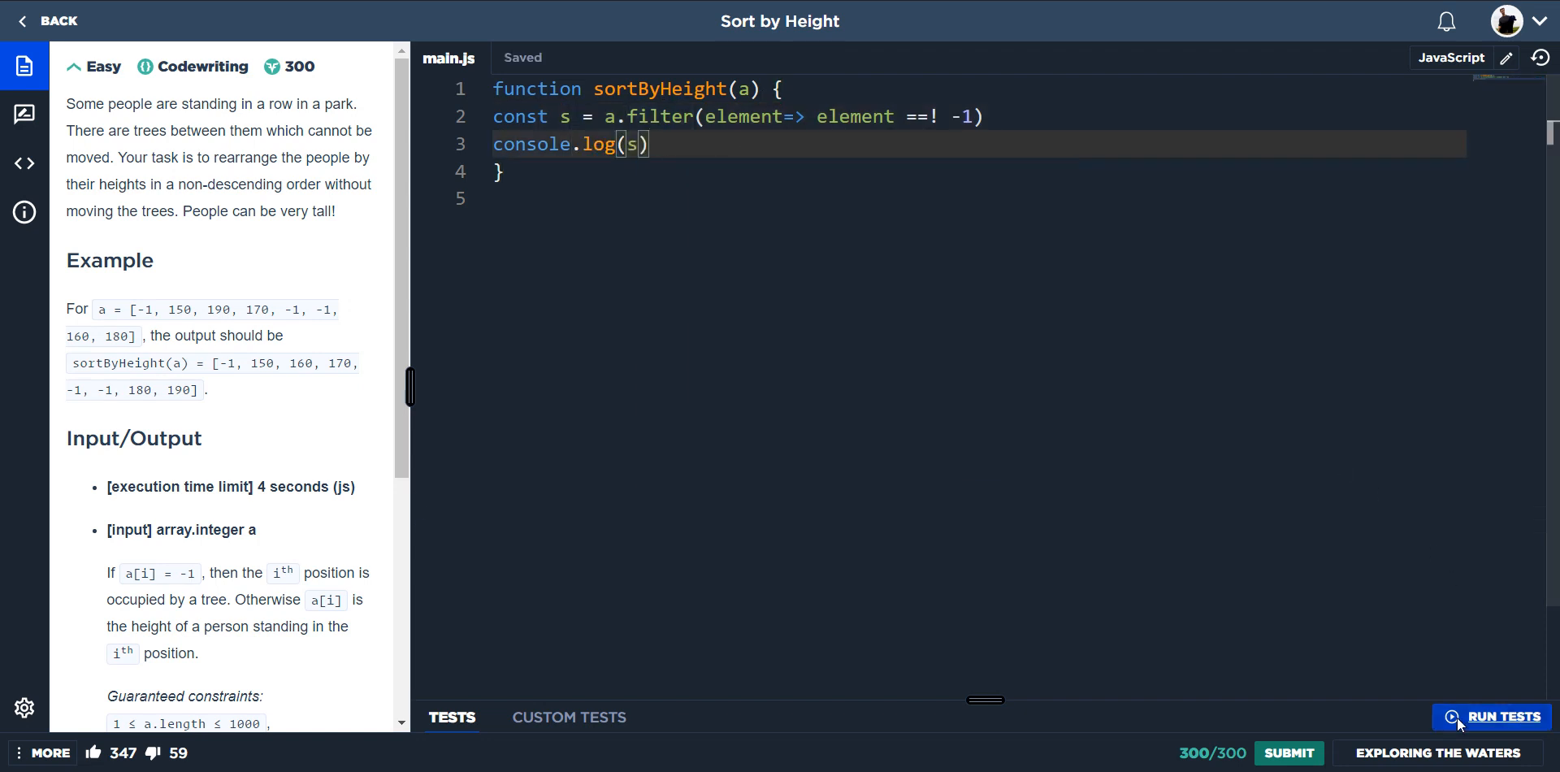
# Run the tests twice so the console logs [ 150, 190, 170, 160, 180 ] without the -1 trees.
pyautogui.click(1501, 716)
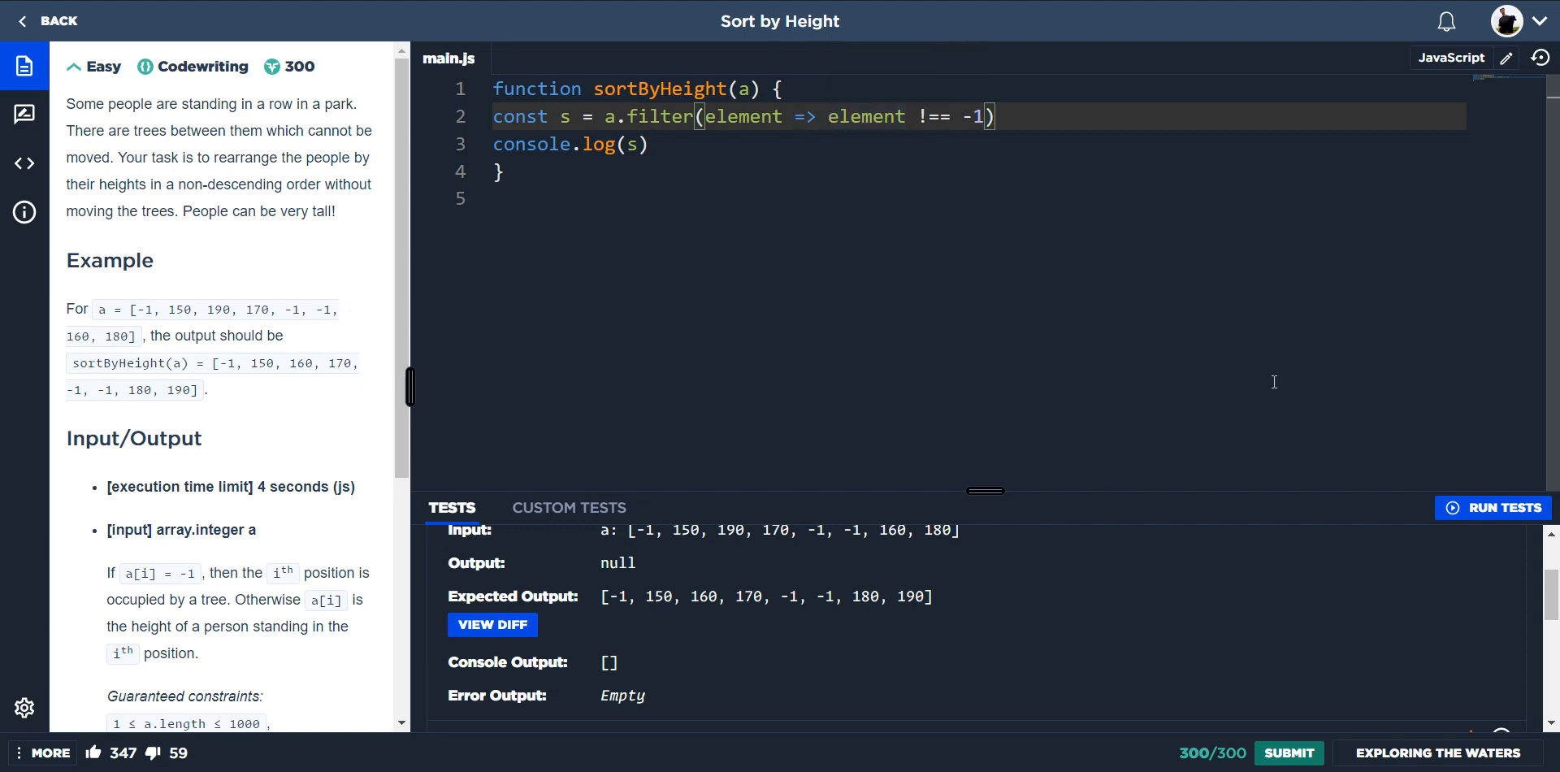
pyautogui.click(1492, 507)
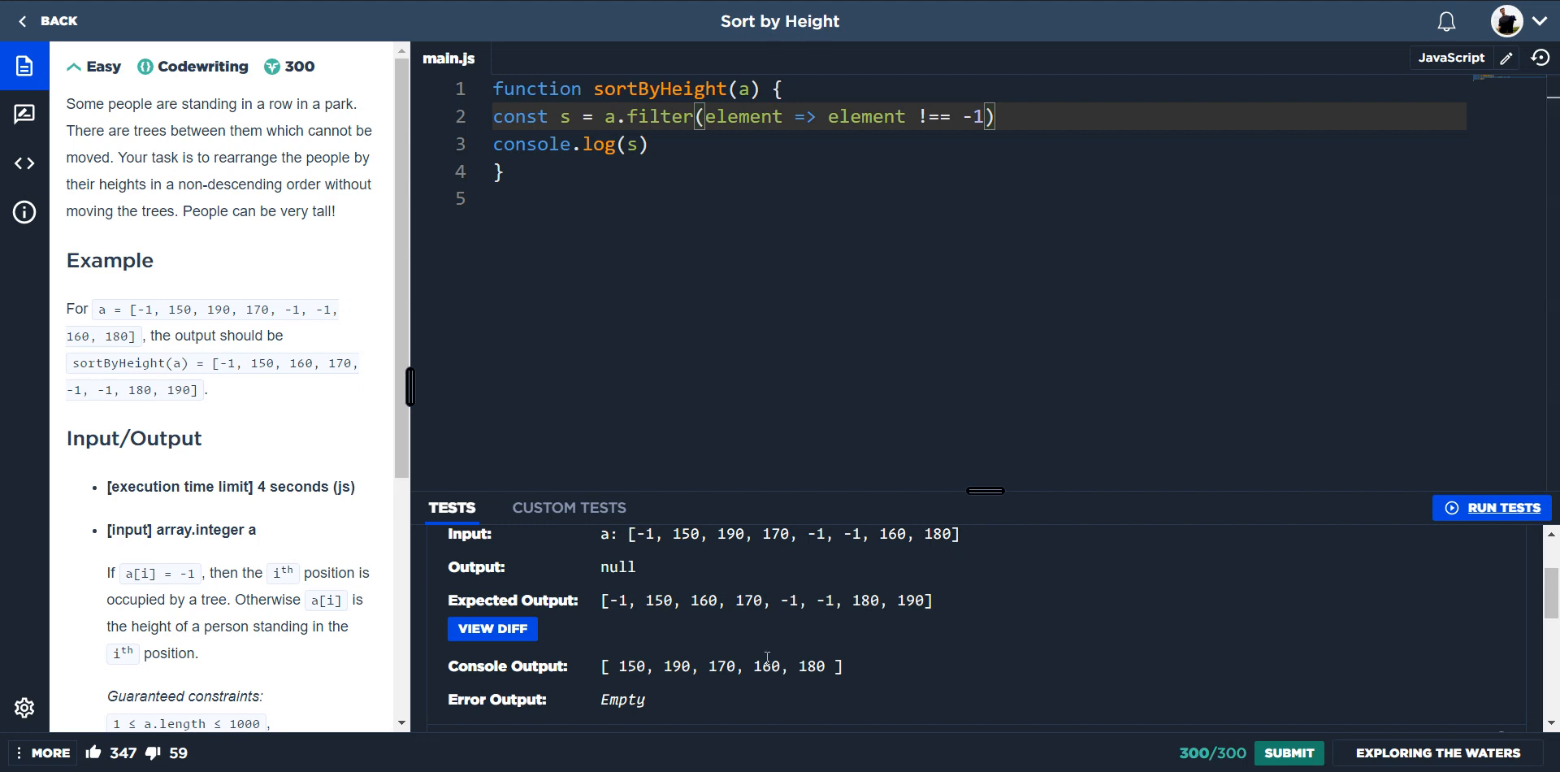
pyautogui.moveTo(862, 150)
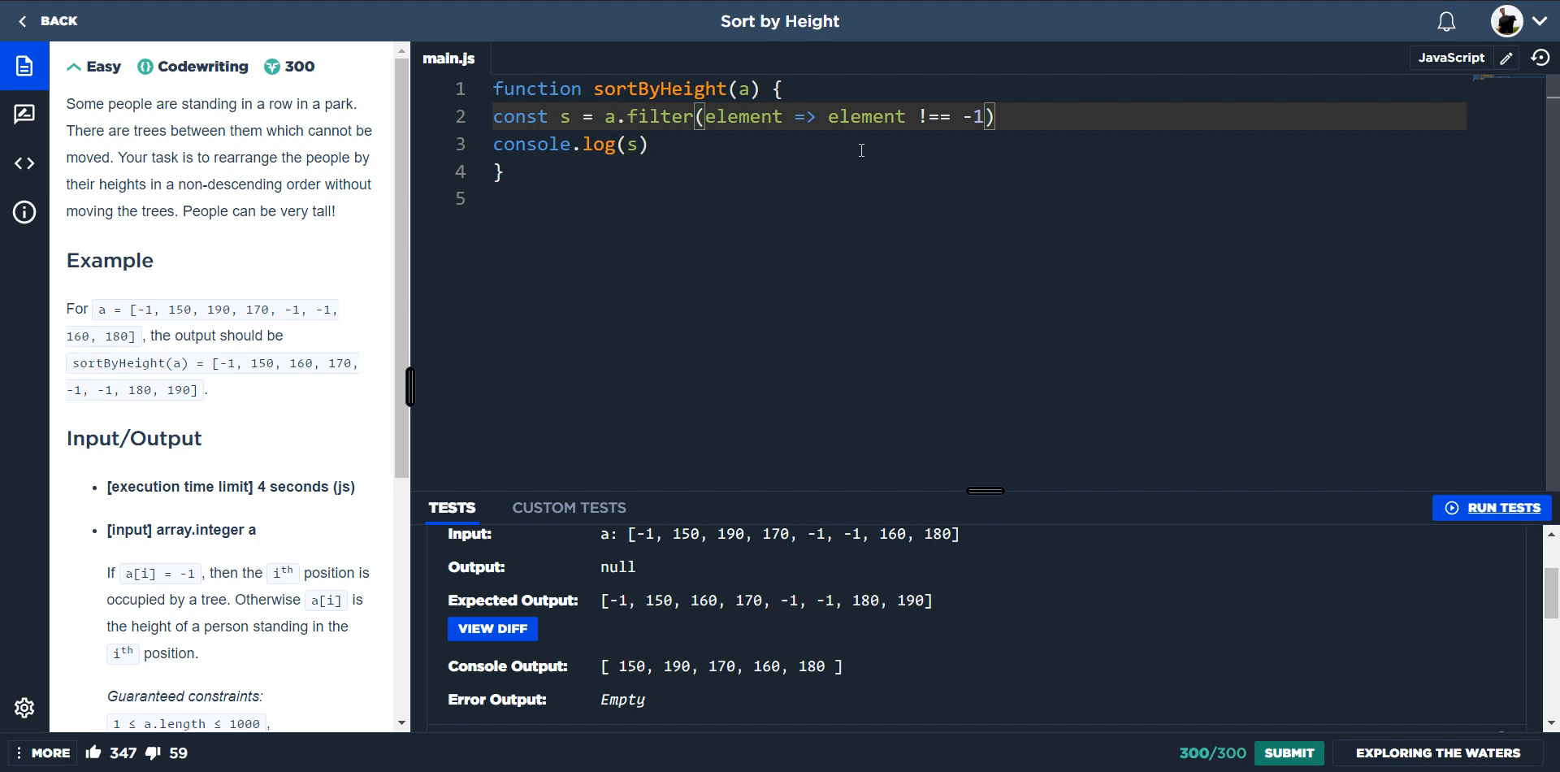
pyautogui.moveTo(965, 113)
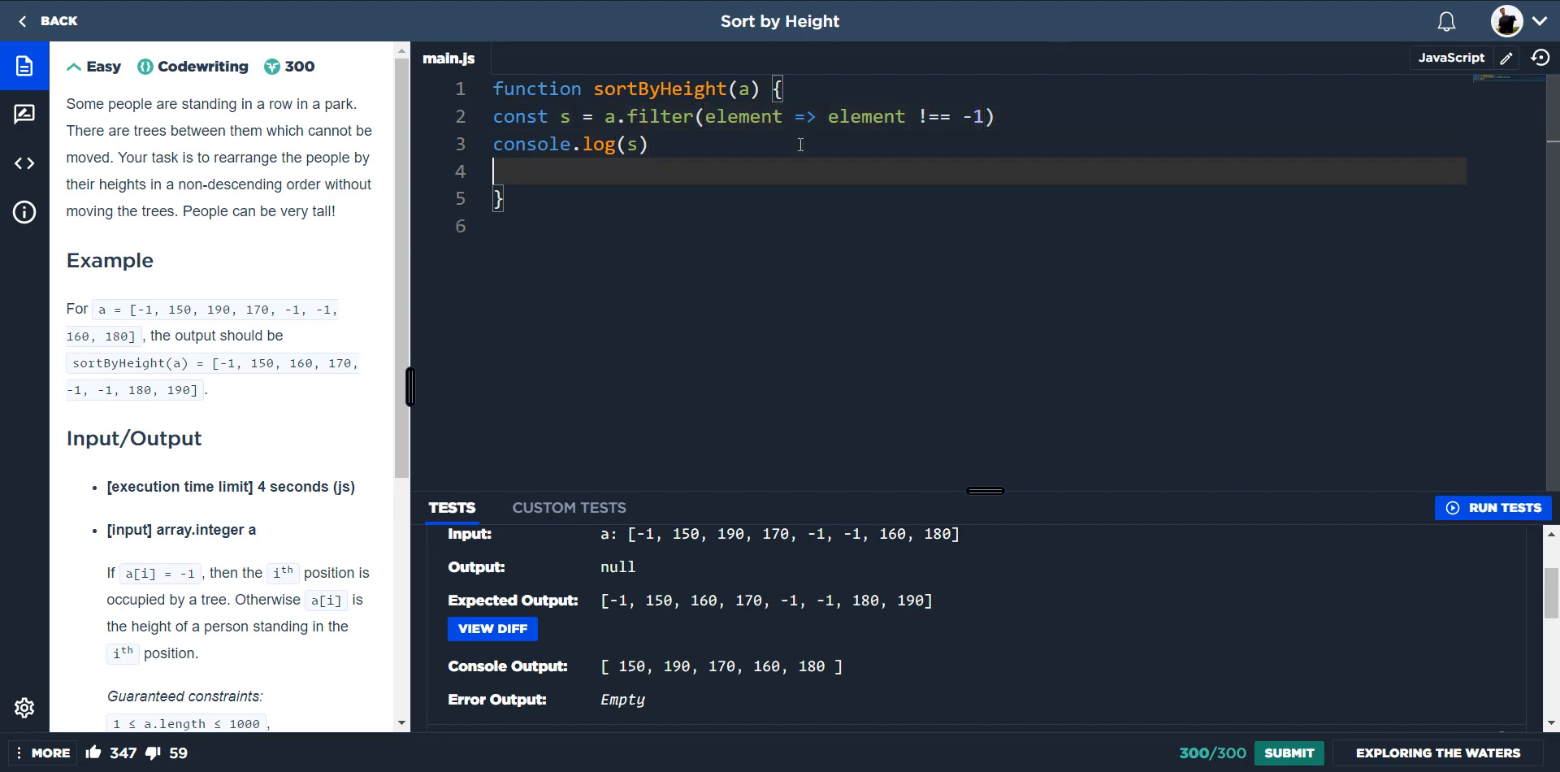
# Add const sorted = s.sort((a,b)=> b-a) to sort the filtered heights descending.
pyautogui.write('cosnt')
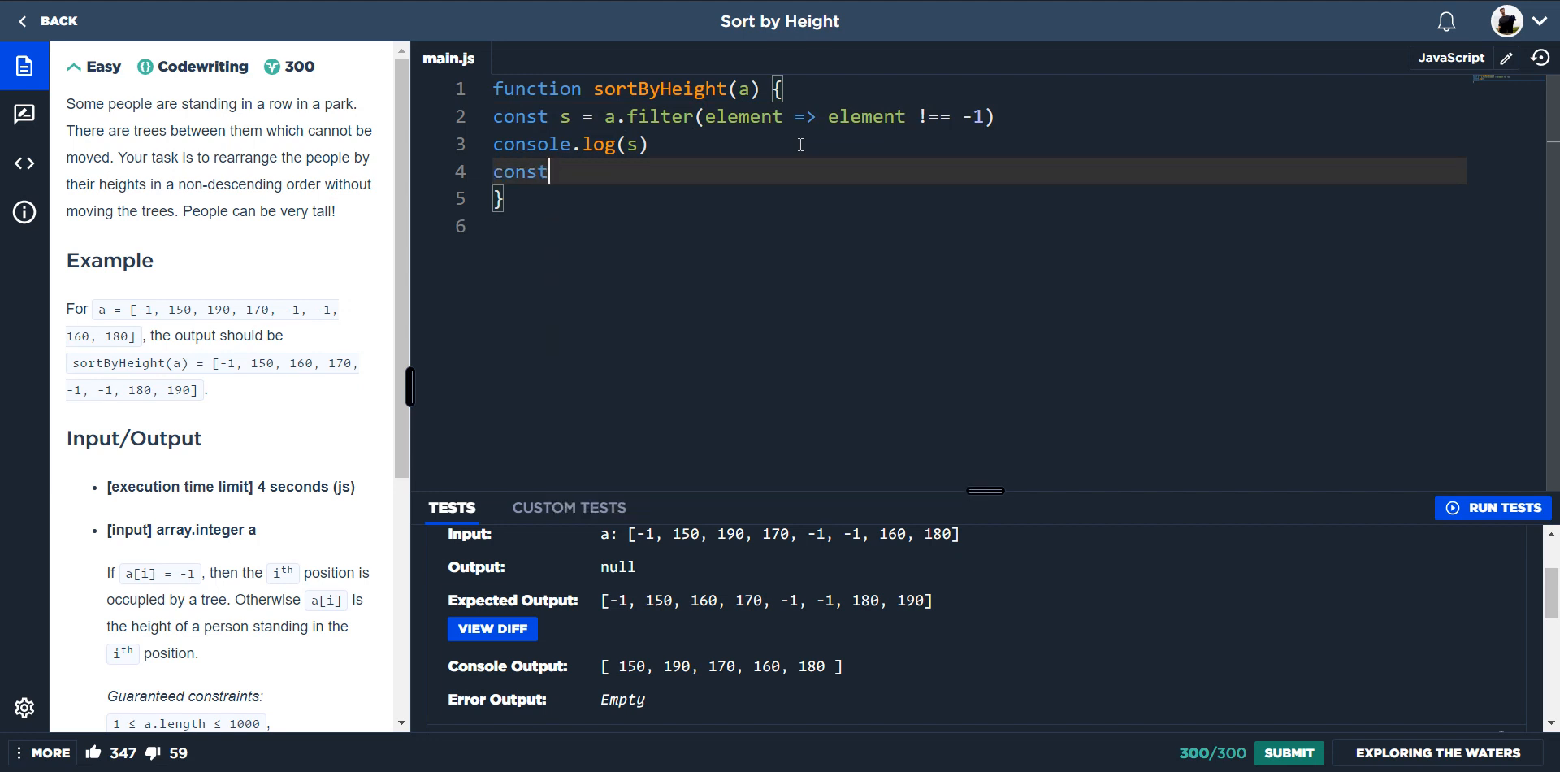
pyautogui.write('sorted = s')
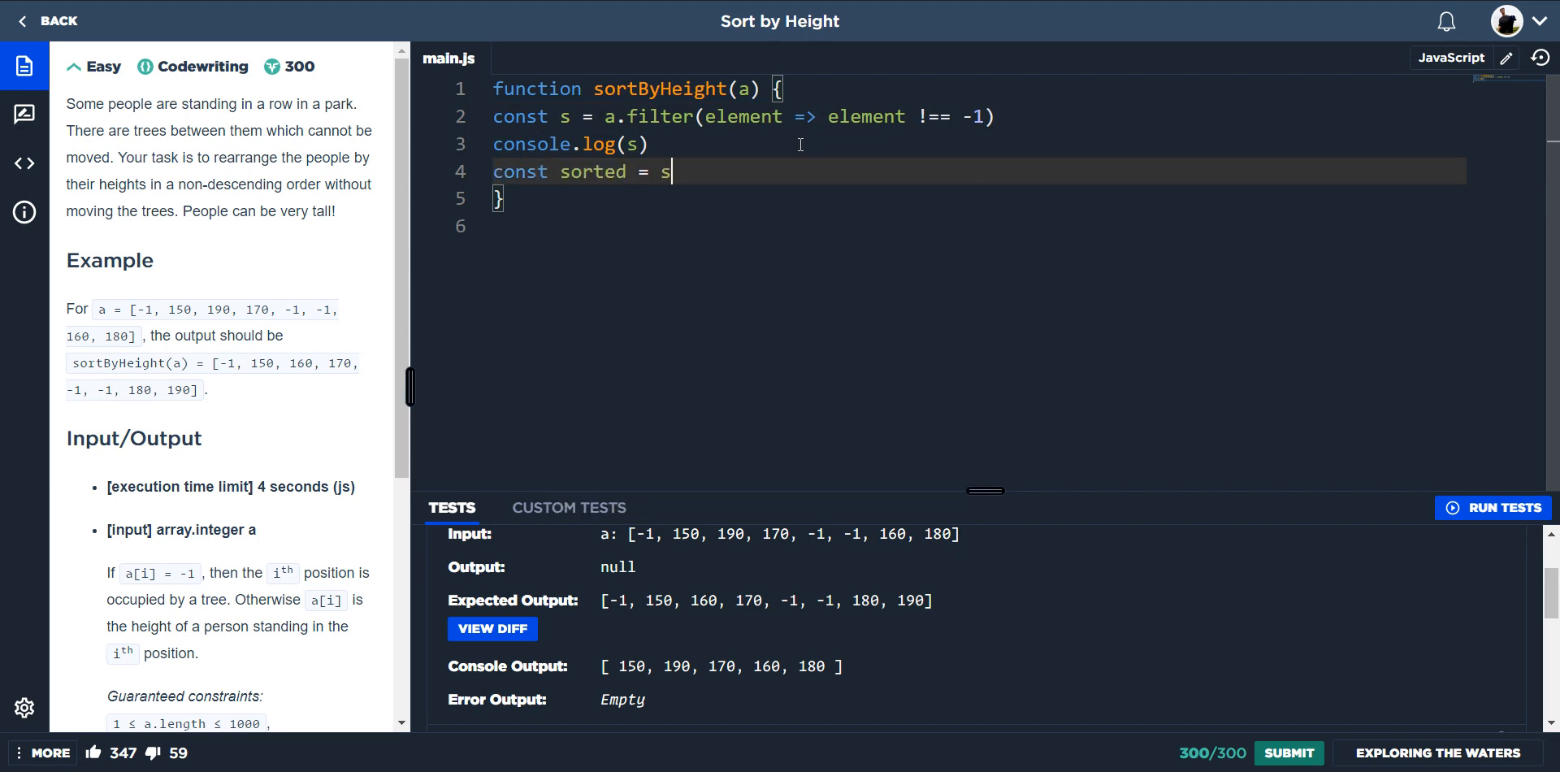
pyautogui.write('.sort')
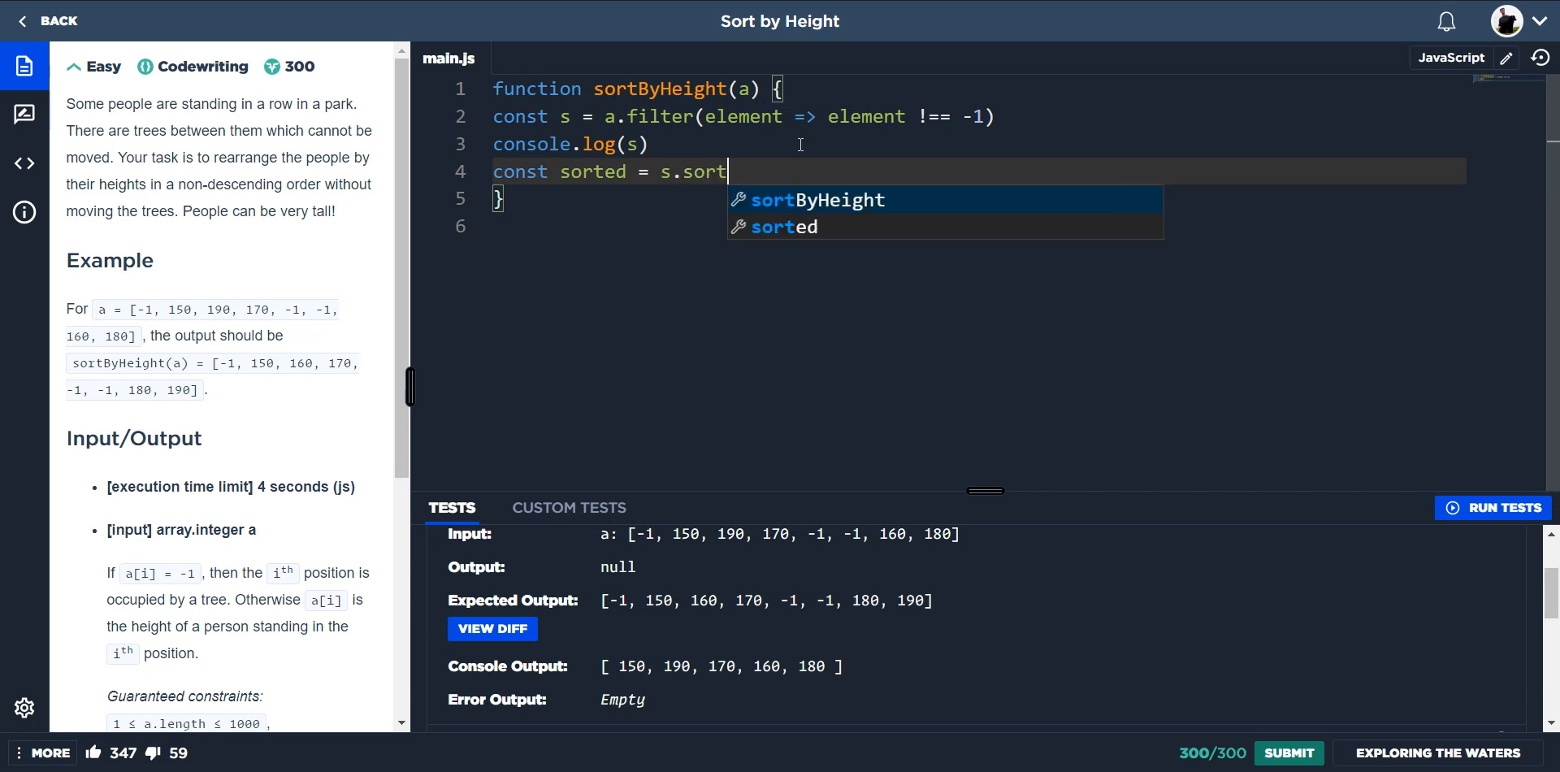
pyautogui.press('Escape')
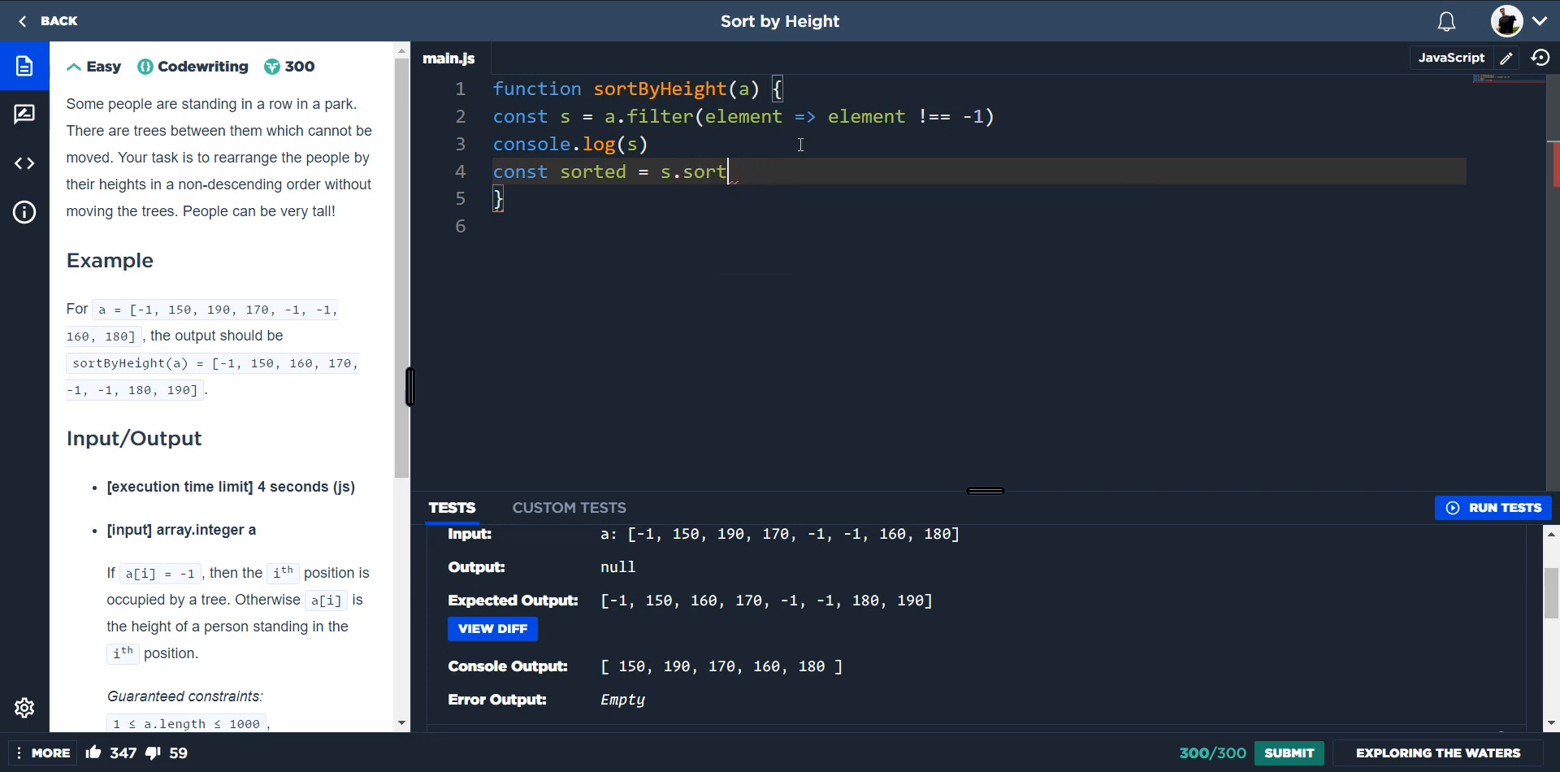
pyautogui.write('()')
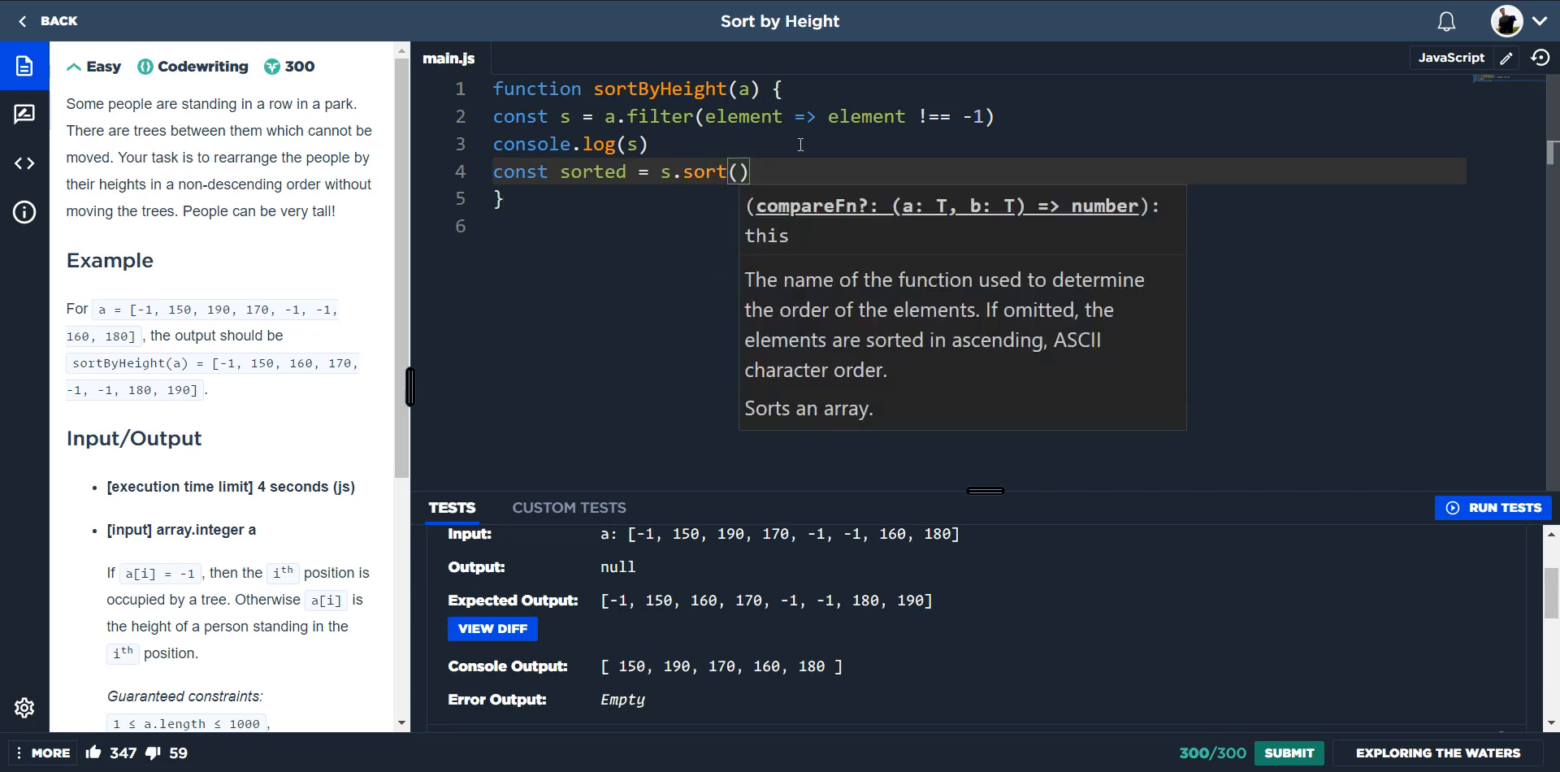
pyautogui.write('(a,b)')
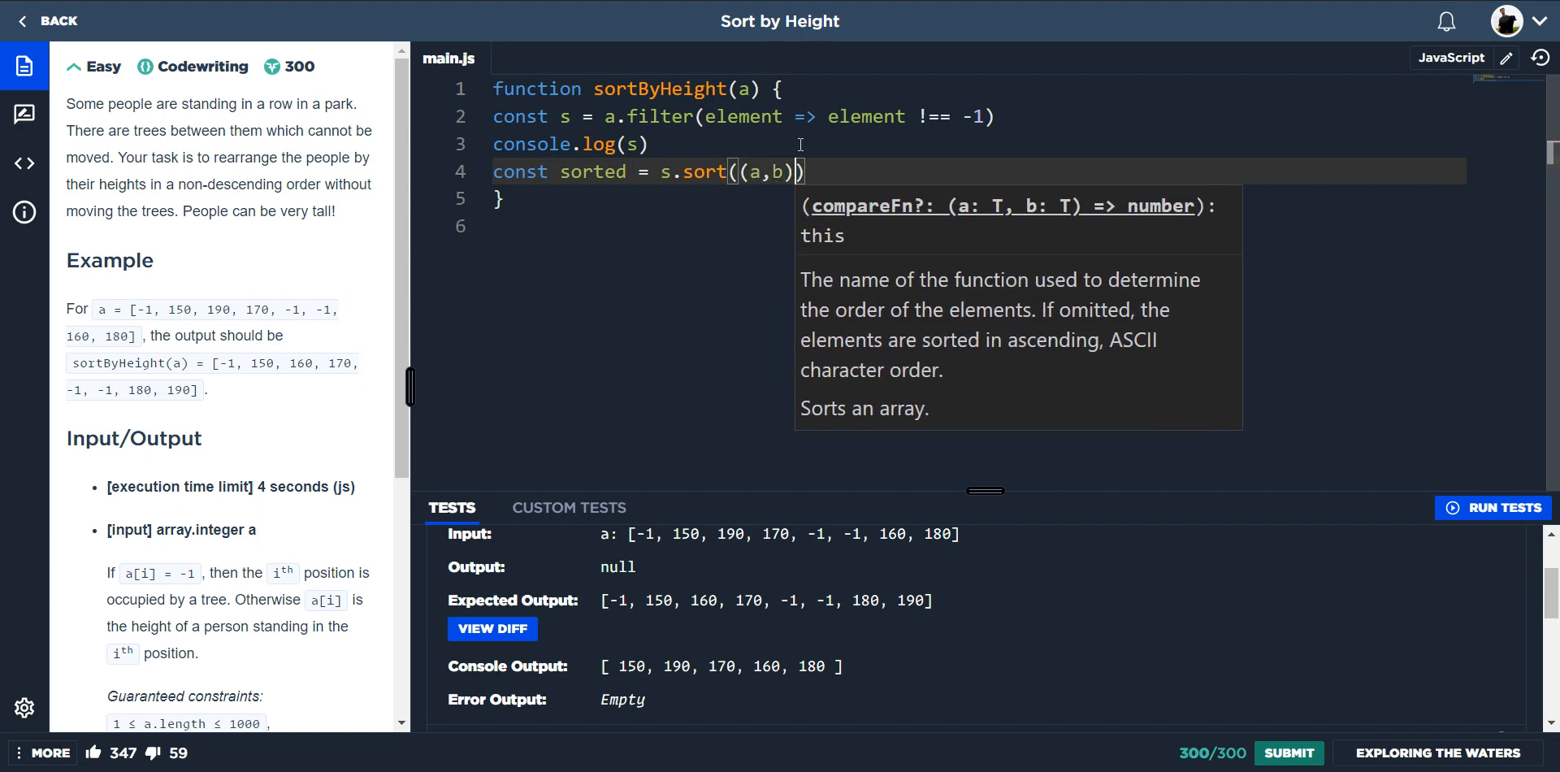
pyautogui.write('=>')
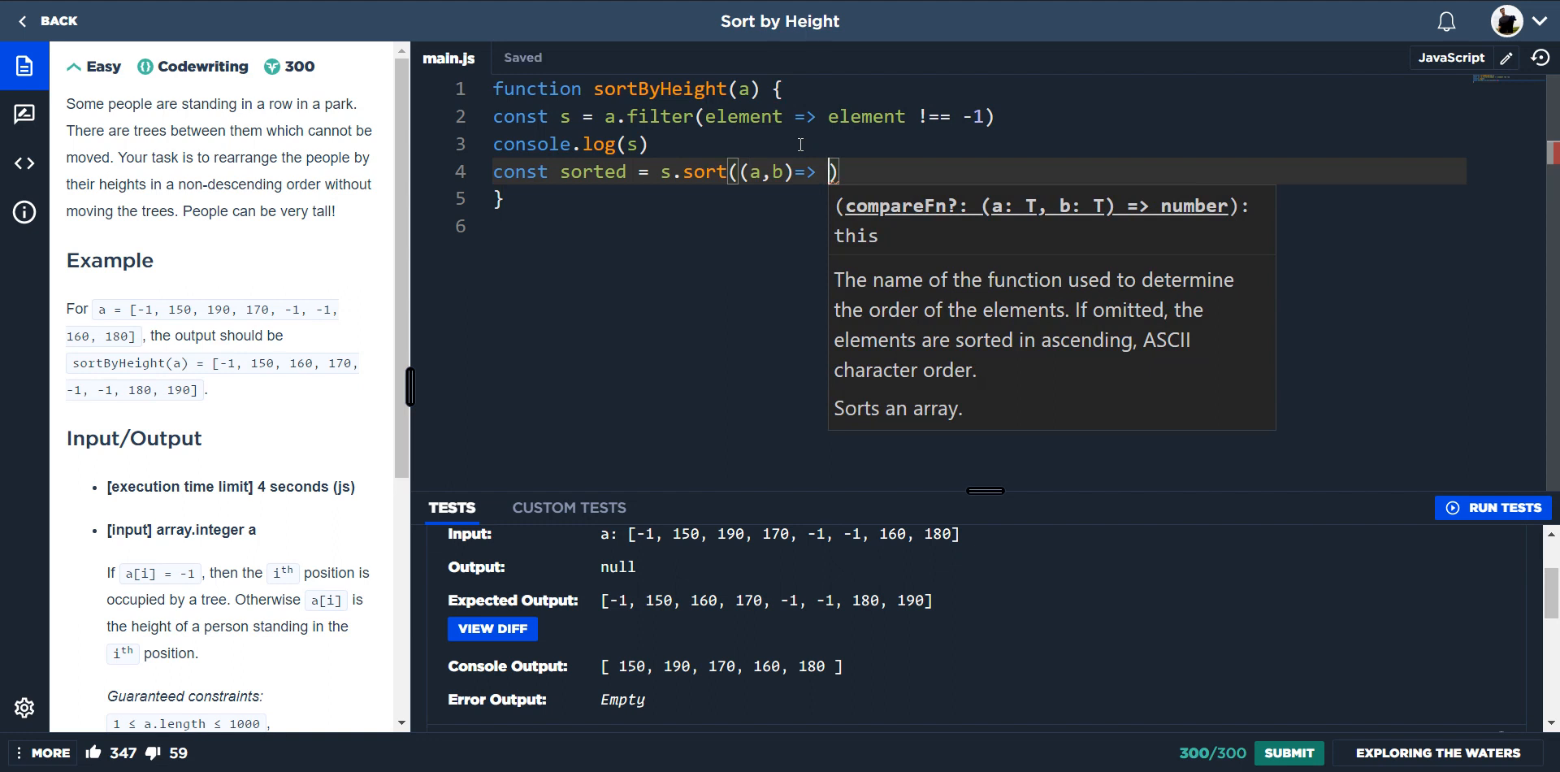
pyautogui.write('b-a')
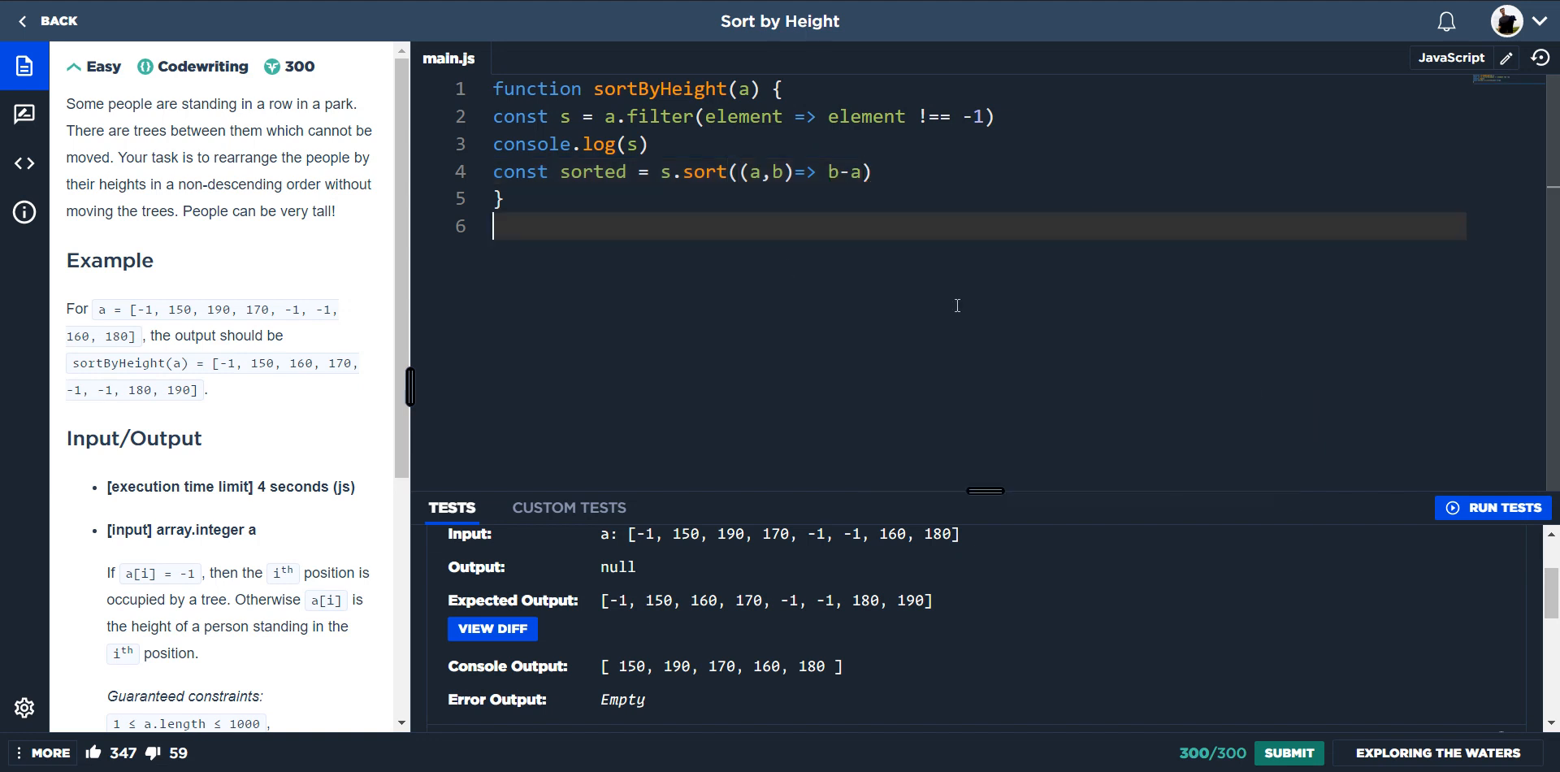
# Add return sorted and run the tests, outputting the heights in descending order.
pyautogui.click(1491, 507)
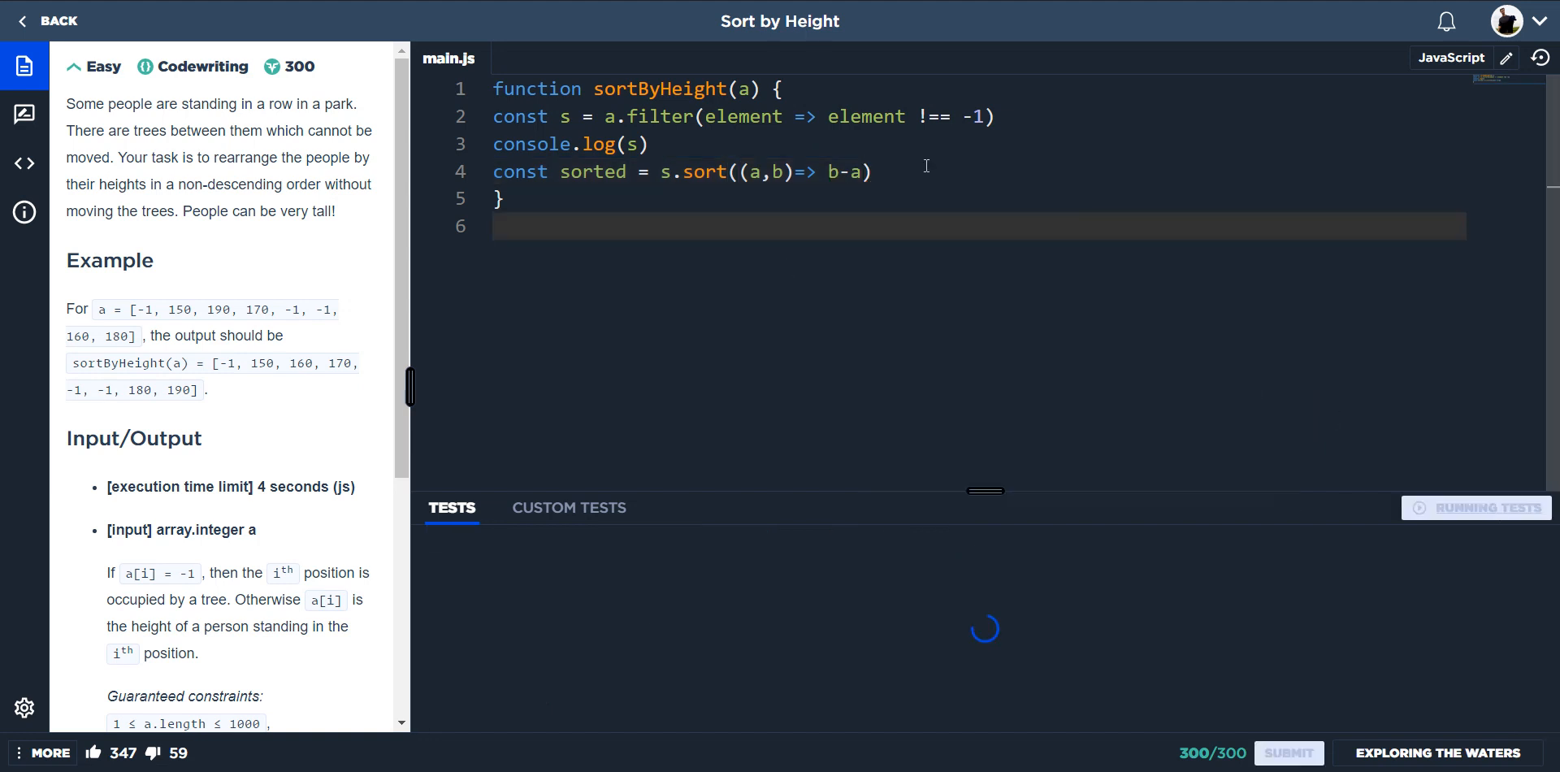
pyautogui.write('return')
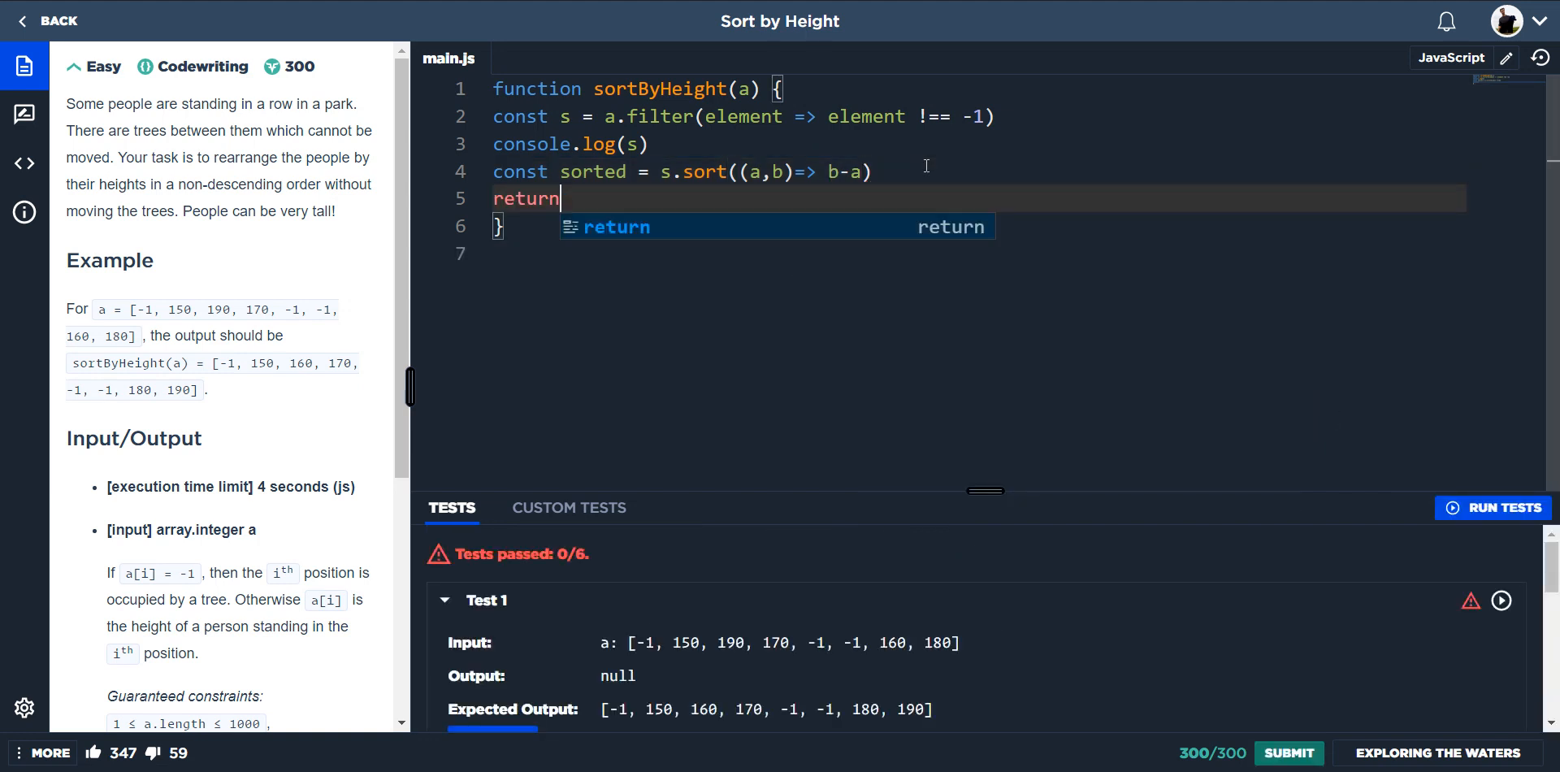
pyautogui.write('sorted')
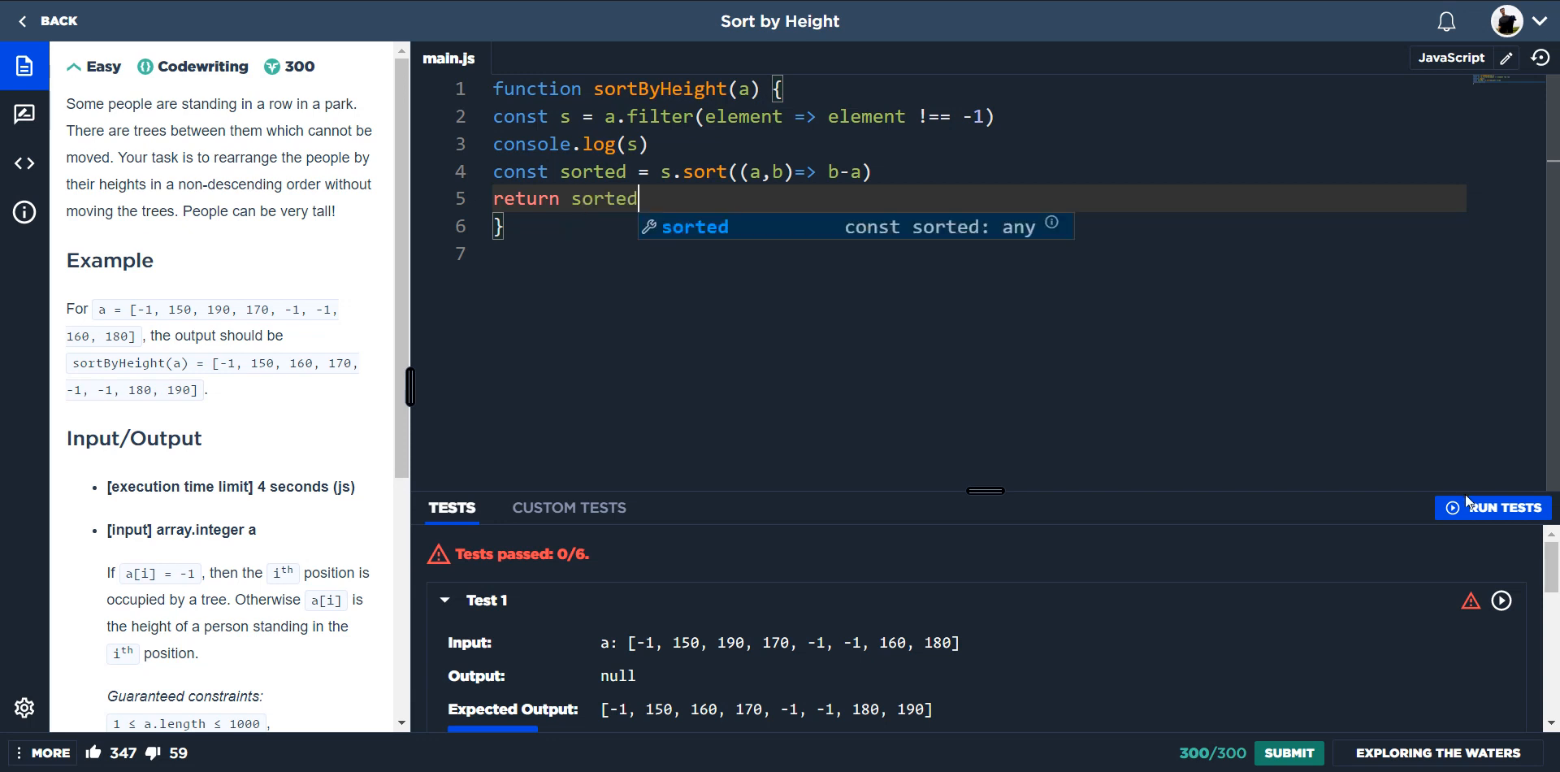
pyautogui.click(1492, 507)
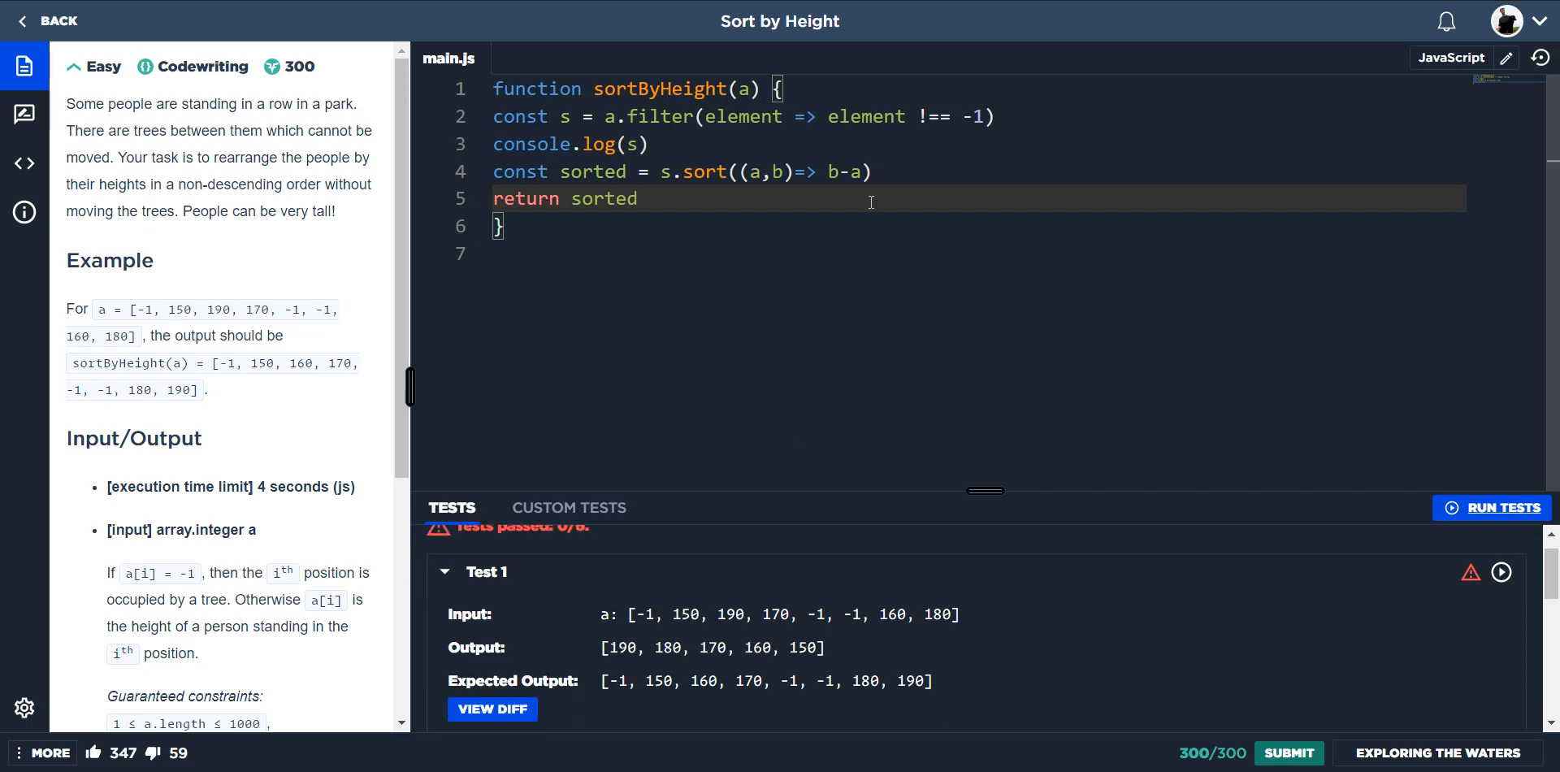
# Flip the comparator from b-a to a-b for ascending order.
pyautogui.press('BackSpace')
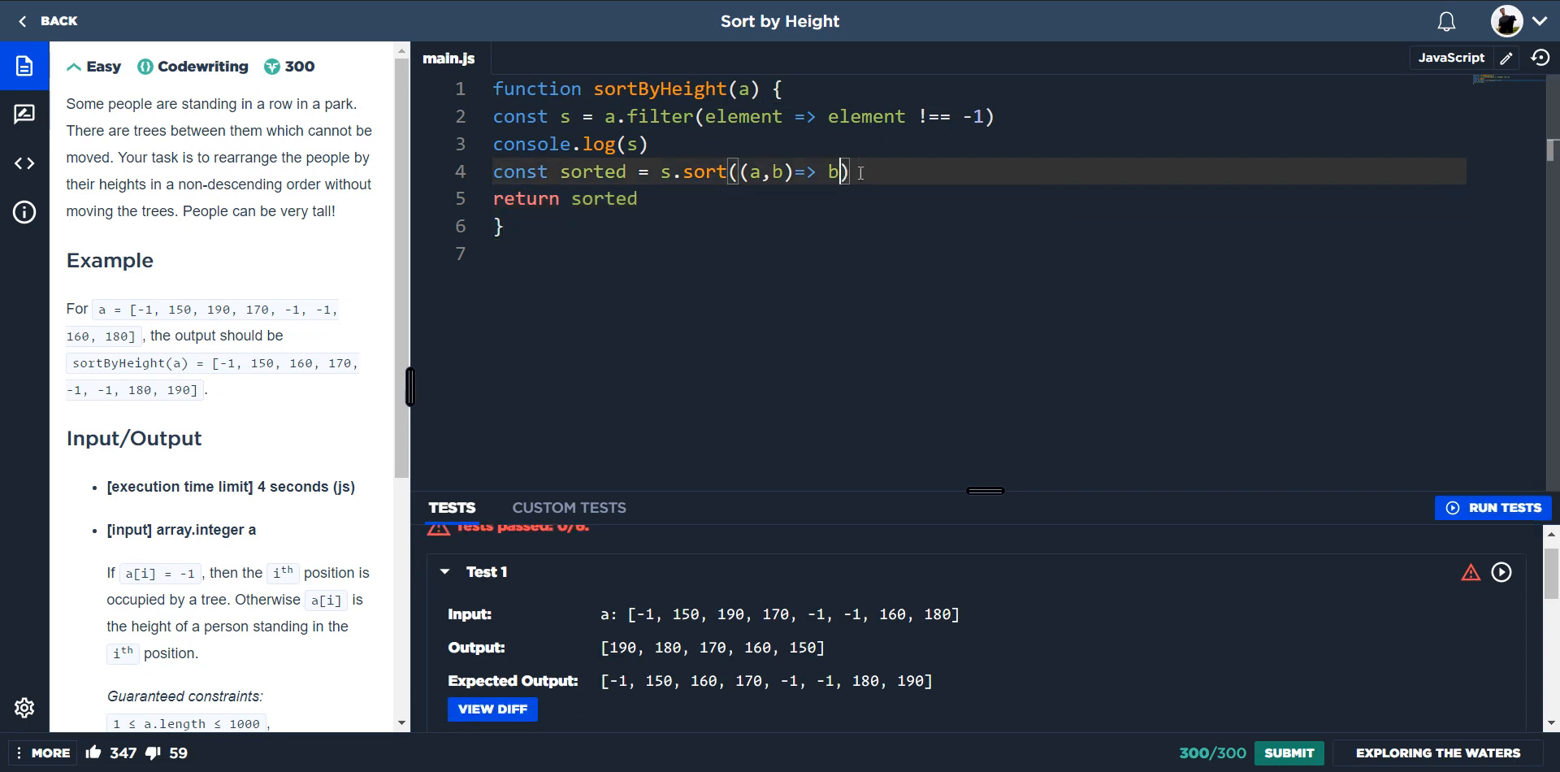
pyautogui.write('-b')
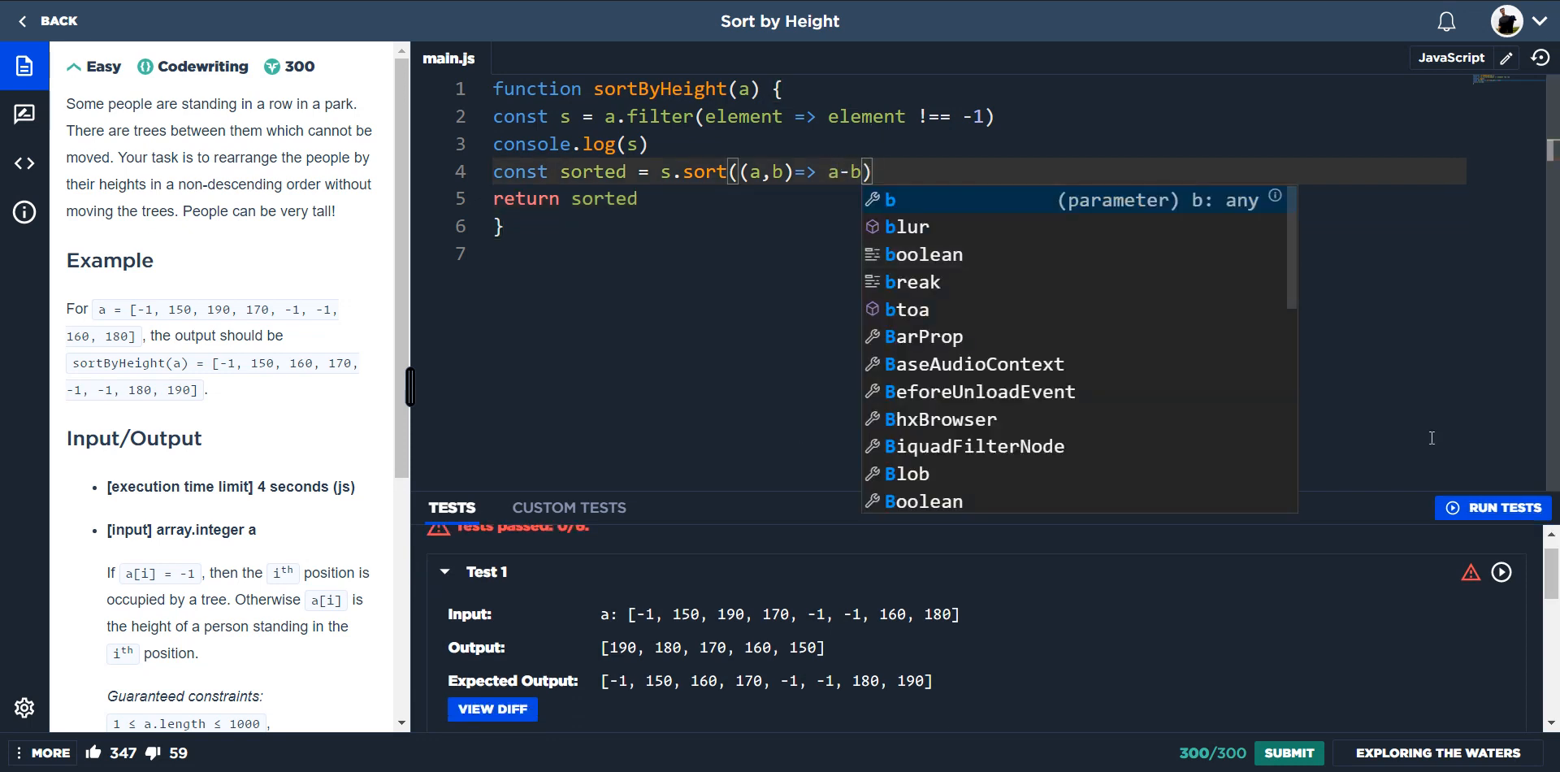
# Run the tests with the ascending comparator so the output lists heights ascending.
pyautogui.click(1492, 507)
pyautogui.write('orted')
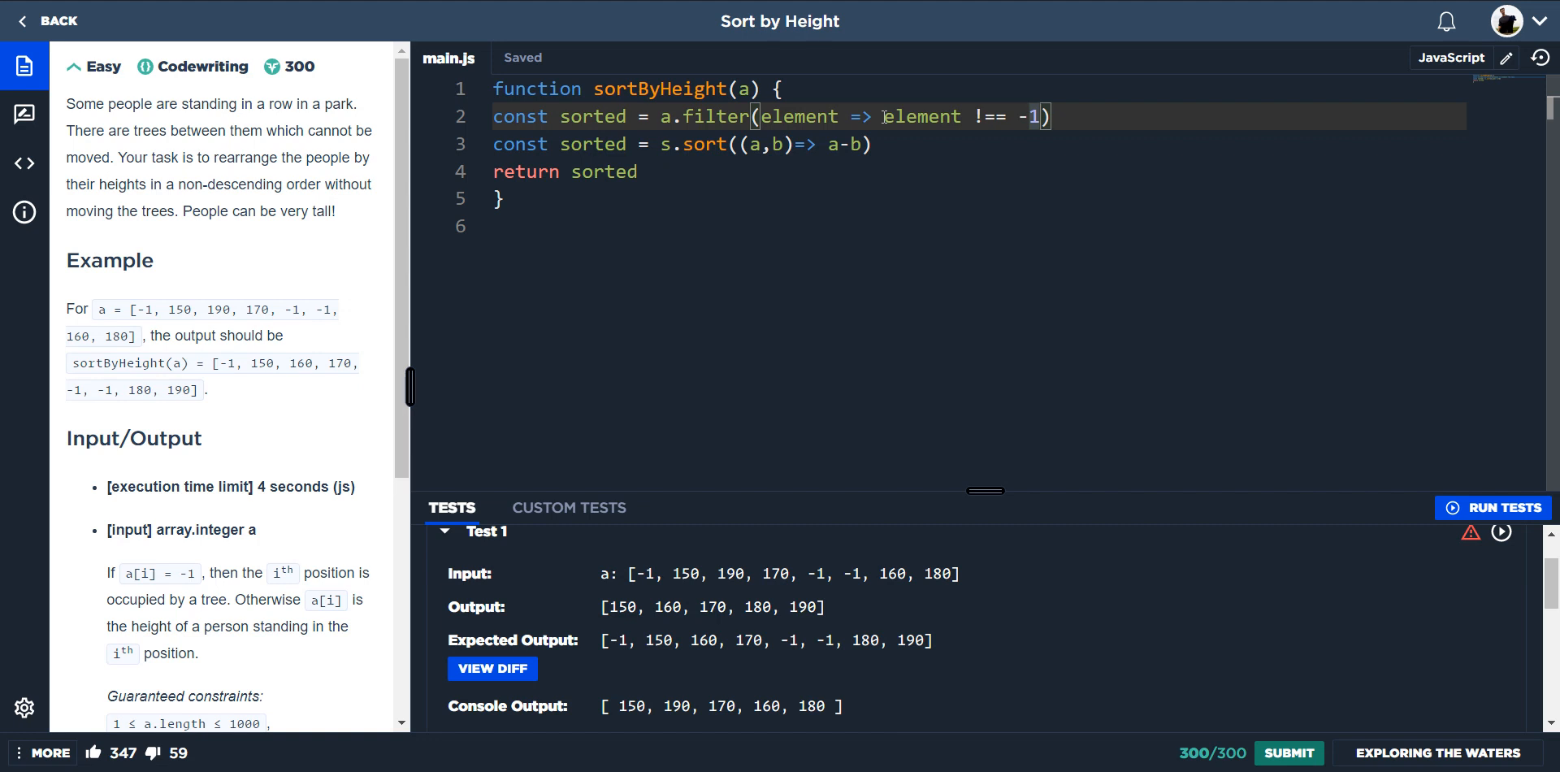
pyautogui.moveTo(937, 143)
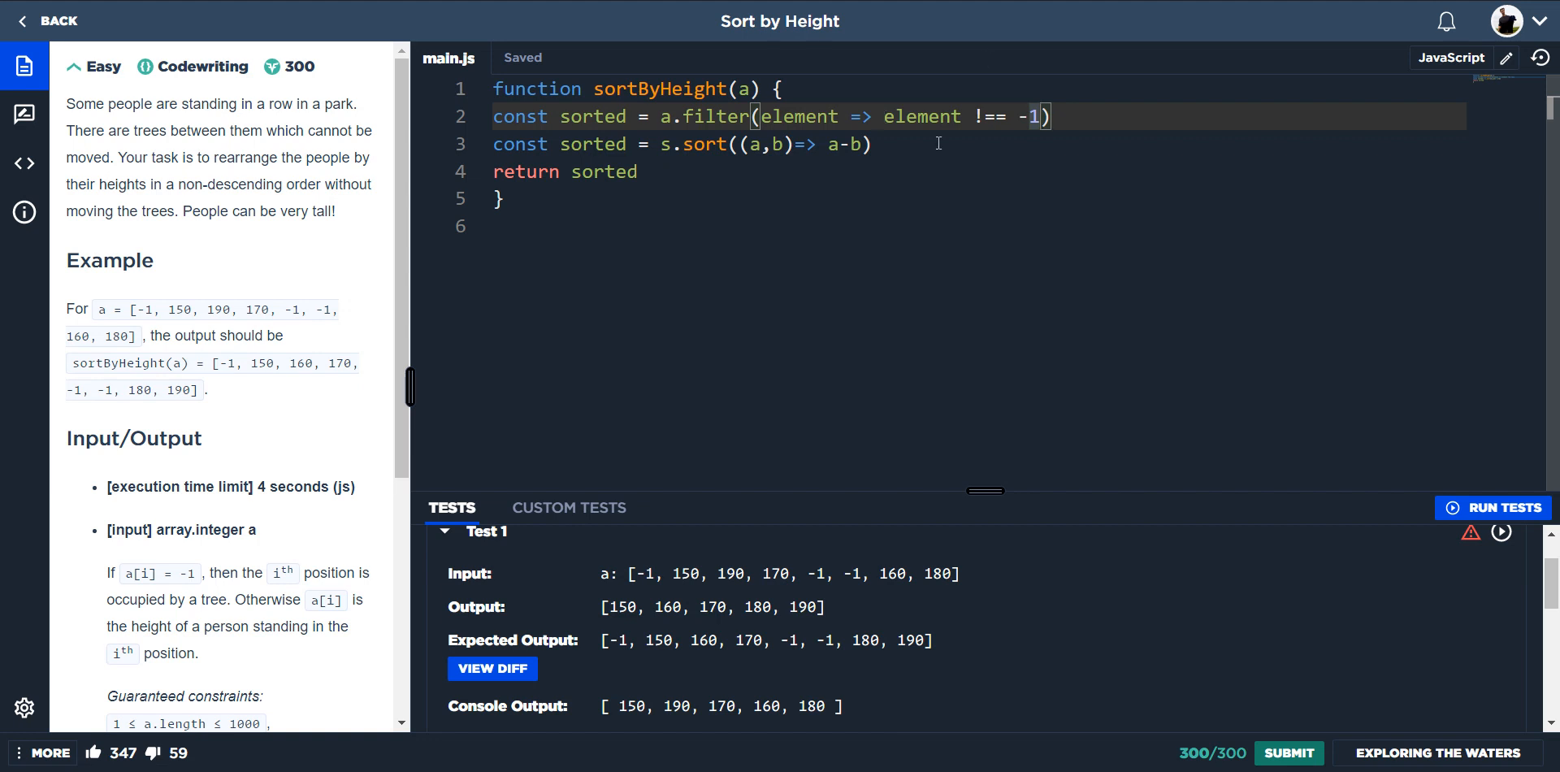
# Rewrite the filter callback as an if(element !== -1) block returning element.sort((a,b)=> a-b).
pyautogui.write('if(')
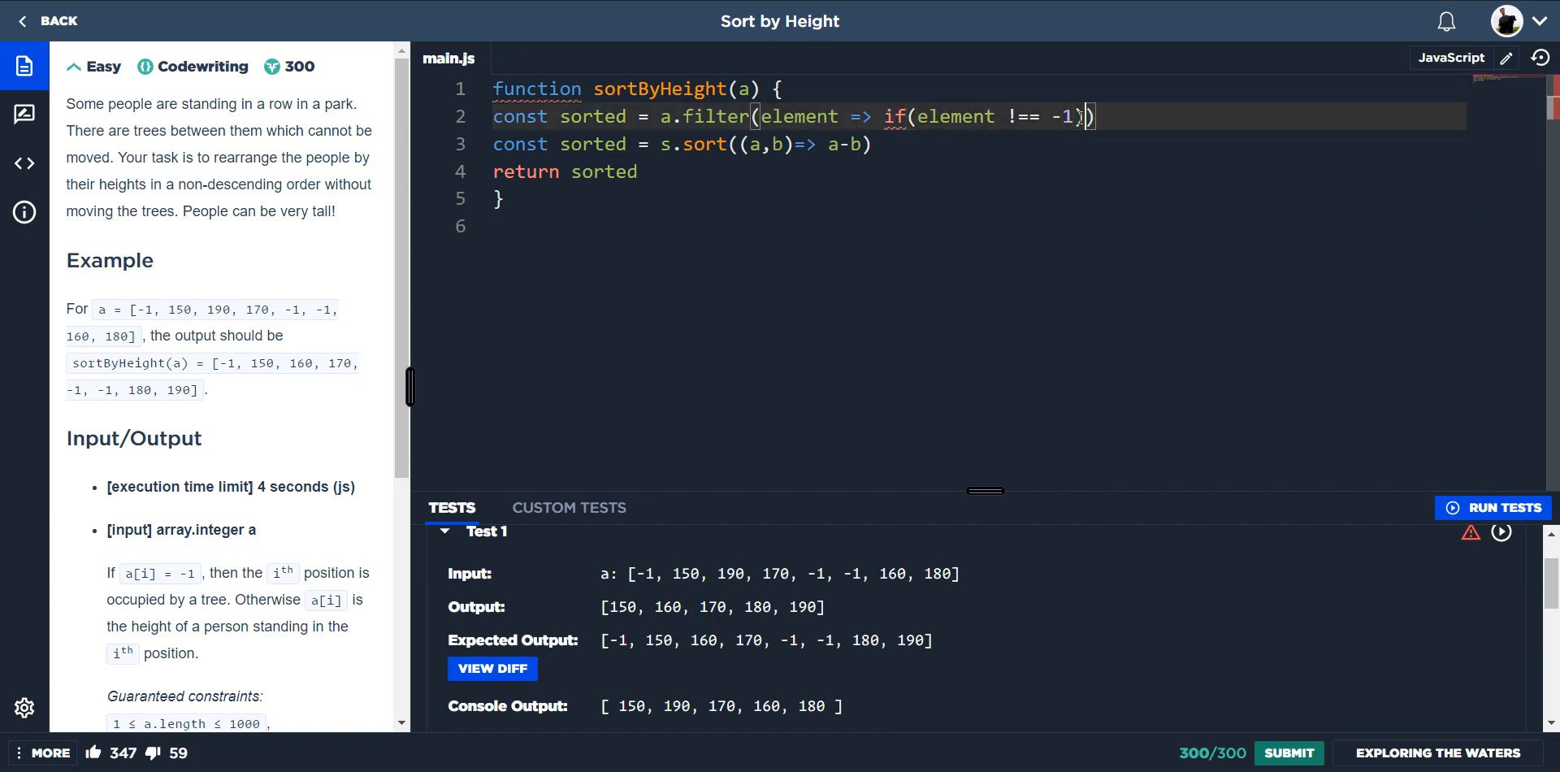
pyautogui.write('return }')
pyautogui.write('{')
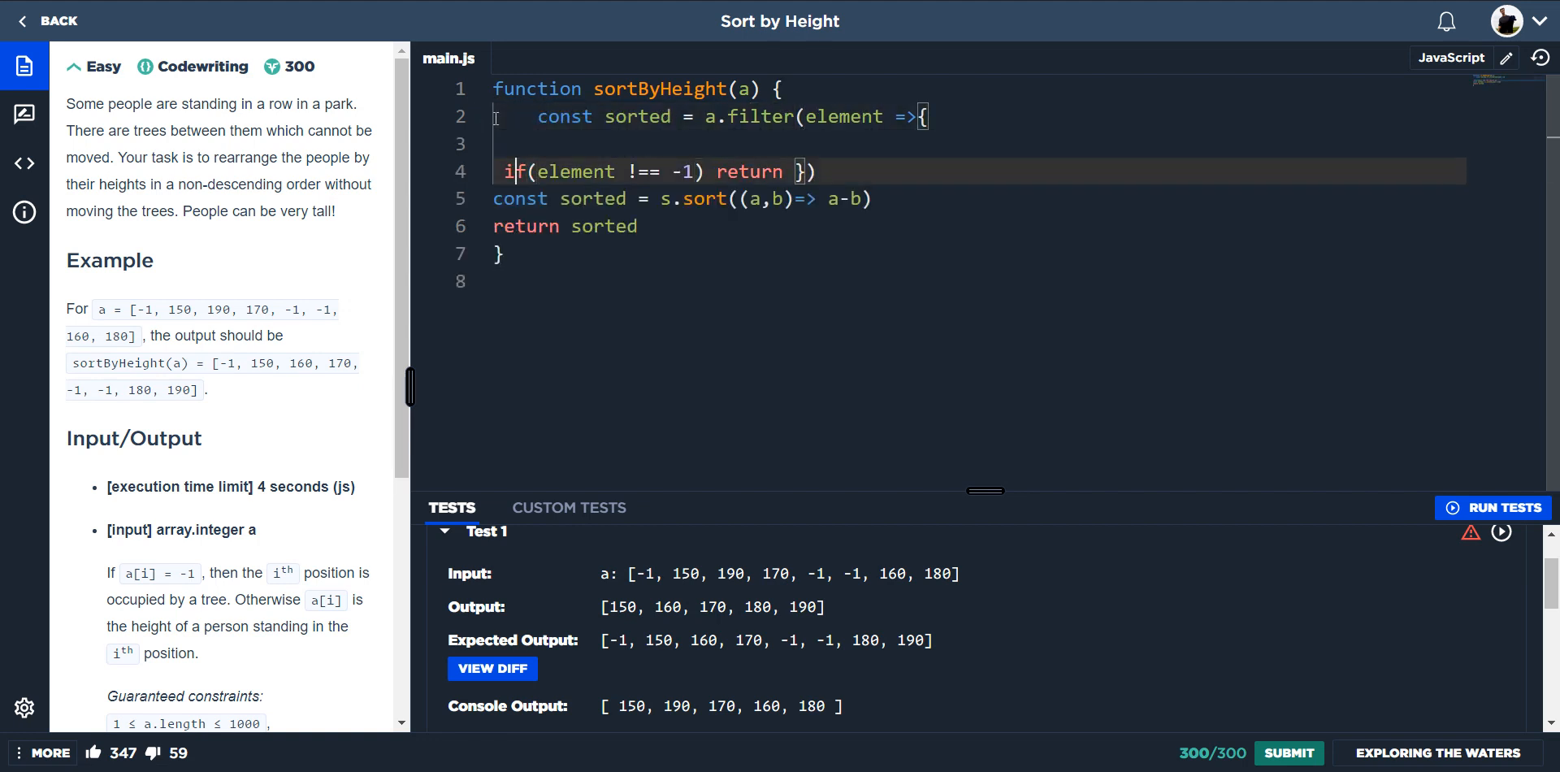
pyautogui.press('Backspace')
pyautogui.write('s.sort((a,b)=> a-b) ')
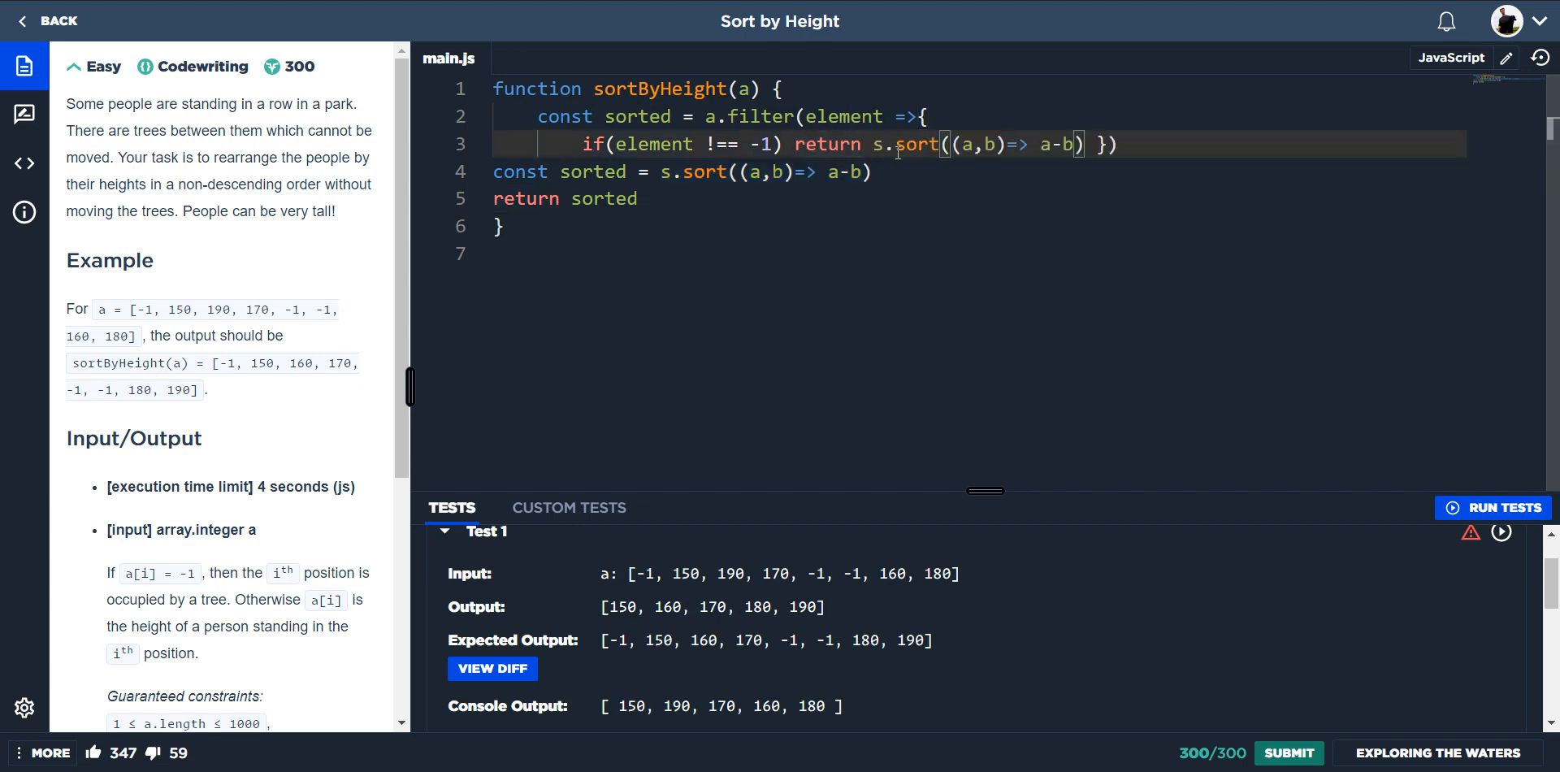
pyautogui.write('element')
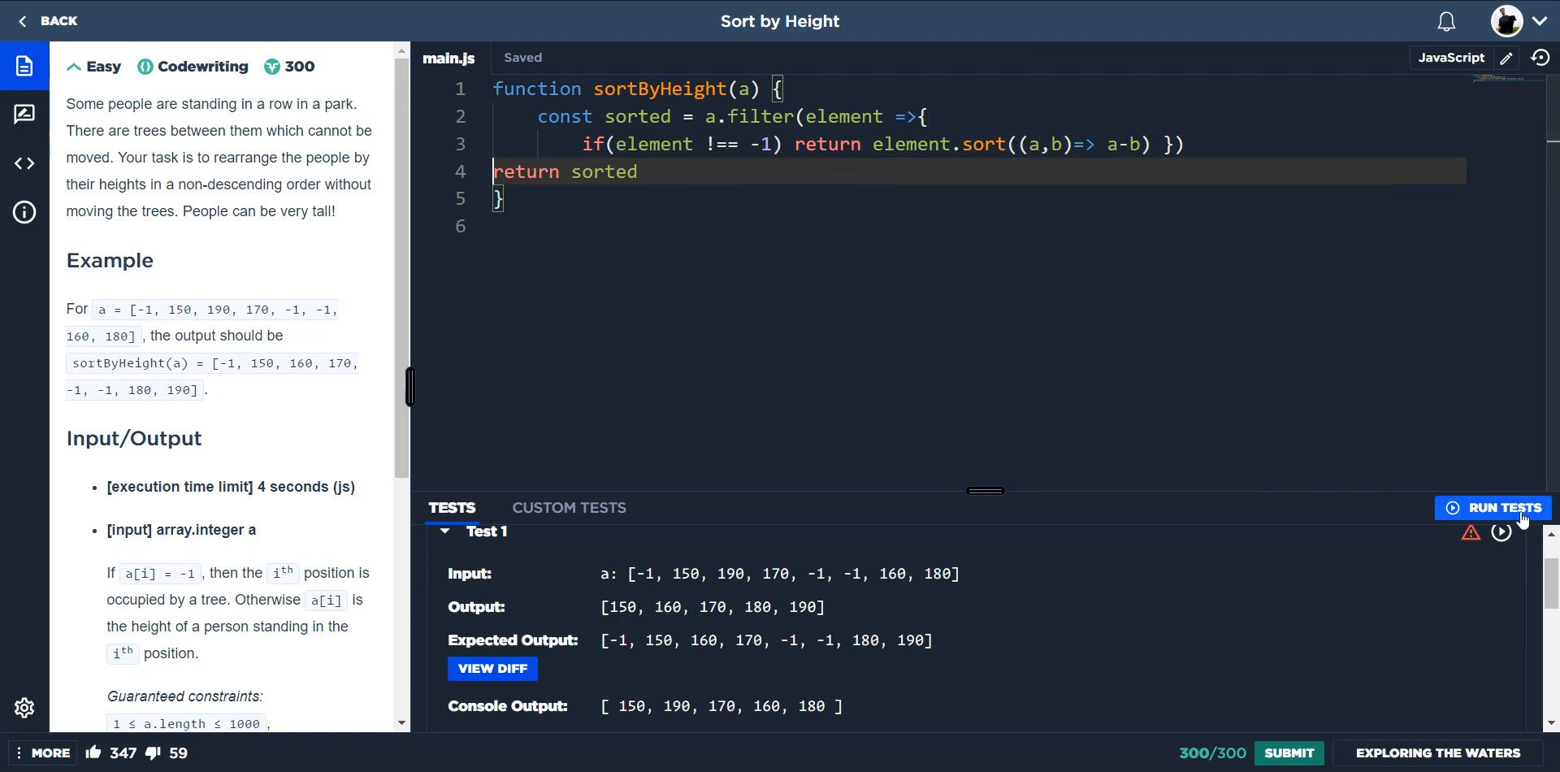
# Run the tests, which all fail with TypeError: element.sort is not a function.
pyautogui.click(1491, 507)
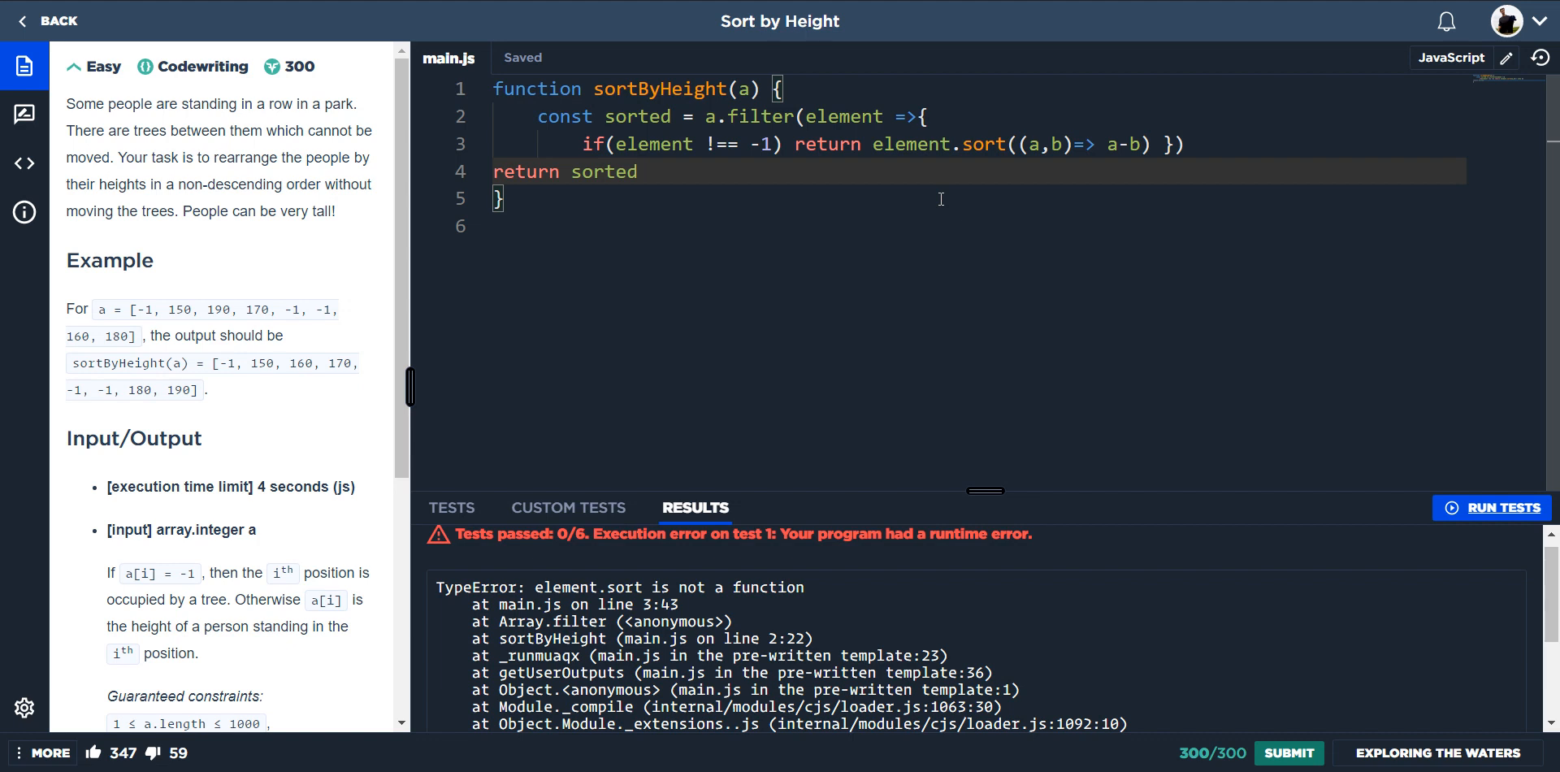
pyautogui.moveTo(912, 145)
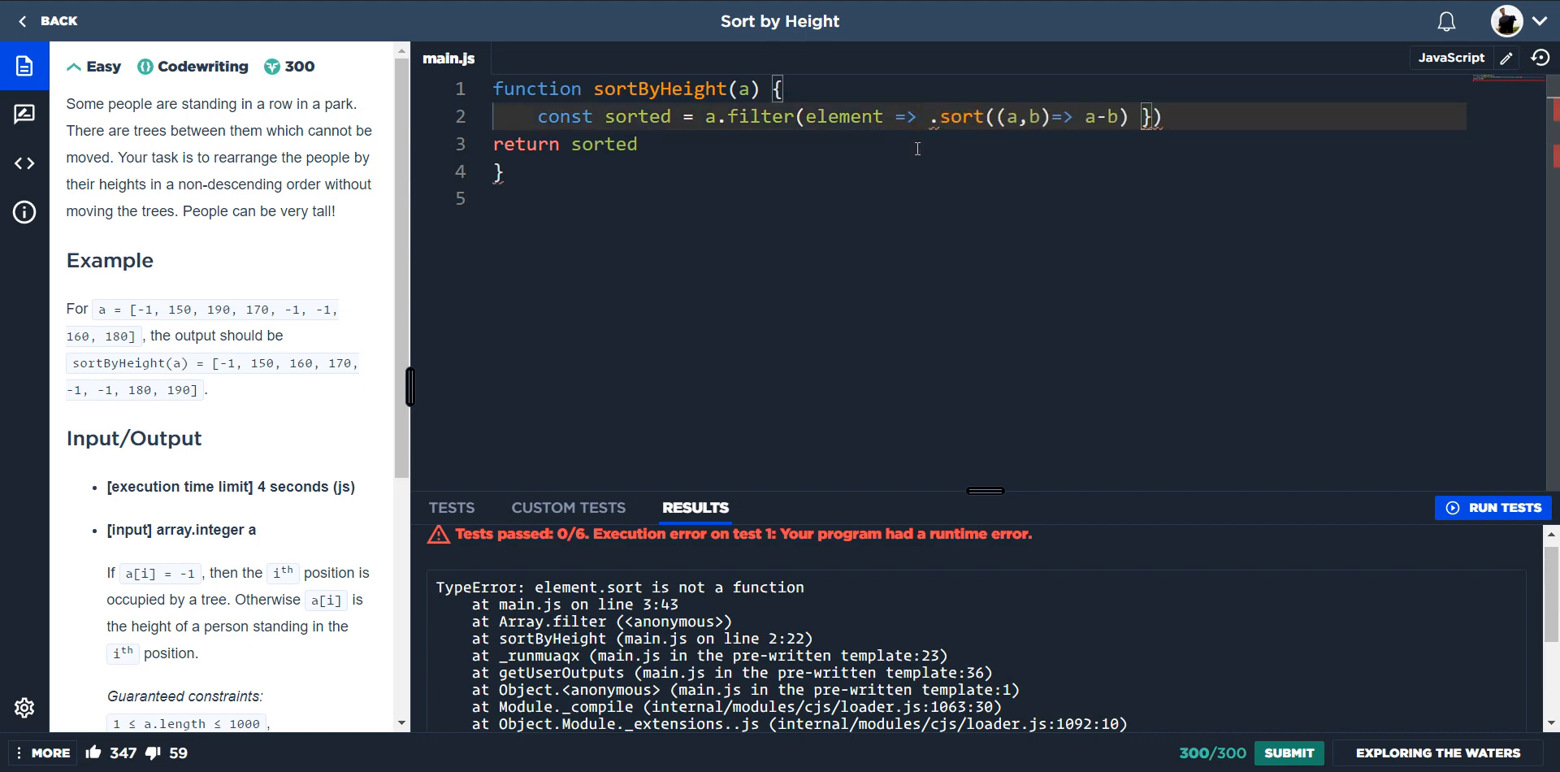
# Chain filter(element !== -1).sort((a,b)=> a-b) on one line and run the tests, passing 1 of 6.
pyautogui.write('element')
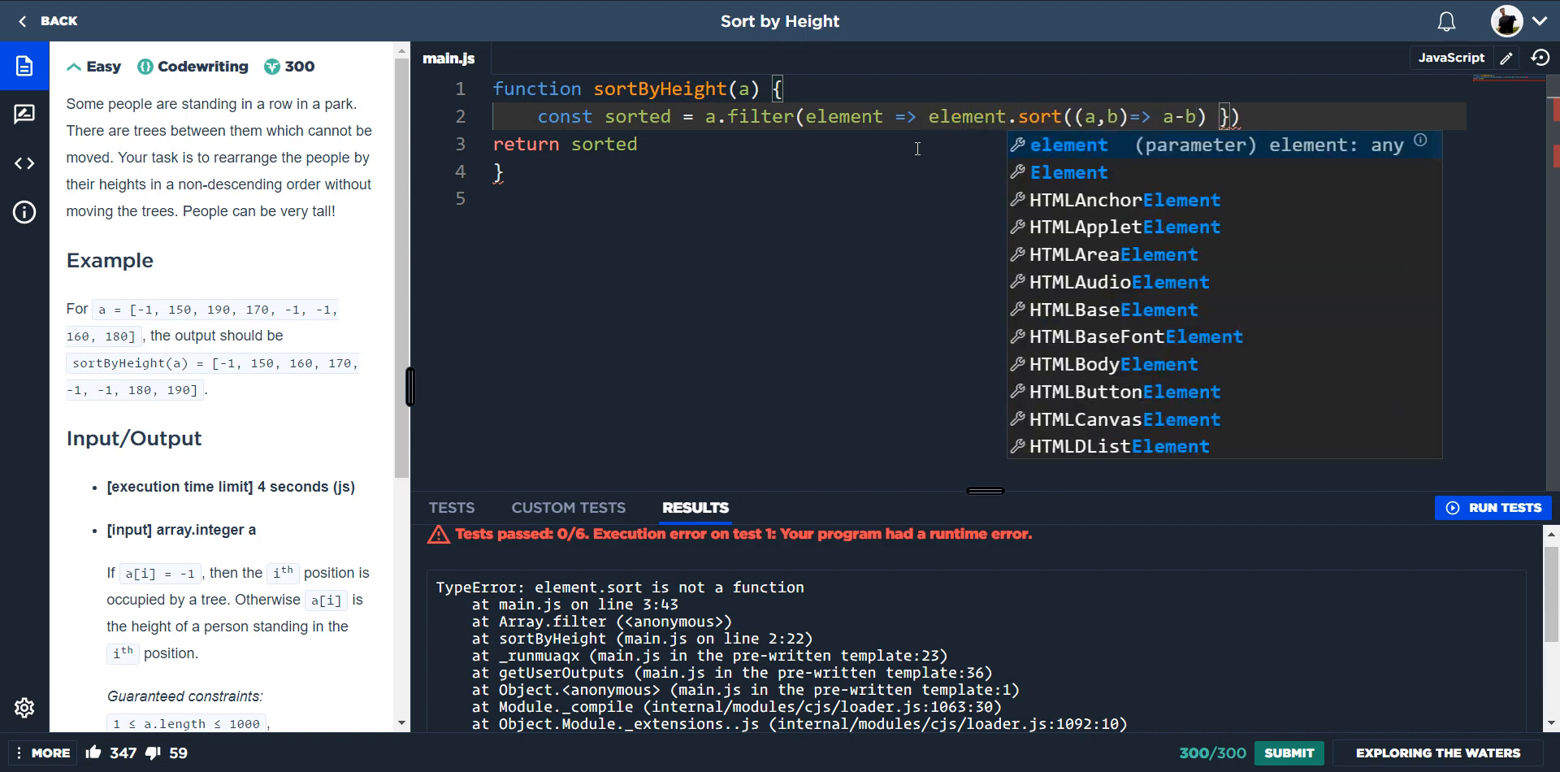
pyautogui.write('!==')
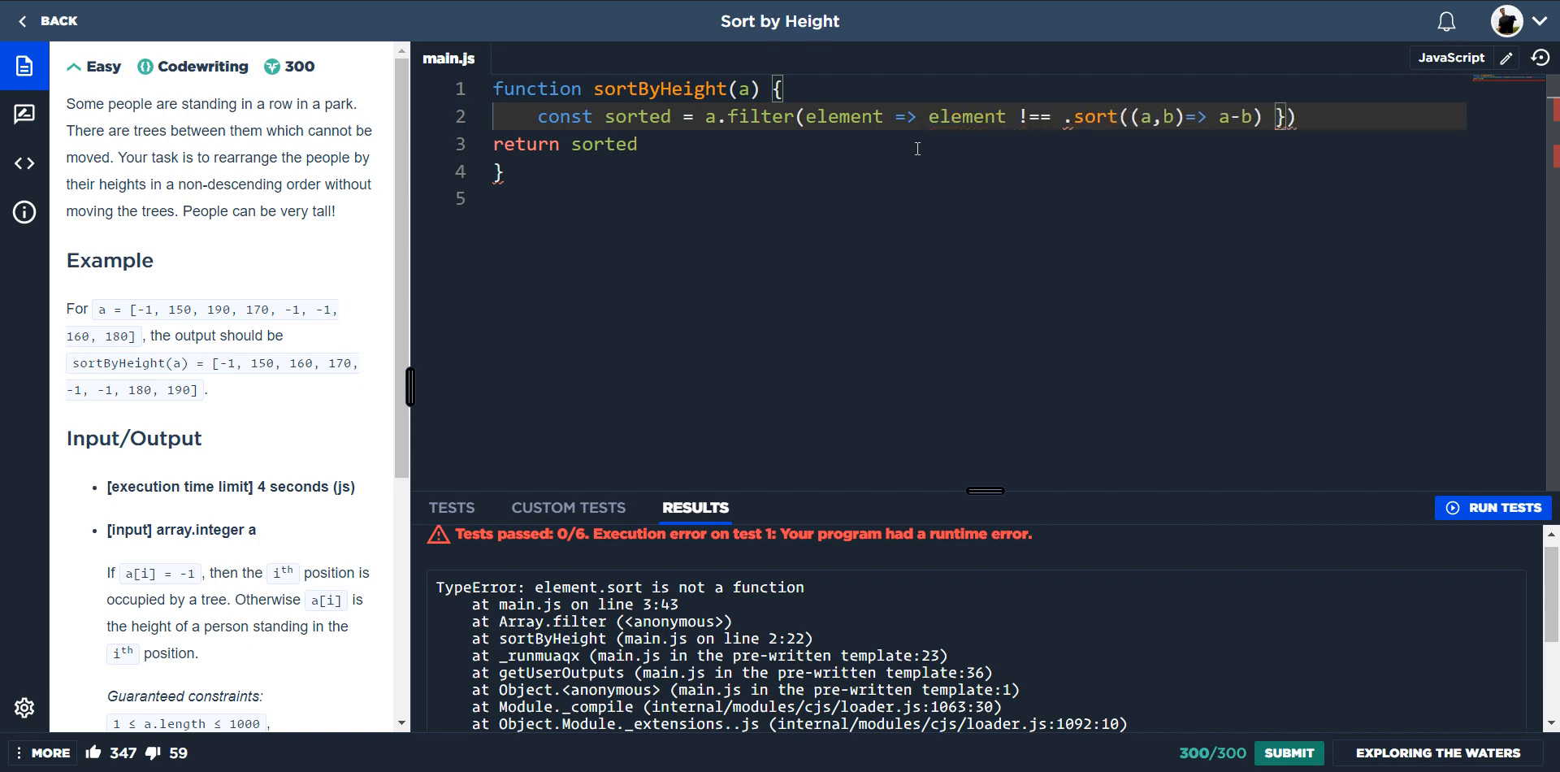
pyautogui.write('-1)')
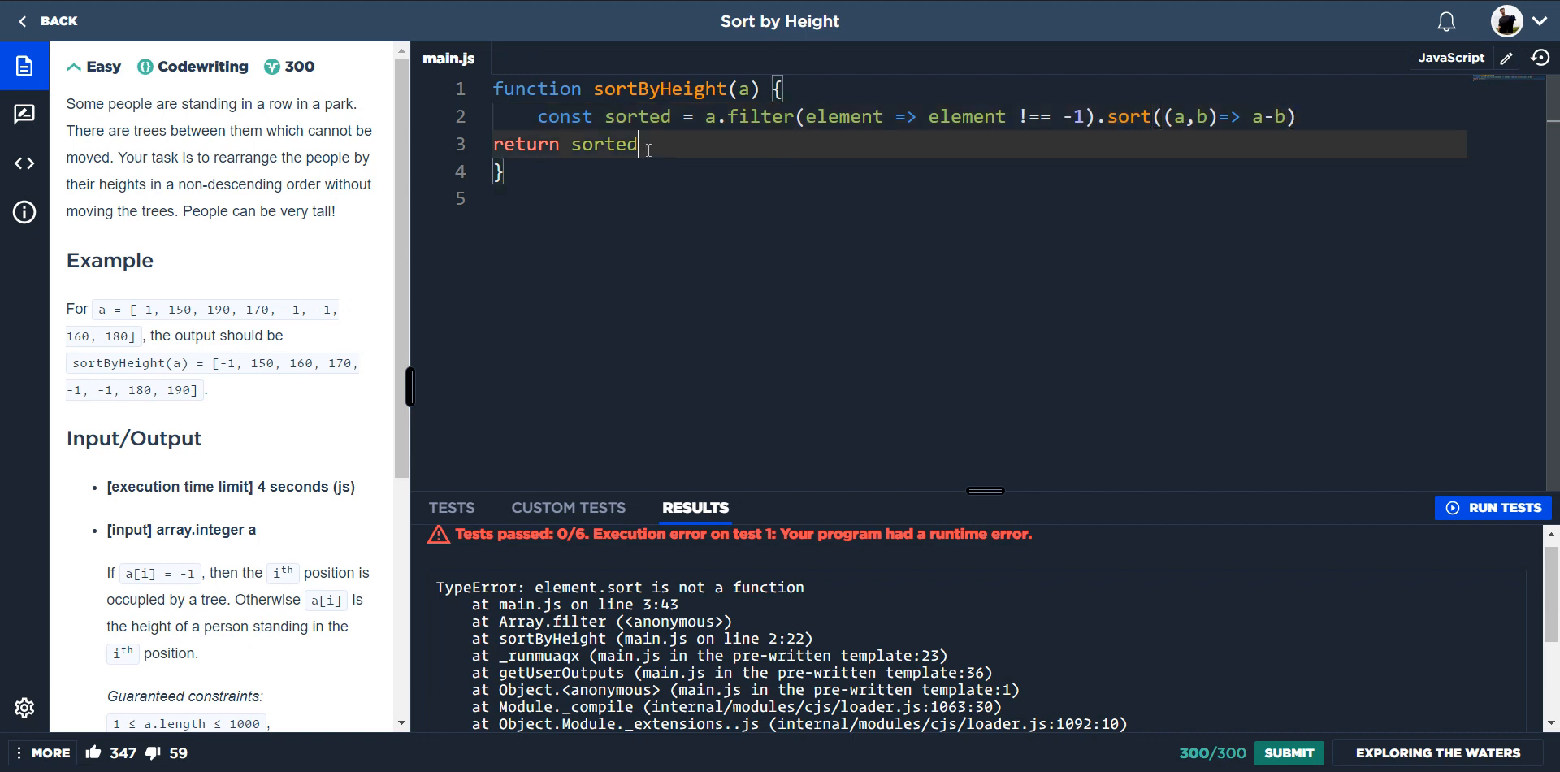
pyautogui.click(1492, 507)
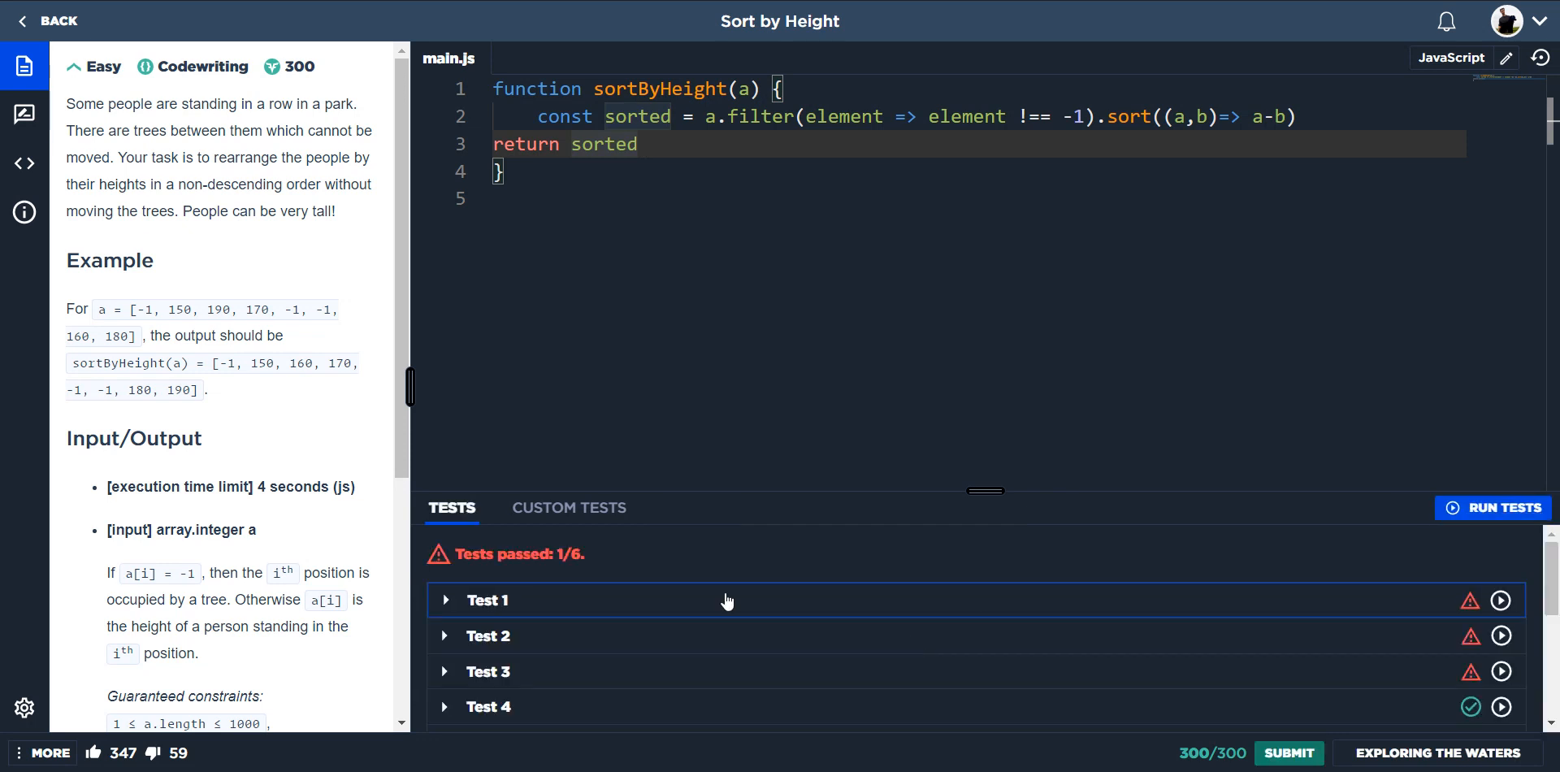
pyautogui.click(485, 598)
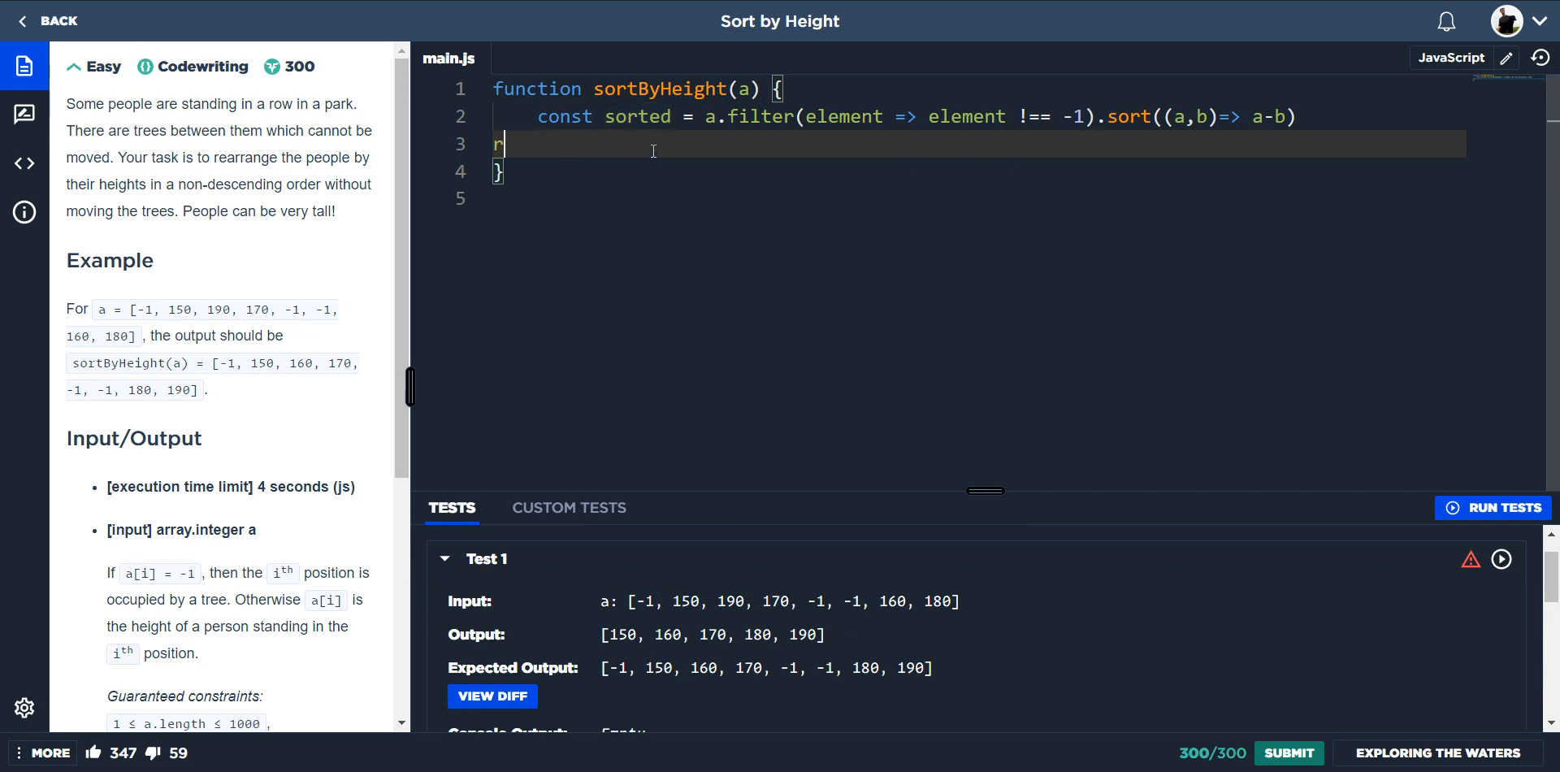
# Replace the return line with return a.map to map over the input array a.
pyautogui.press('Backspace')
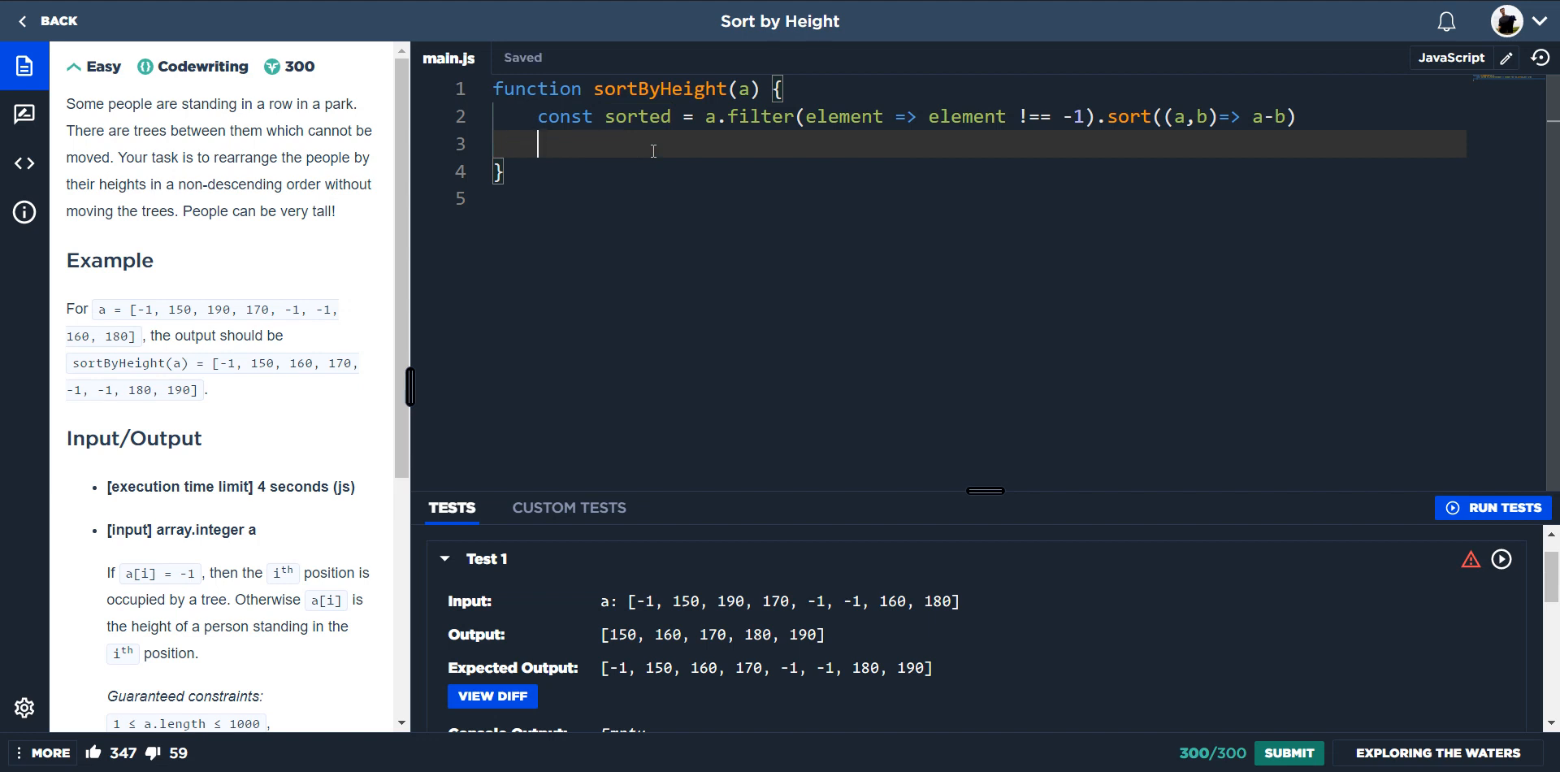
pyautogui.write('const')
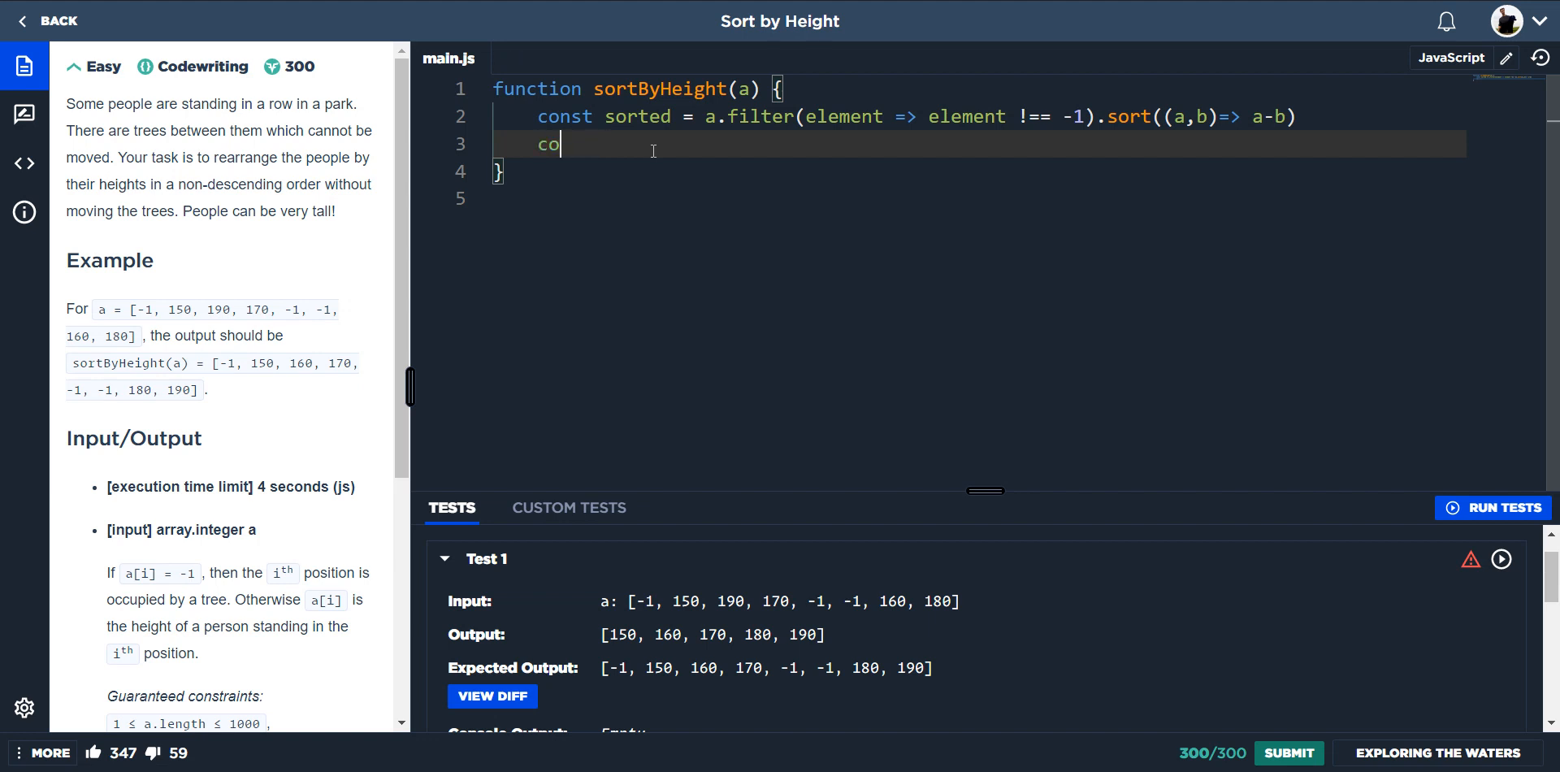
pyautogui.write('return')
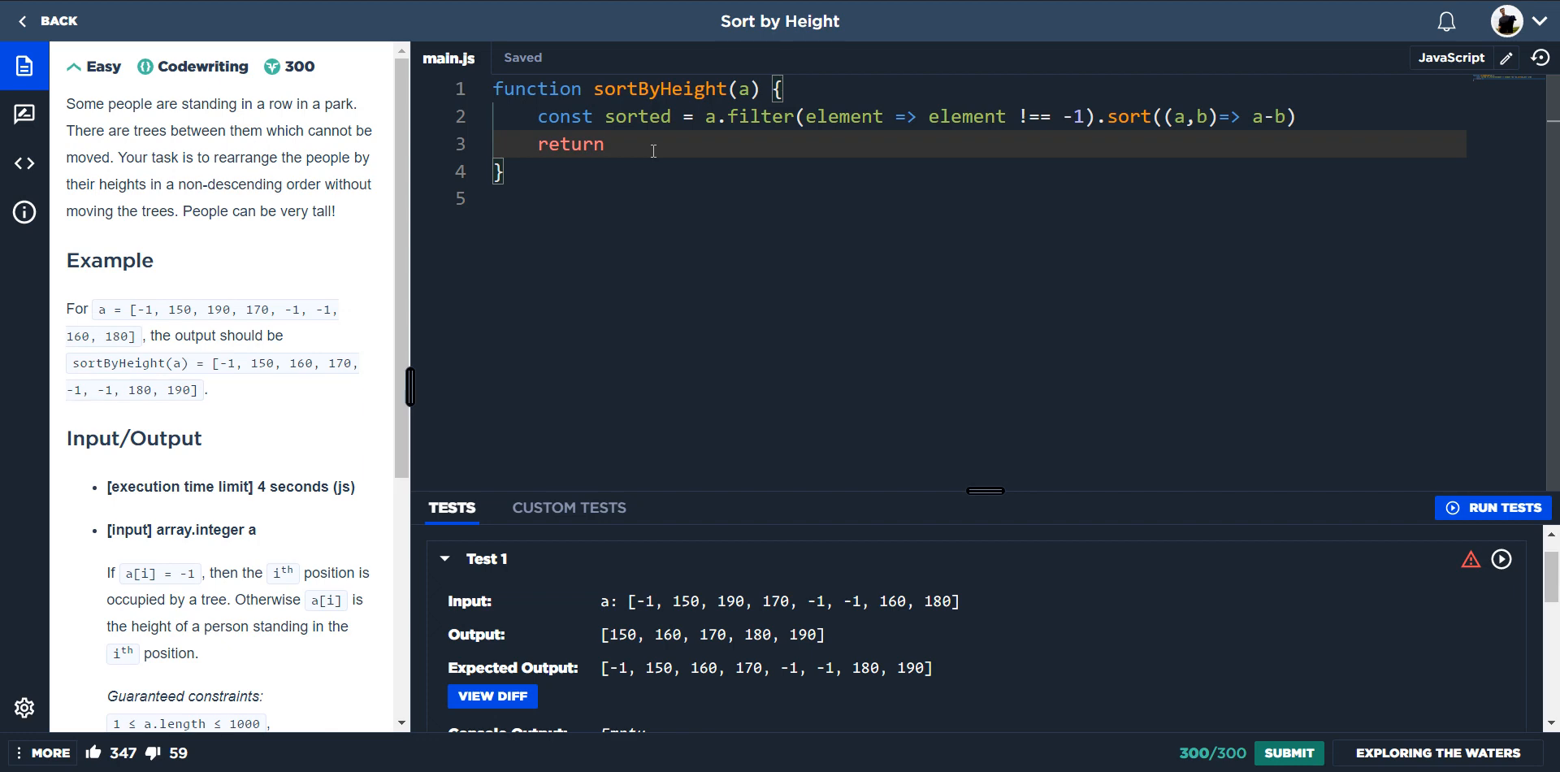
pyautogui.write('sorted')
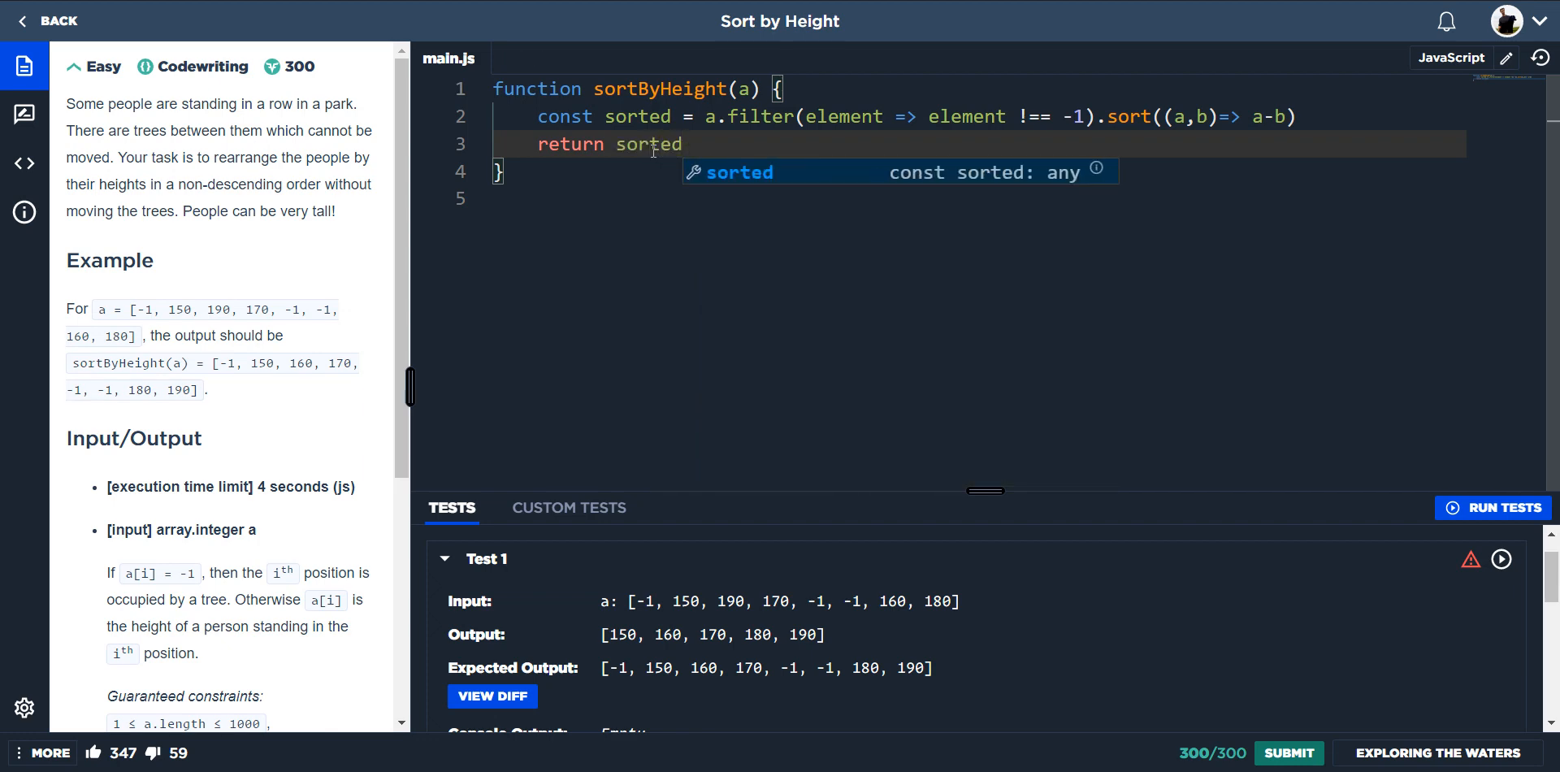
pyautogui.write('a')
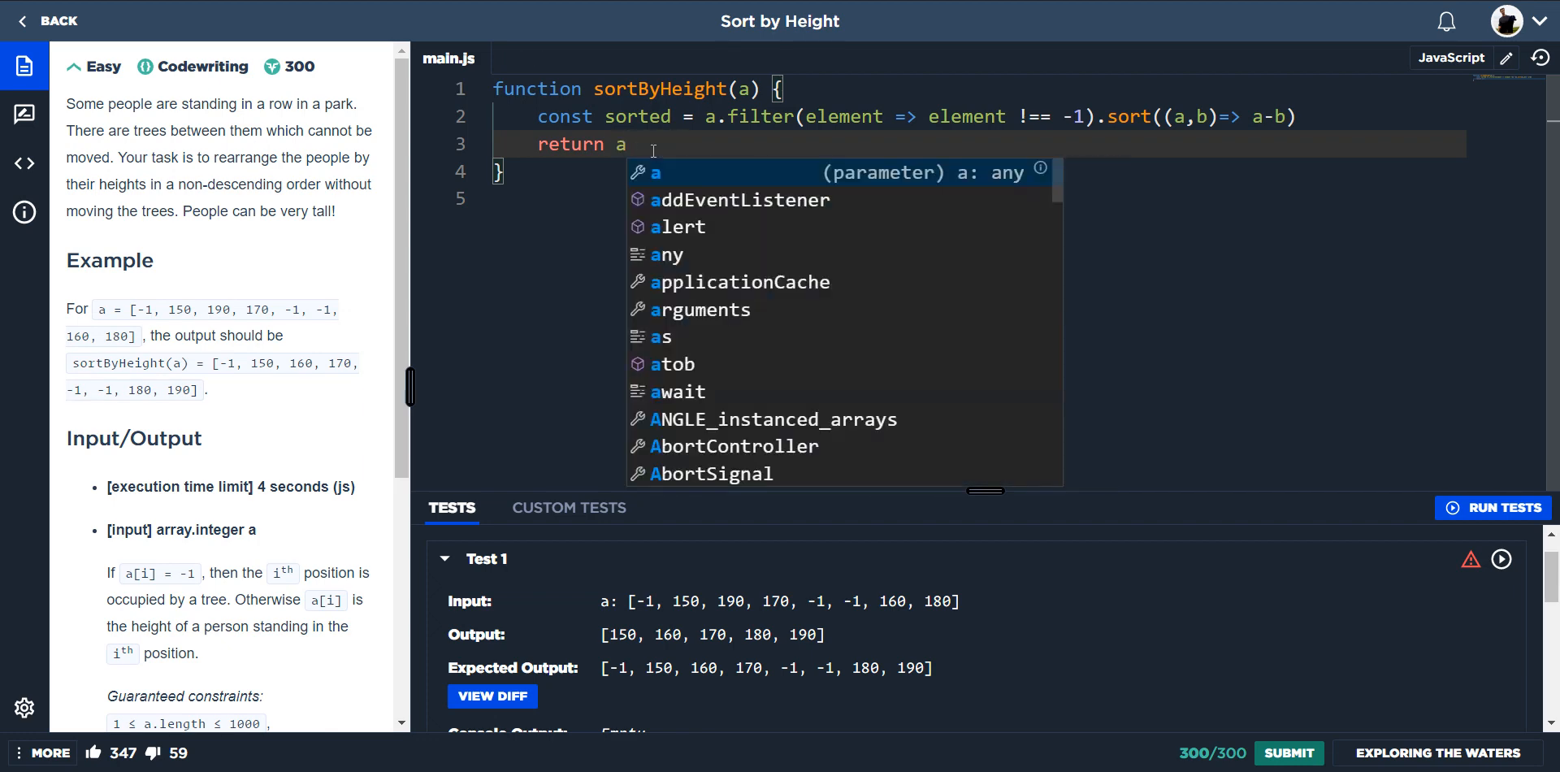
pyautogui.write('.map((')
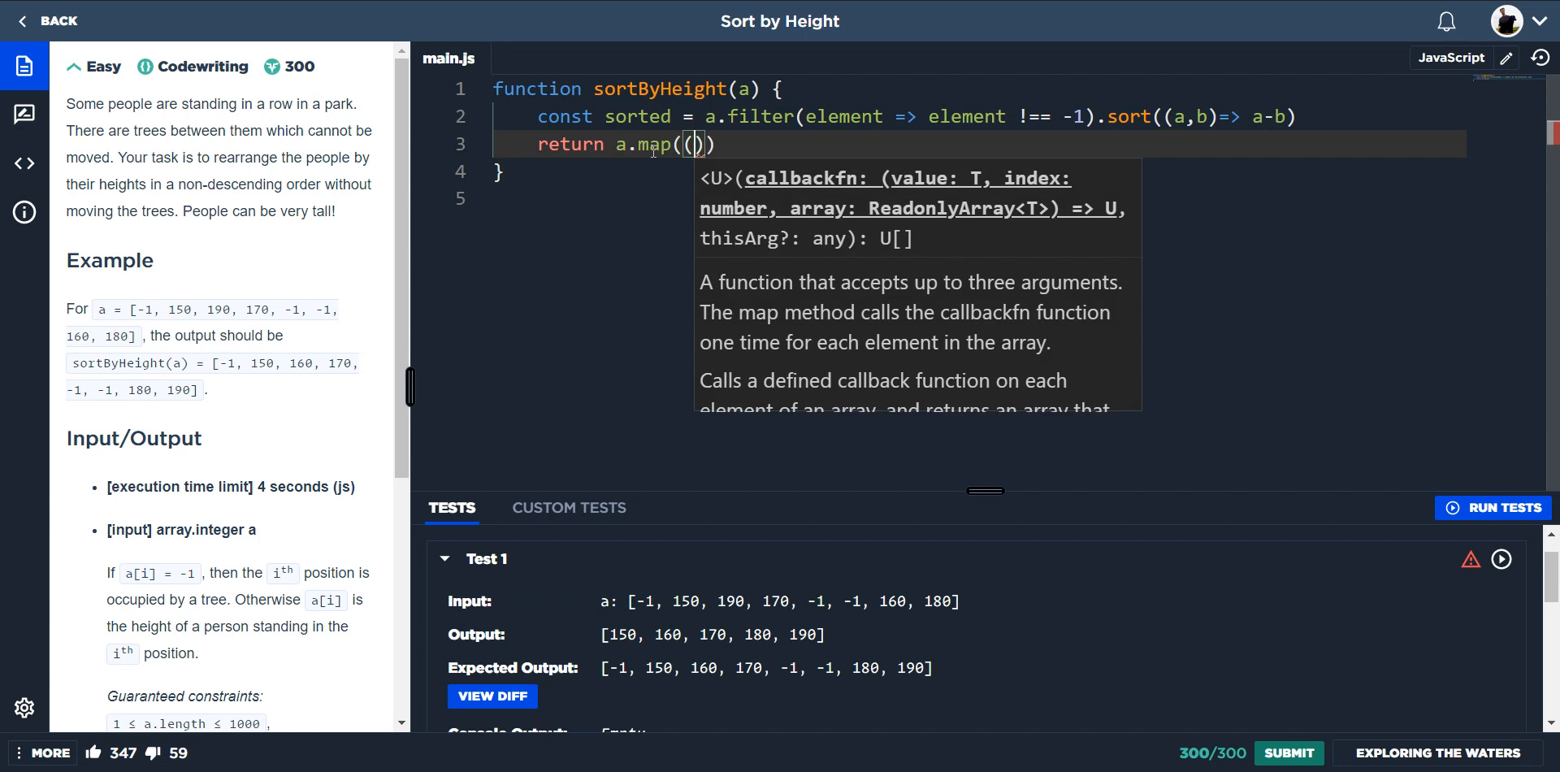
# Try an element callback inside map, then erase it back to empty parentheses.
pyautogui.press('ctrl+s')
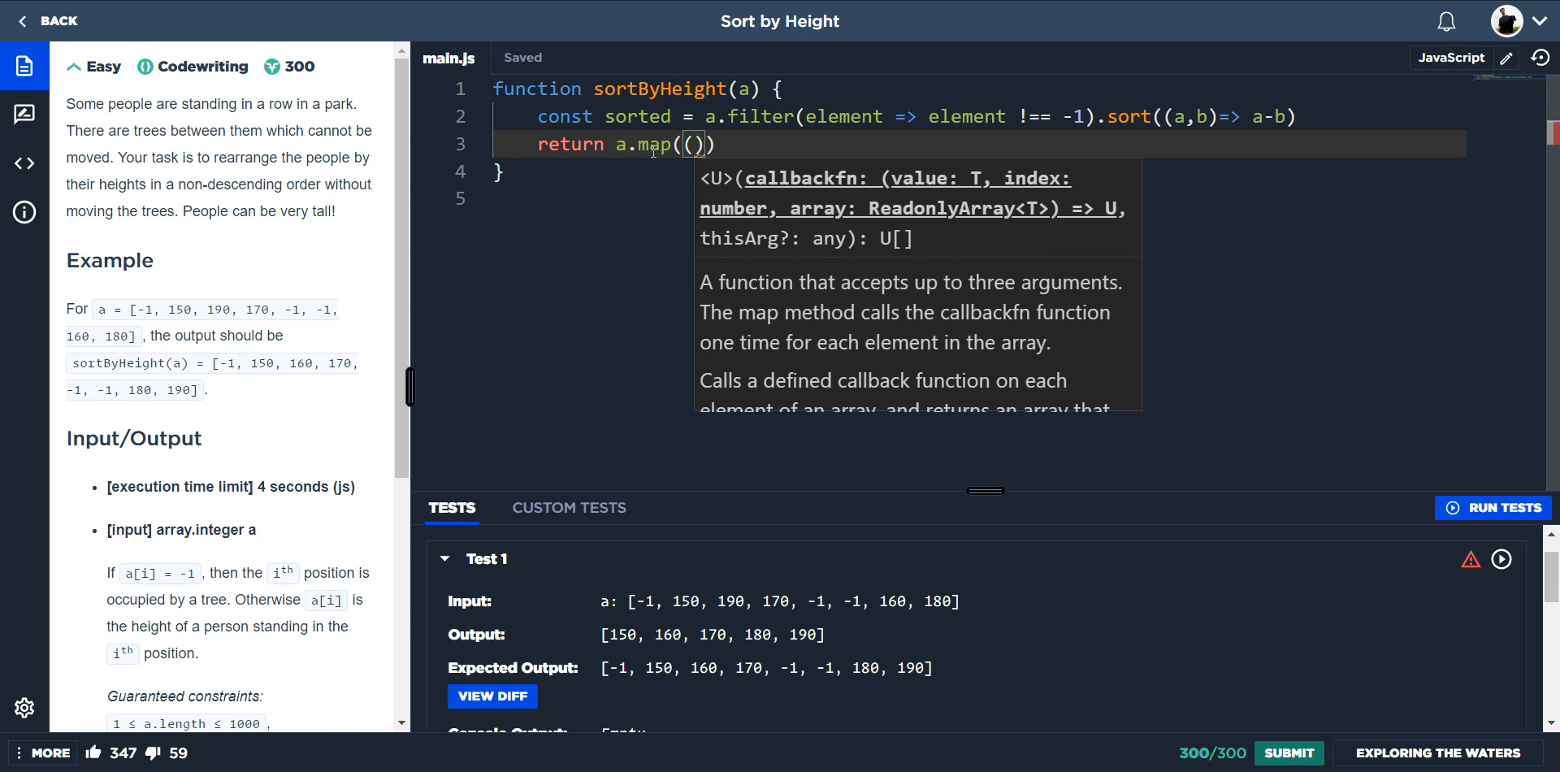
pyautogui.write('element')
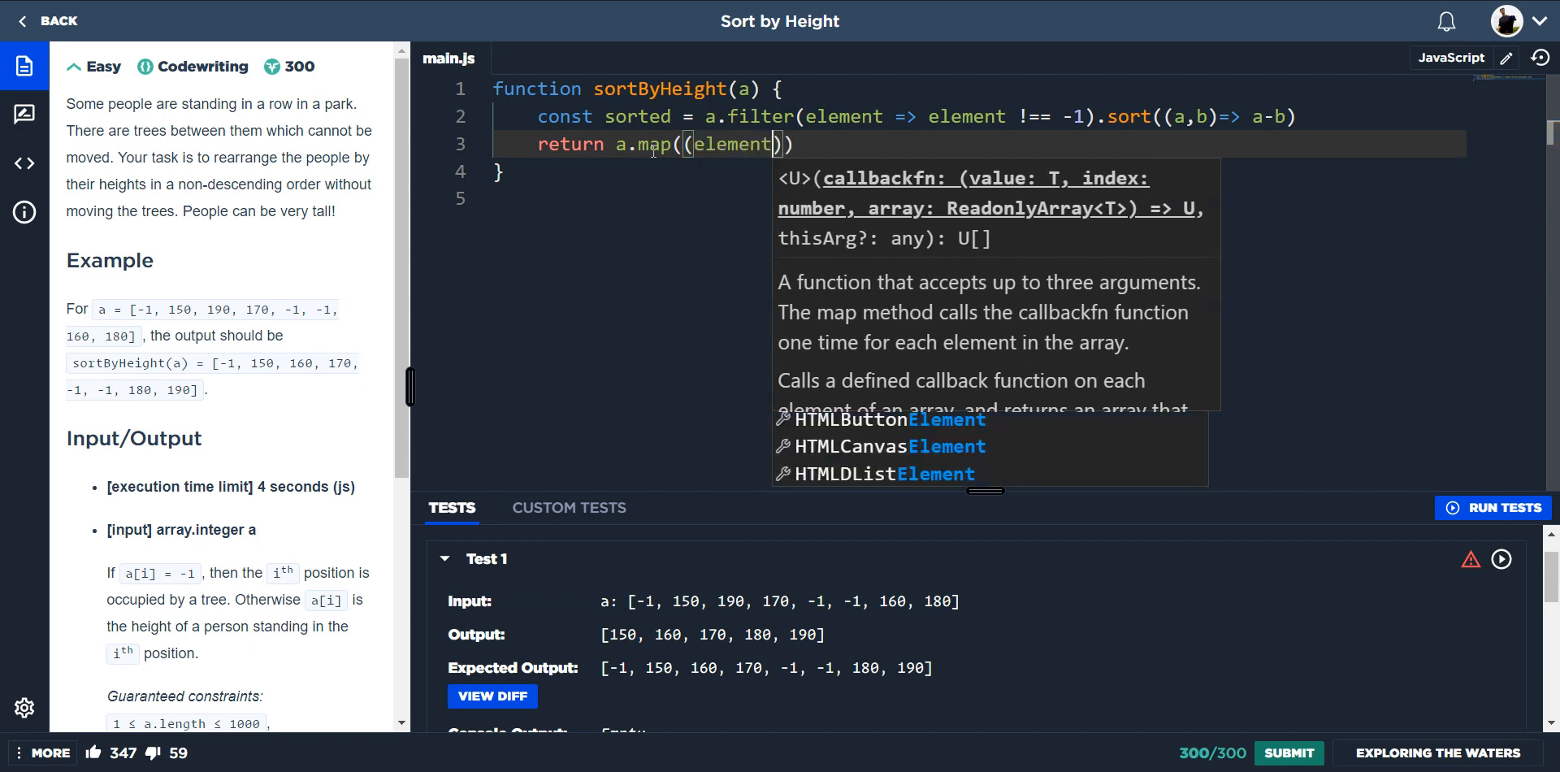
pyautogui.press('Backspace')
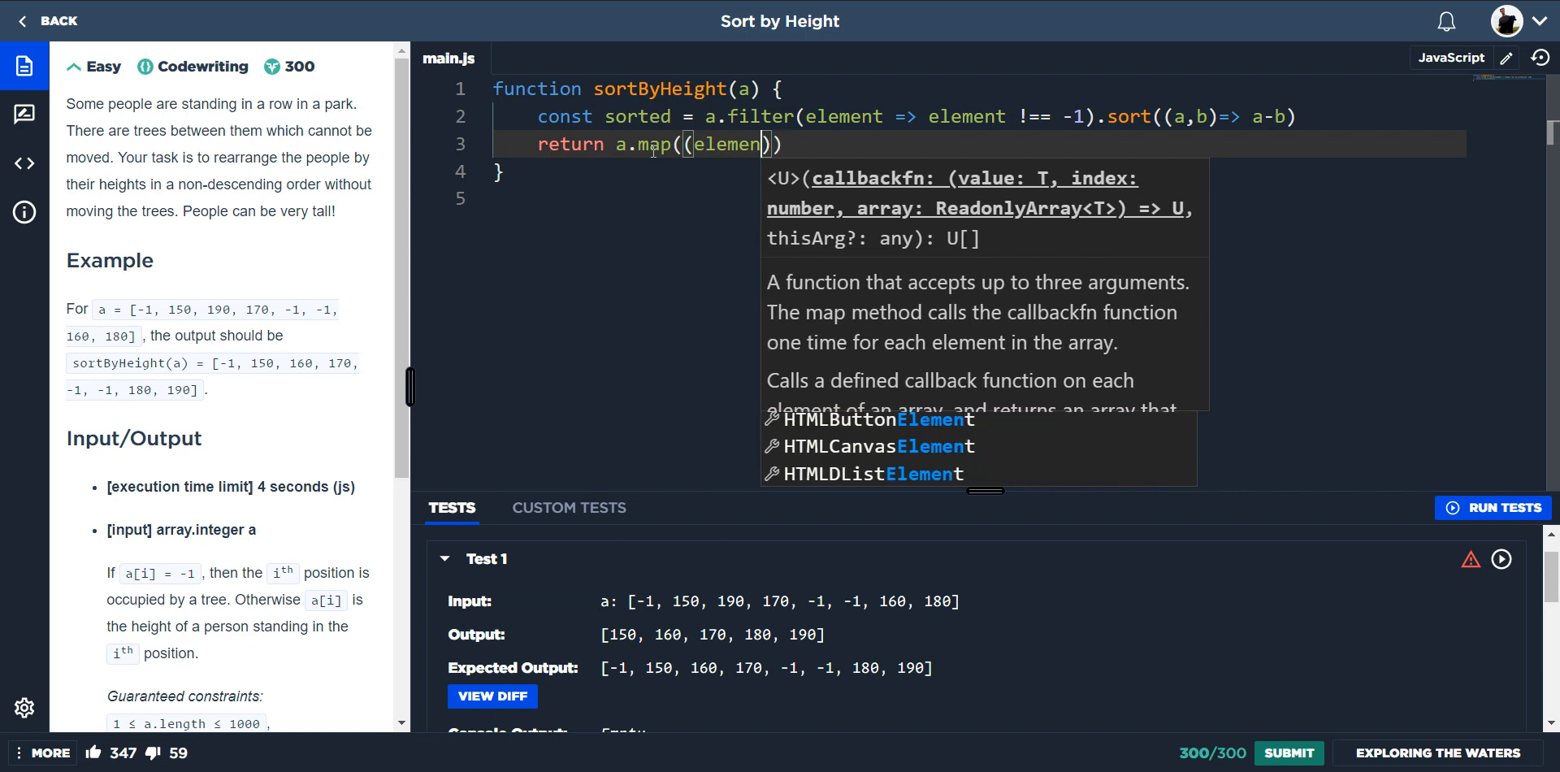
pyautogui.press('backspace')
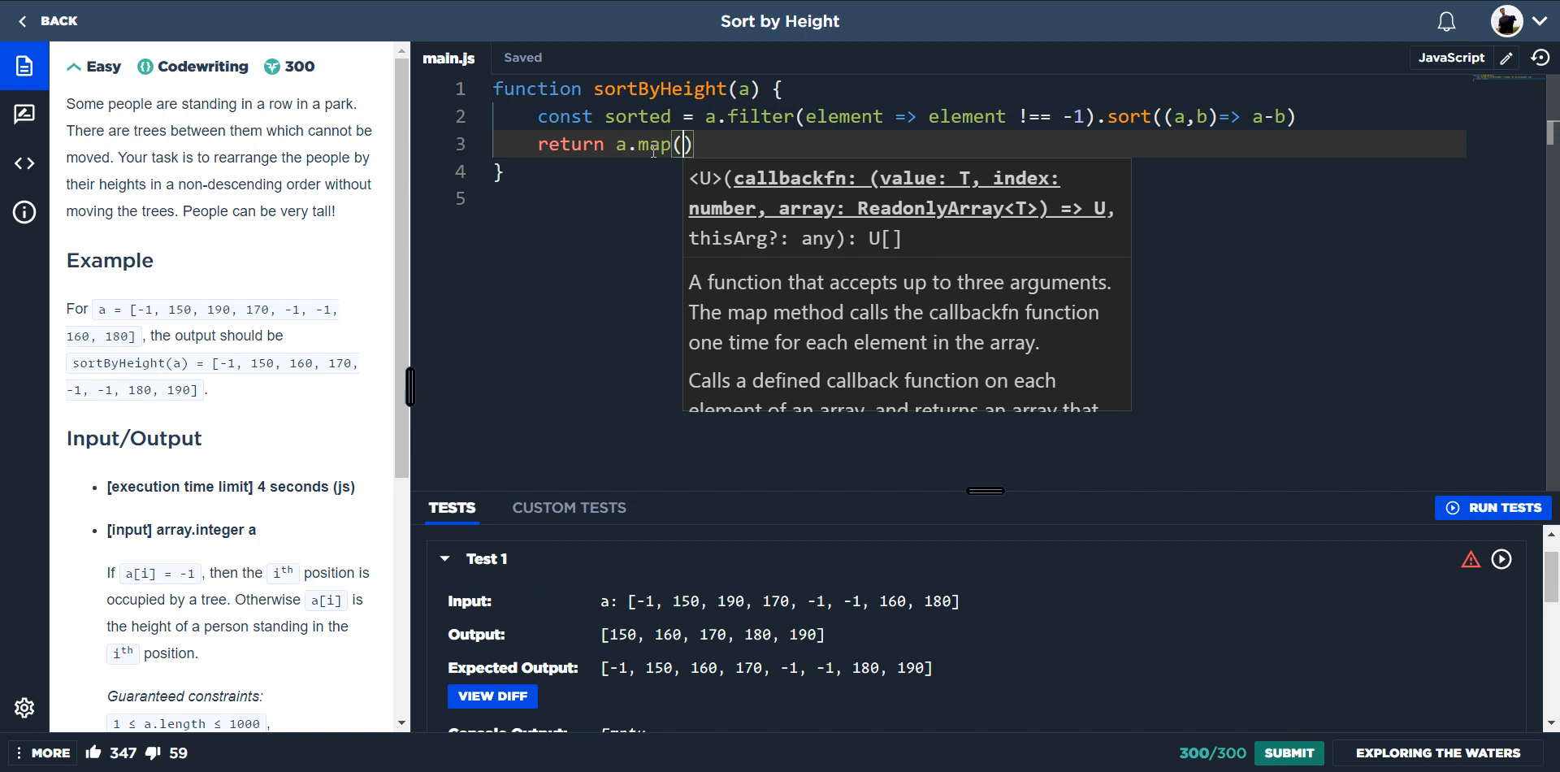
# Write the map callback so element === -1 stays -1, otherwise returns sorted.shift().
pyautogui.write('element =>')
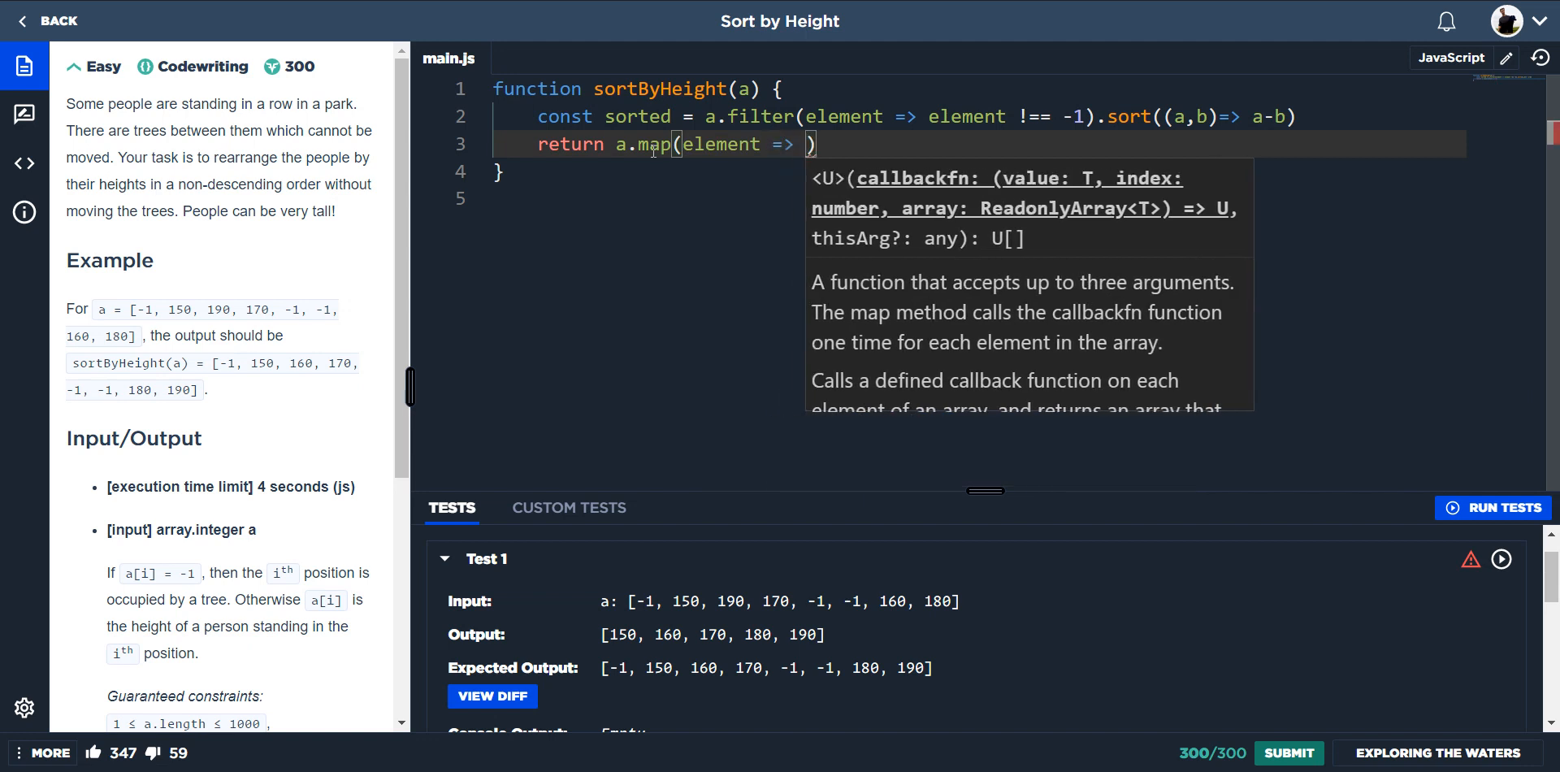
pyautogui.write('if')
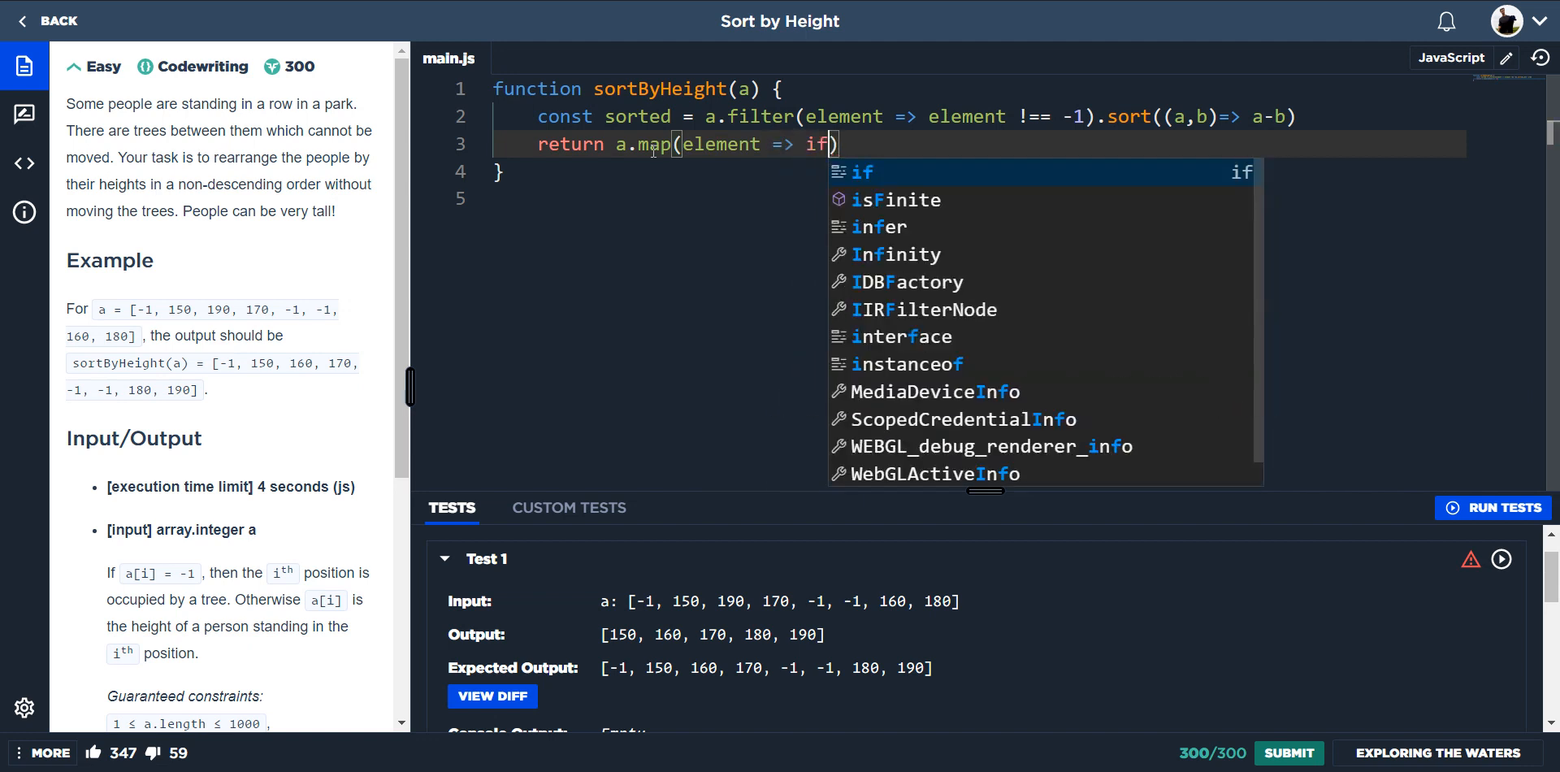
pyautogui.write('(')
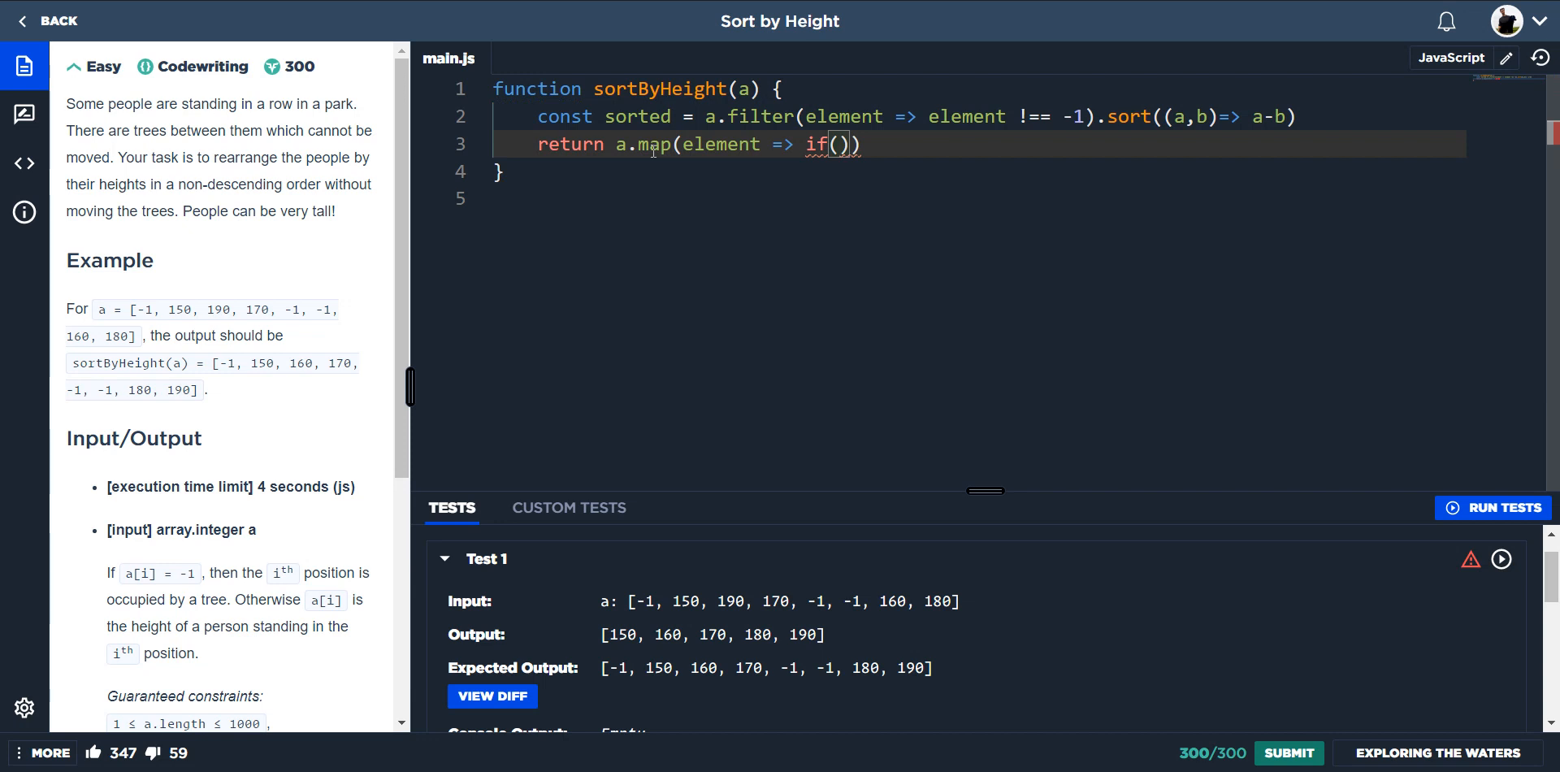
pyautogui.write('element')
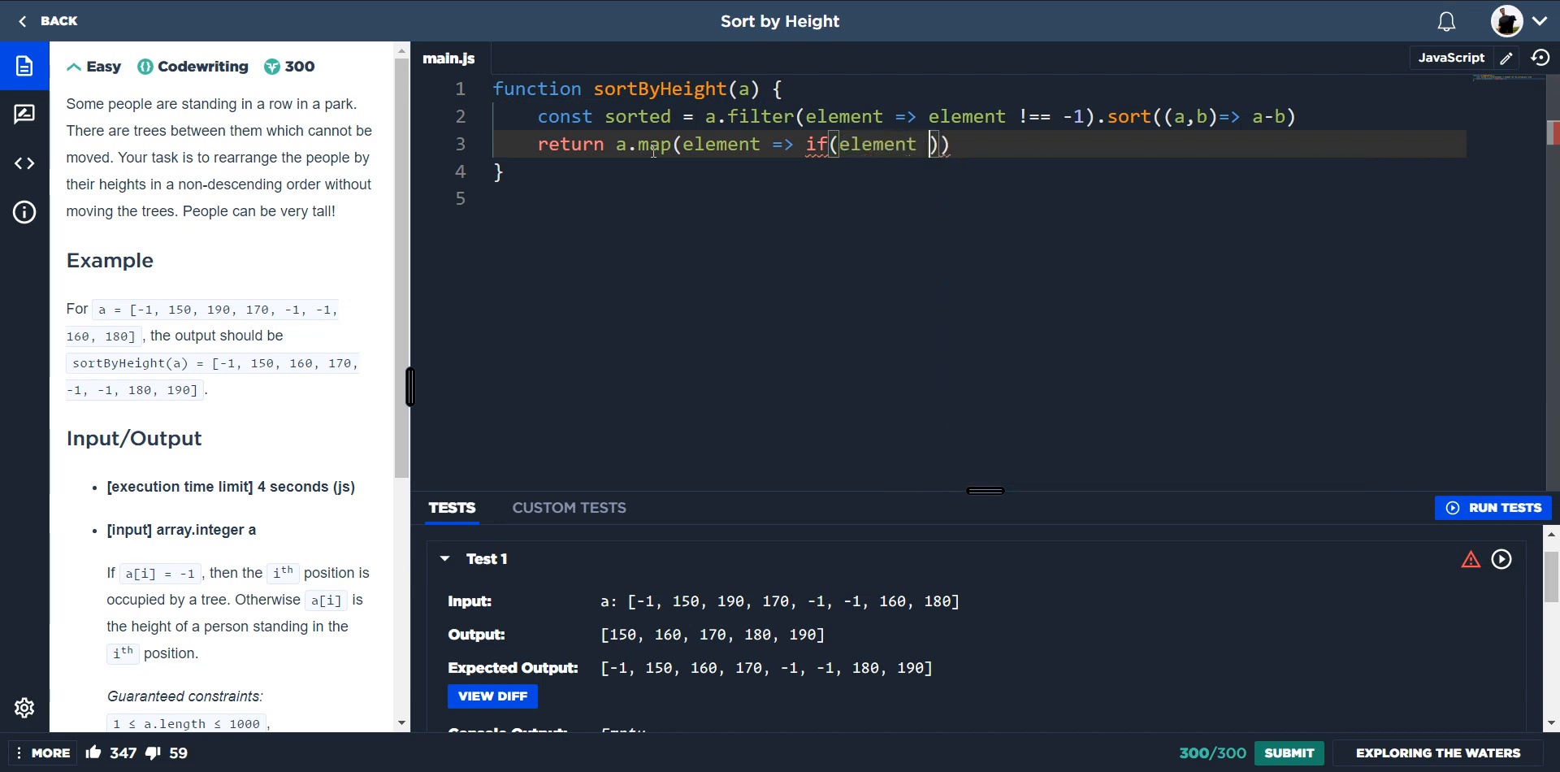
pyautogui.write('=== -1 ?')
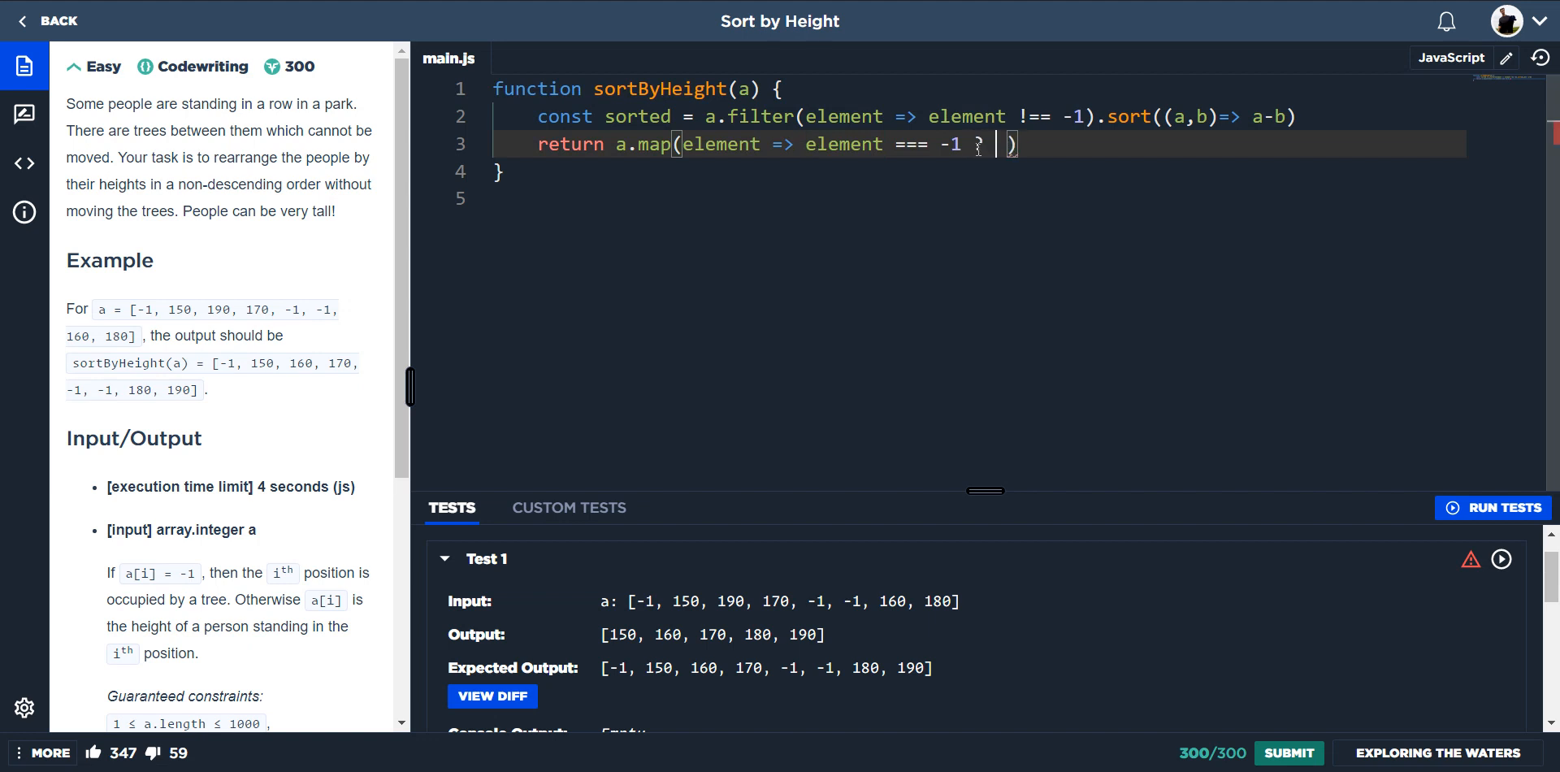
pyautogui.write('-1 :')
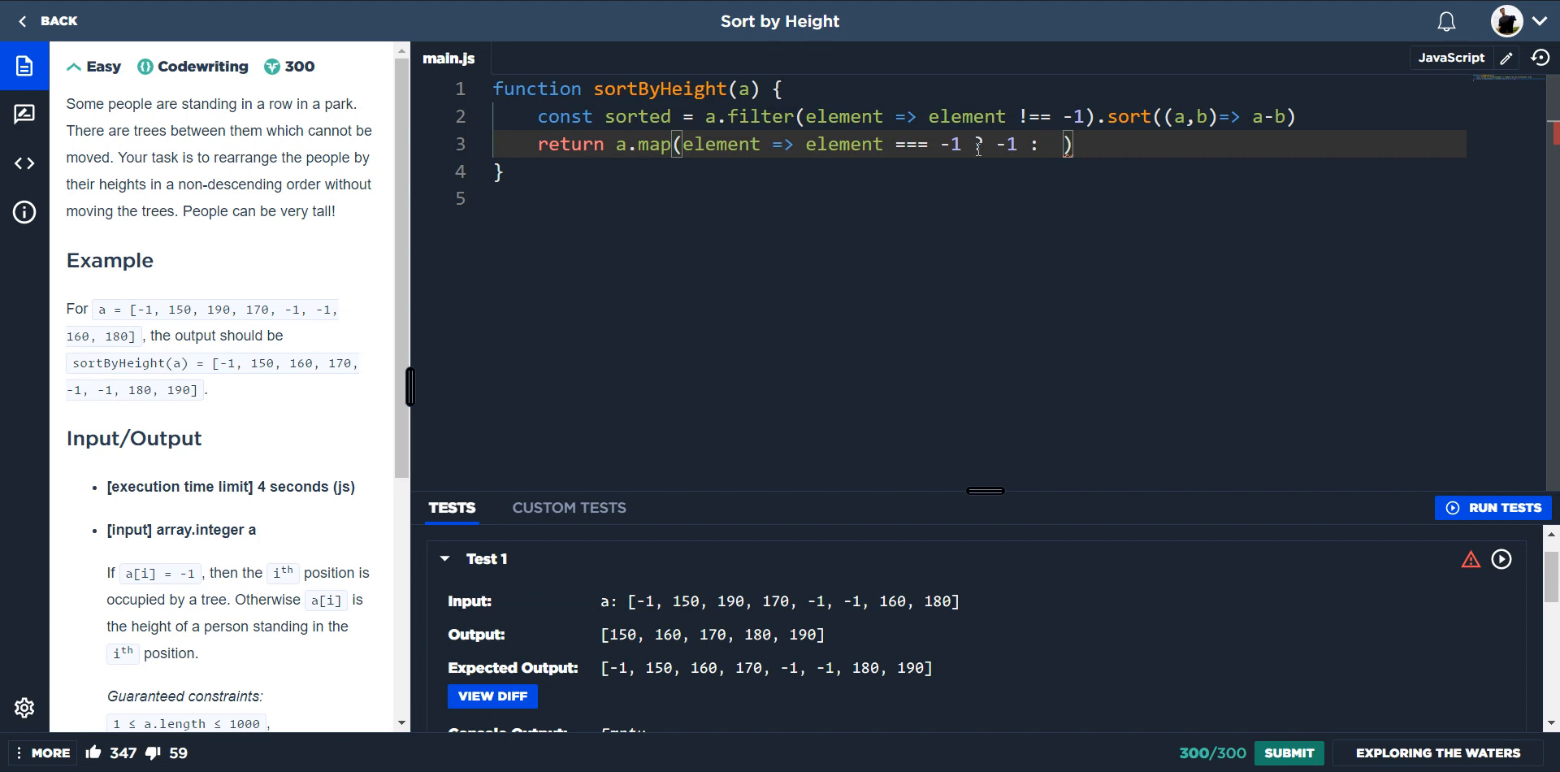
pyautogui.write('sorte')
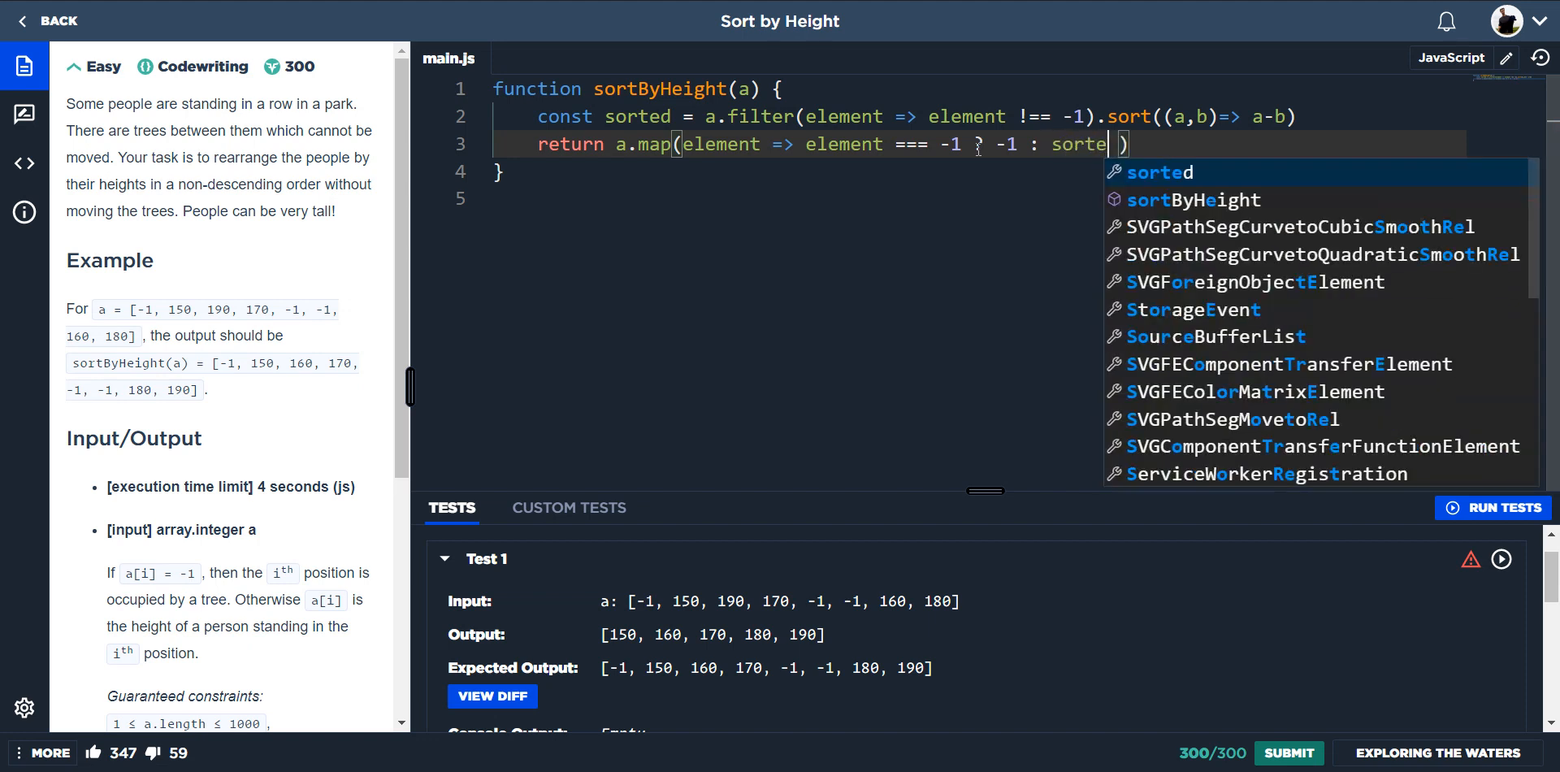
pyautogui.write('.sh')
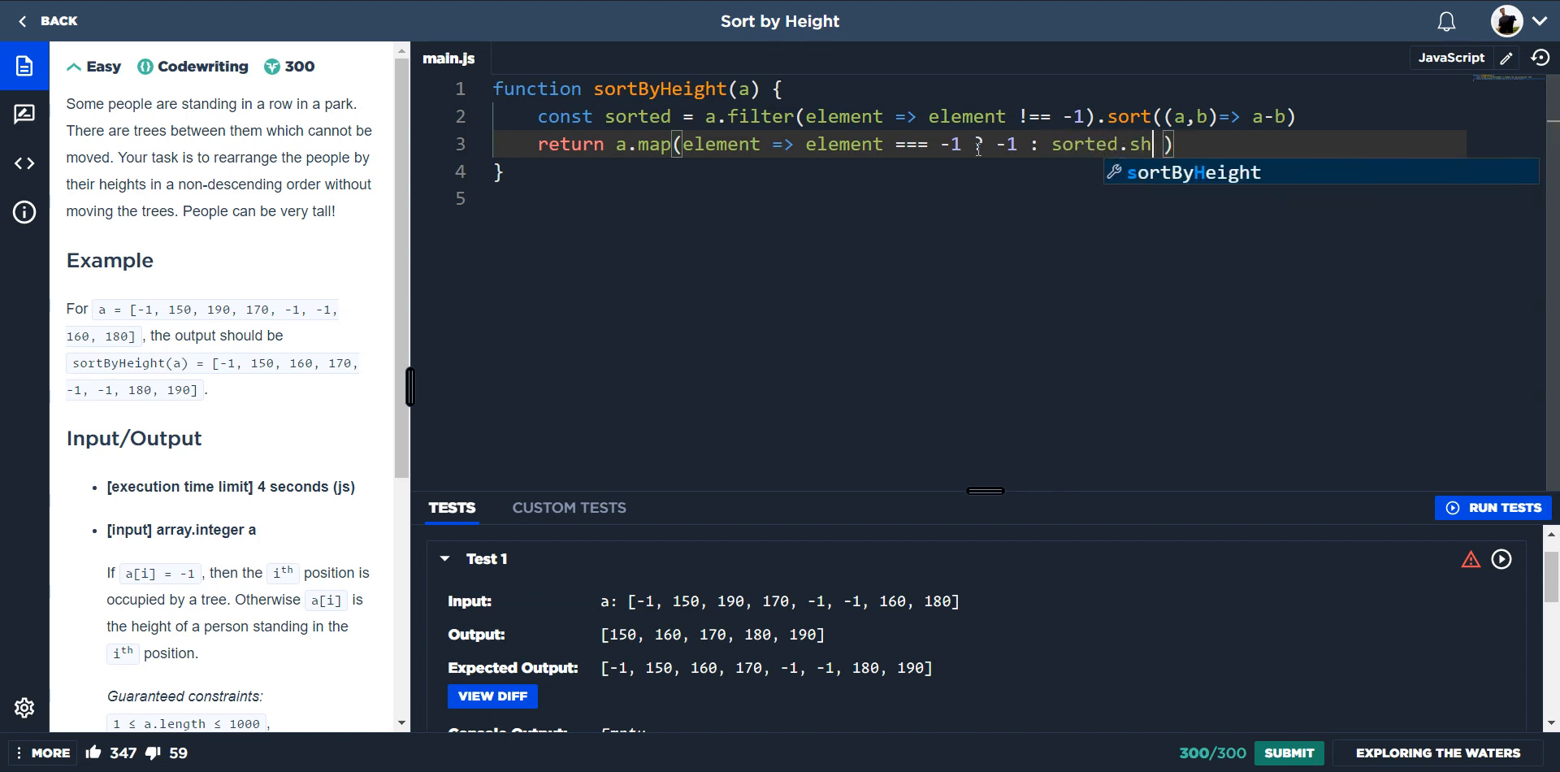
pyautogui.write('ift()')
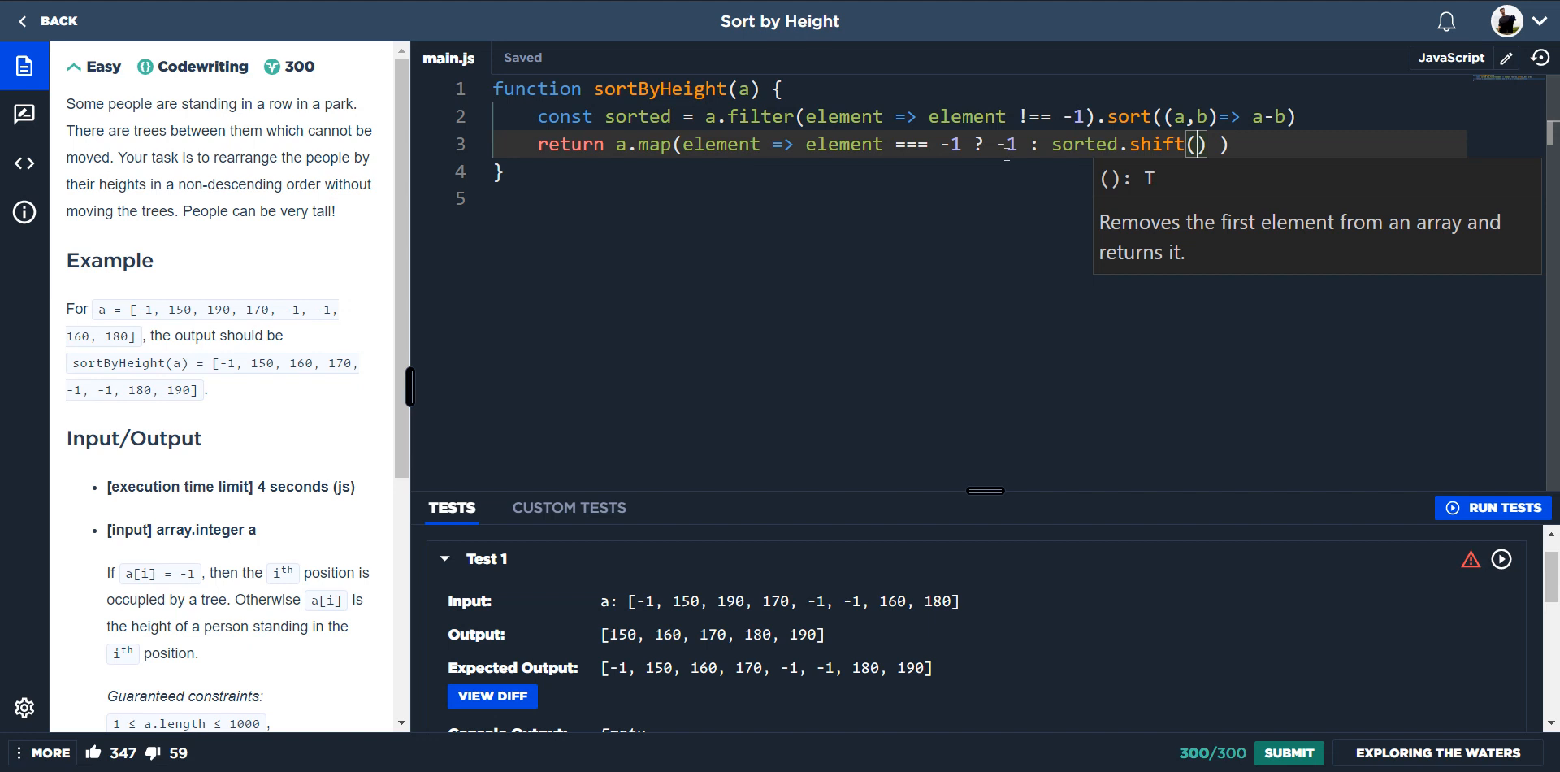
pyautogui.moveTo(201, 315)
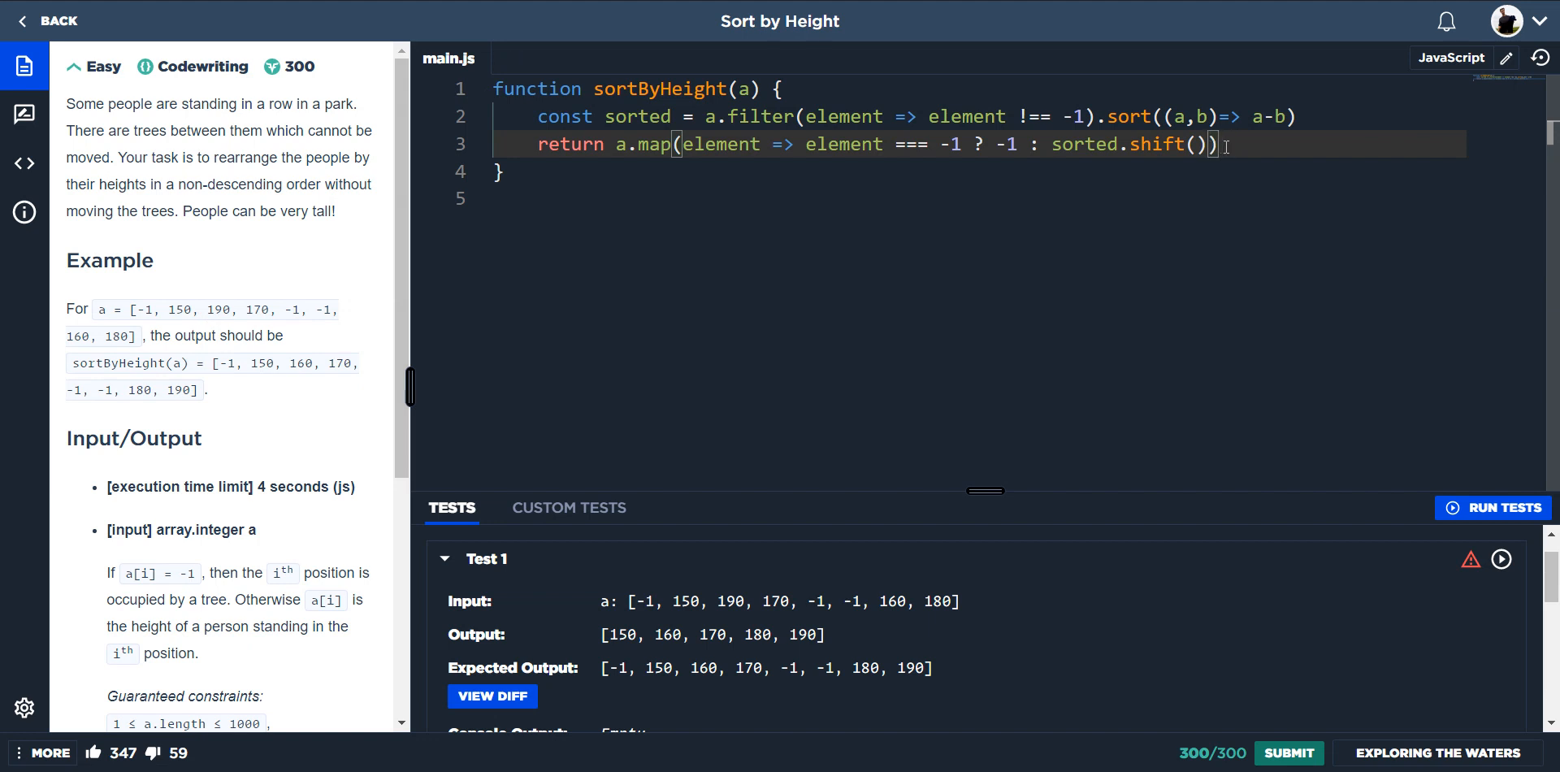
# Run the sample tests and confirm Tests passed: 6/6 with Test 1 matching the expected array.
pyautogui.click(1491, 507)
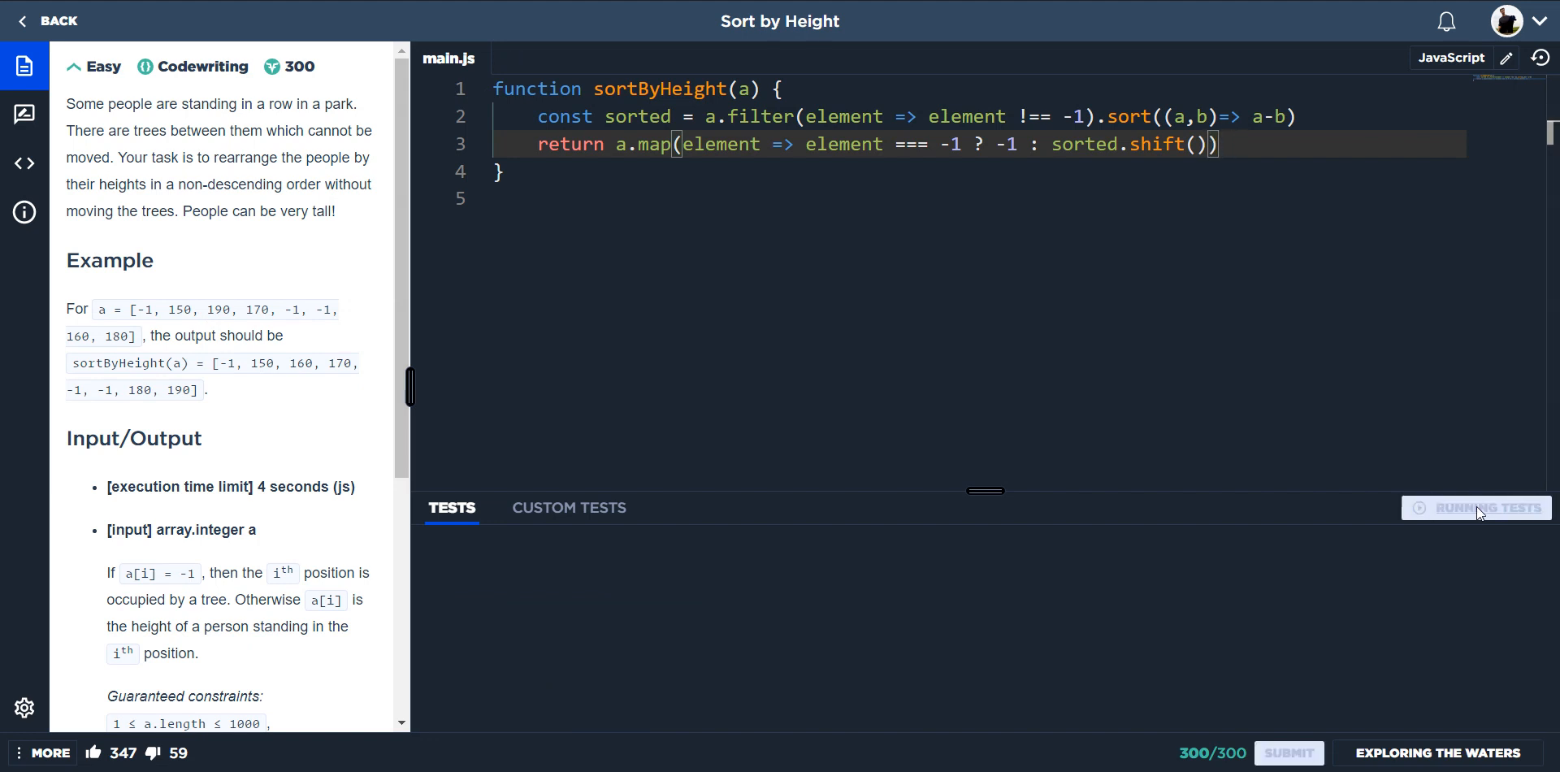
pyautogui.click(1477, 509)
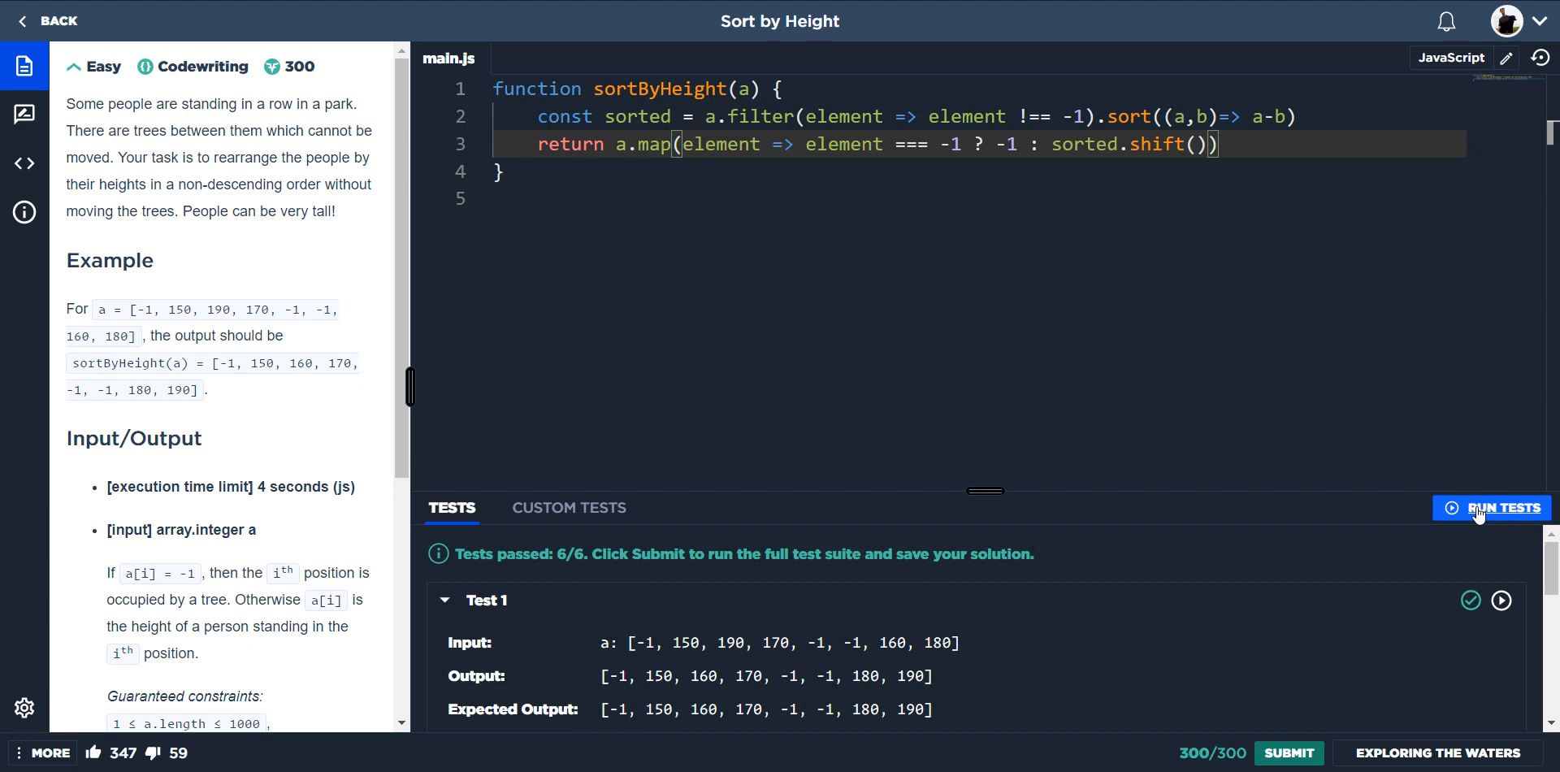
pyautogui.moveTo(1222, 351)
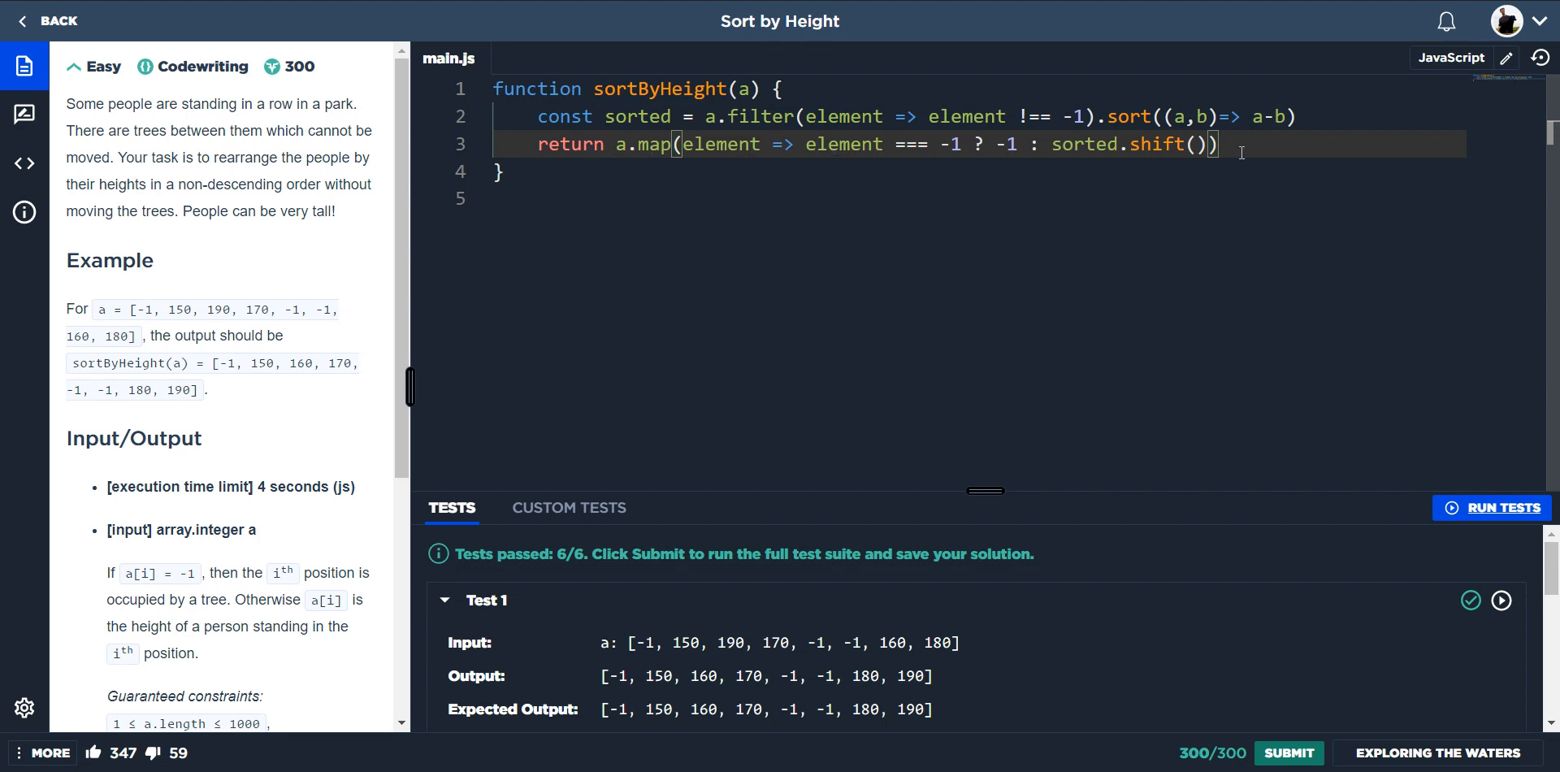
pyautogui.moveTo(1313, 117)
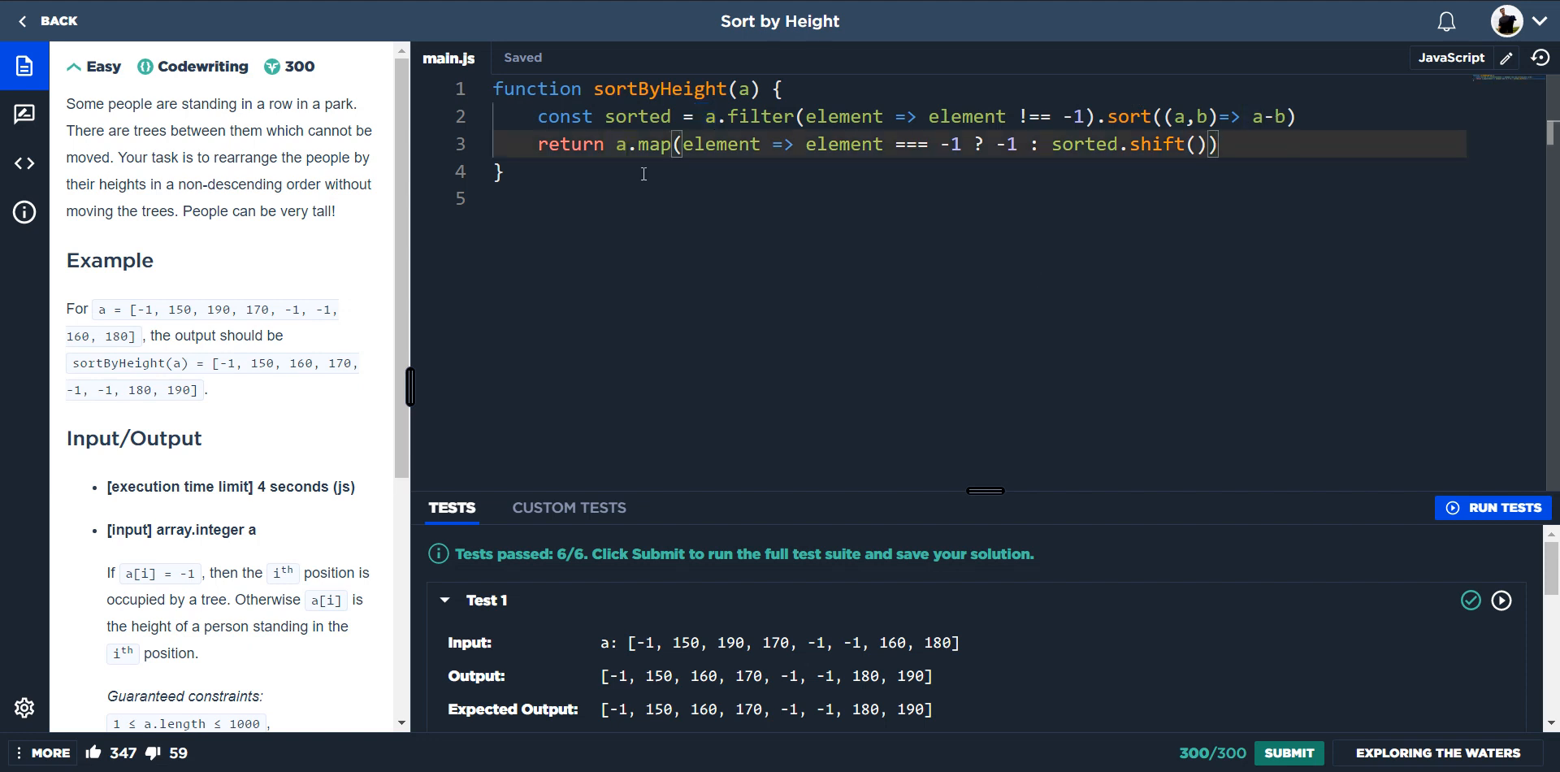
pyautogui.moveTo(673, 168)
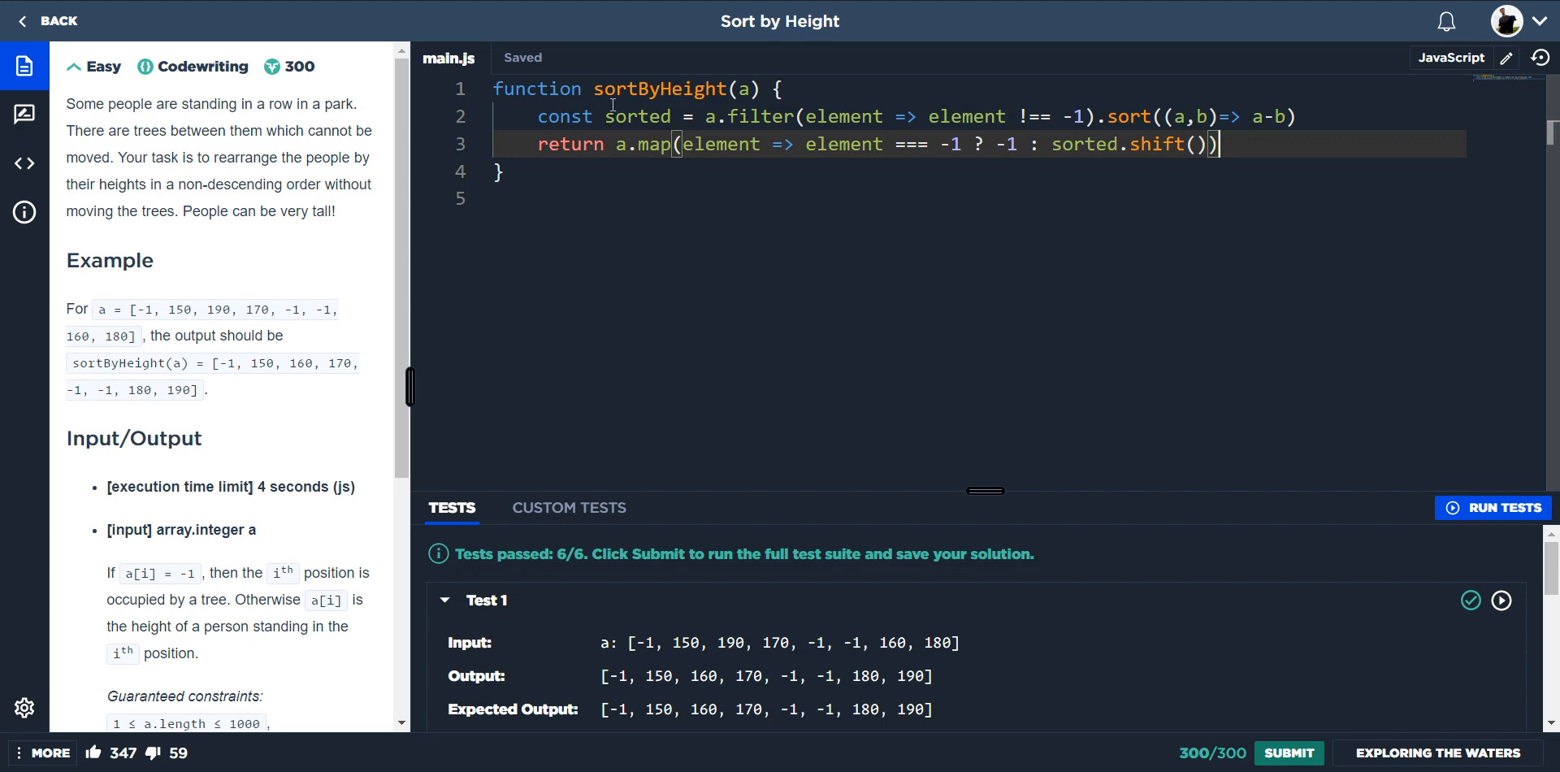
pyautogui.moveTo(707, 88)
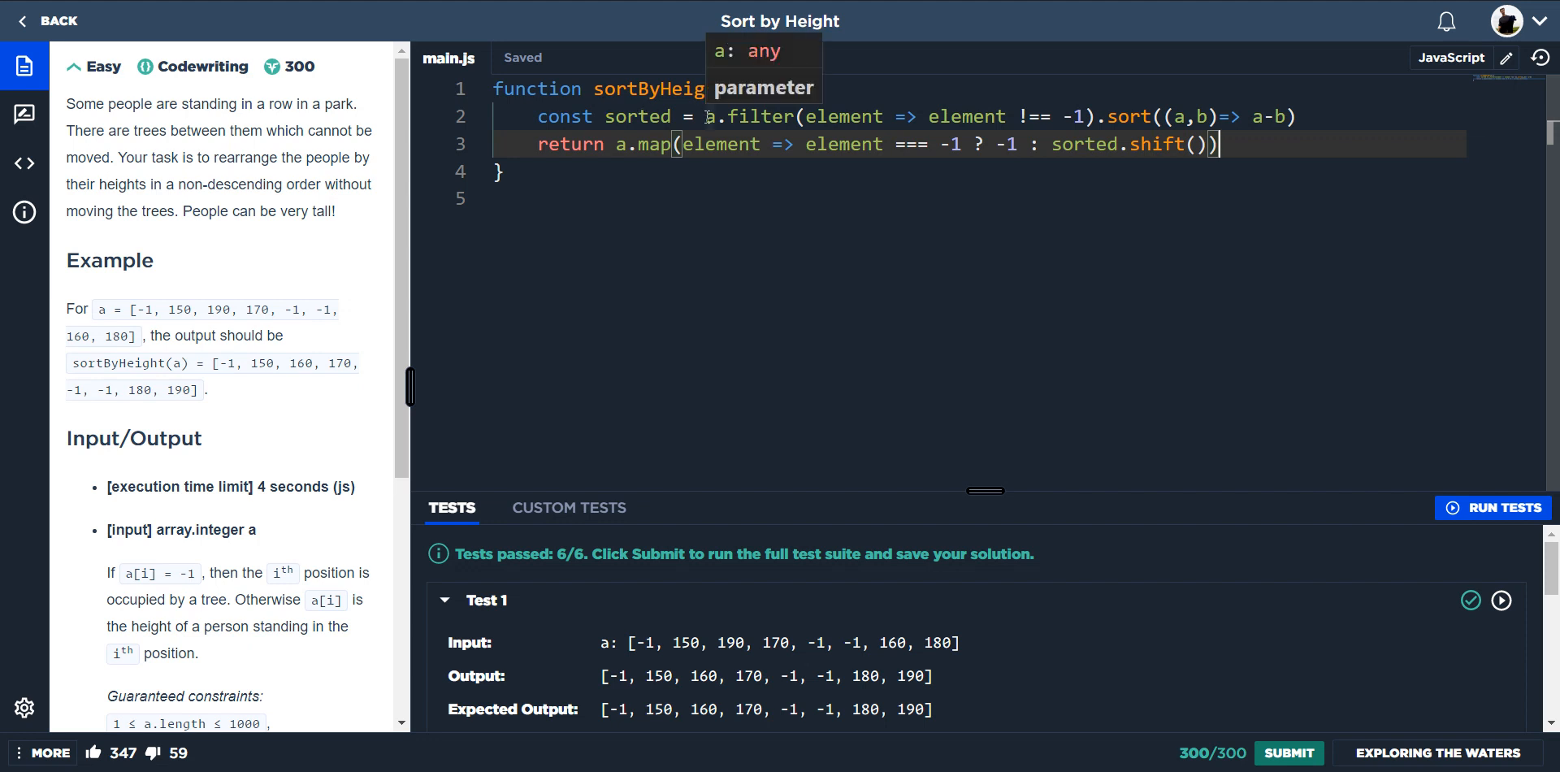
pyautogui.moveTo(654, 242)
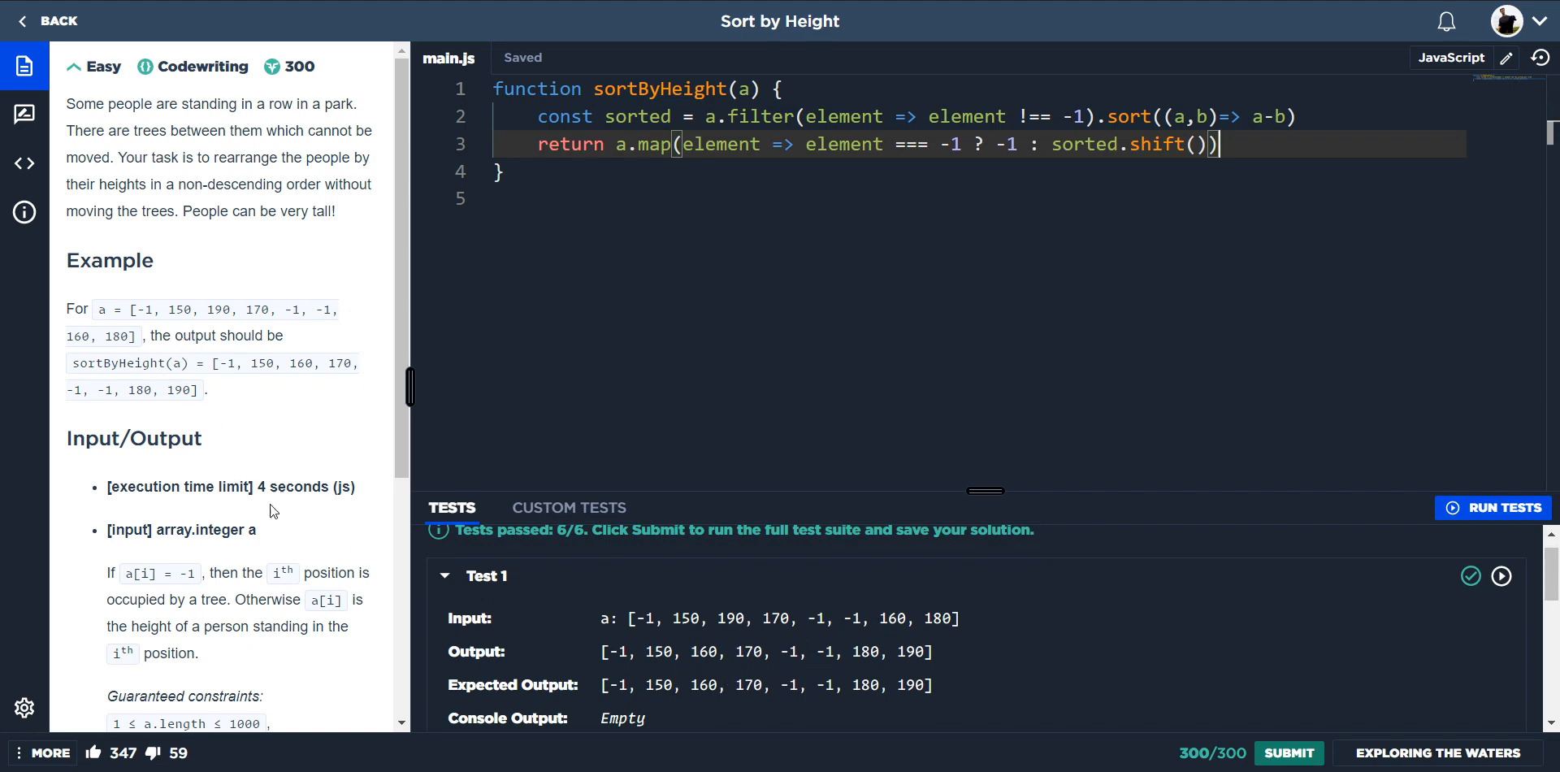
# Review the example output values 150 and 160 to verify the sorted people heights.
pyautogui.scroll(-3)
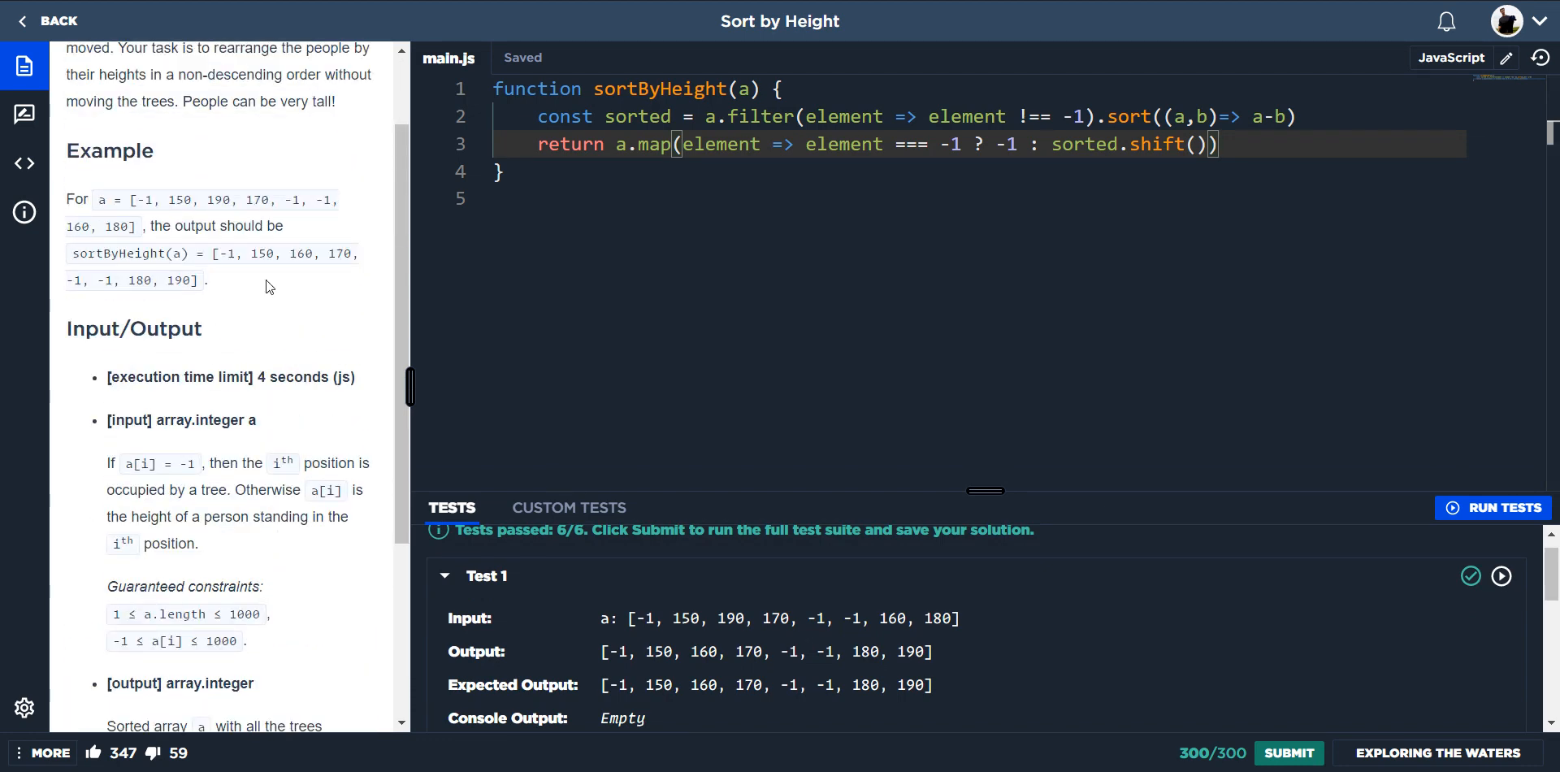
pyautogui.doubleClick(263, 253)
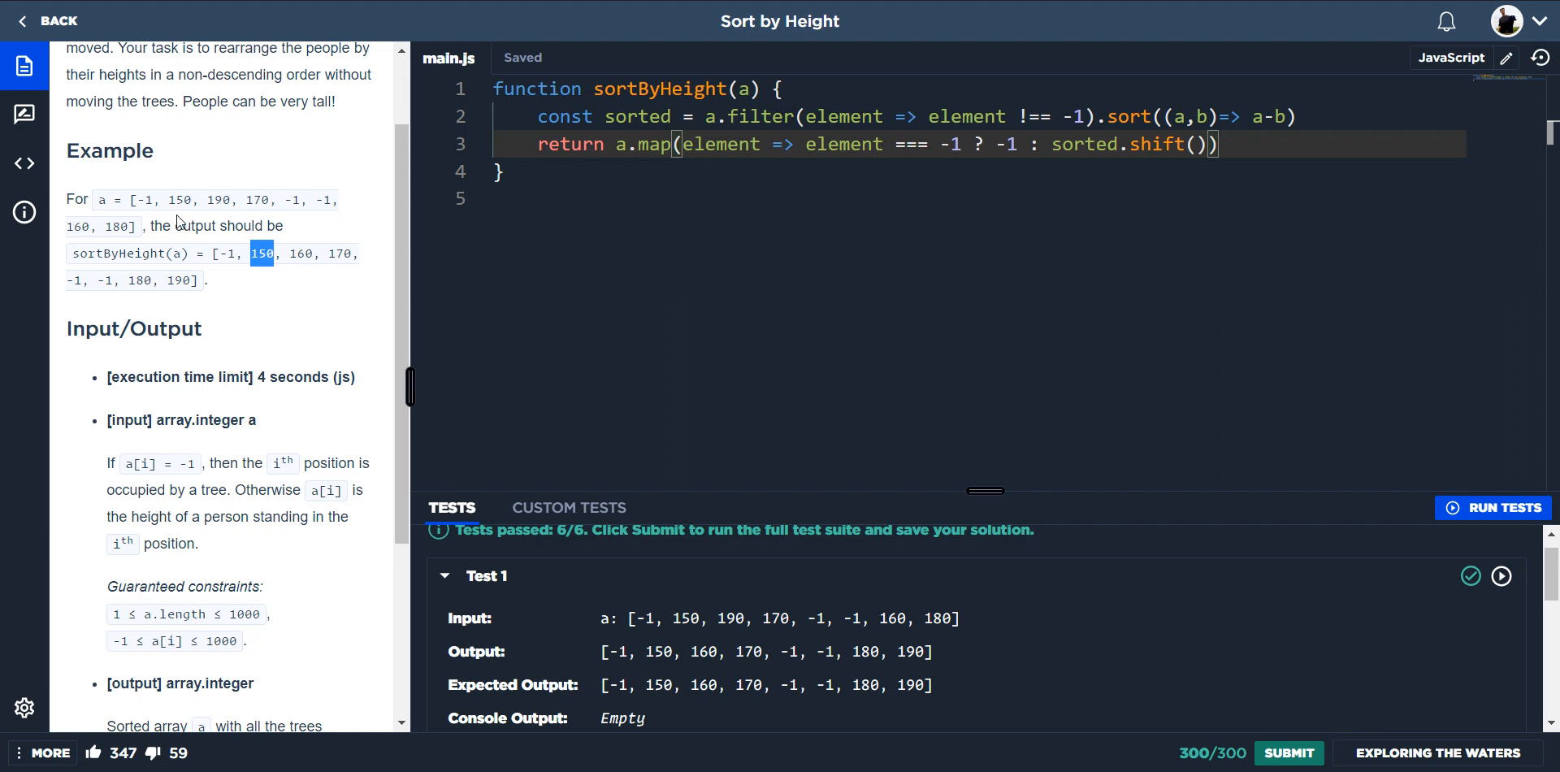
pyautogui.moveTo(306, 269)
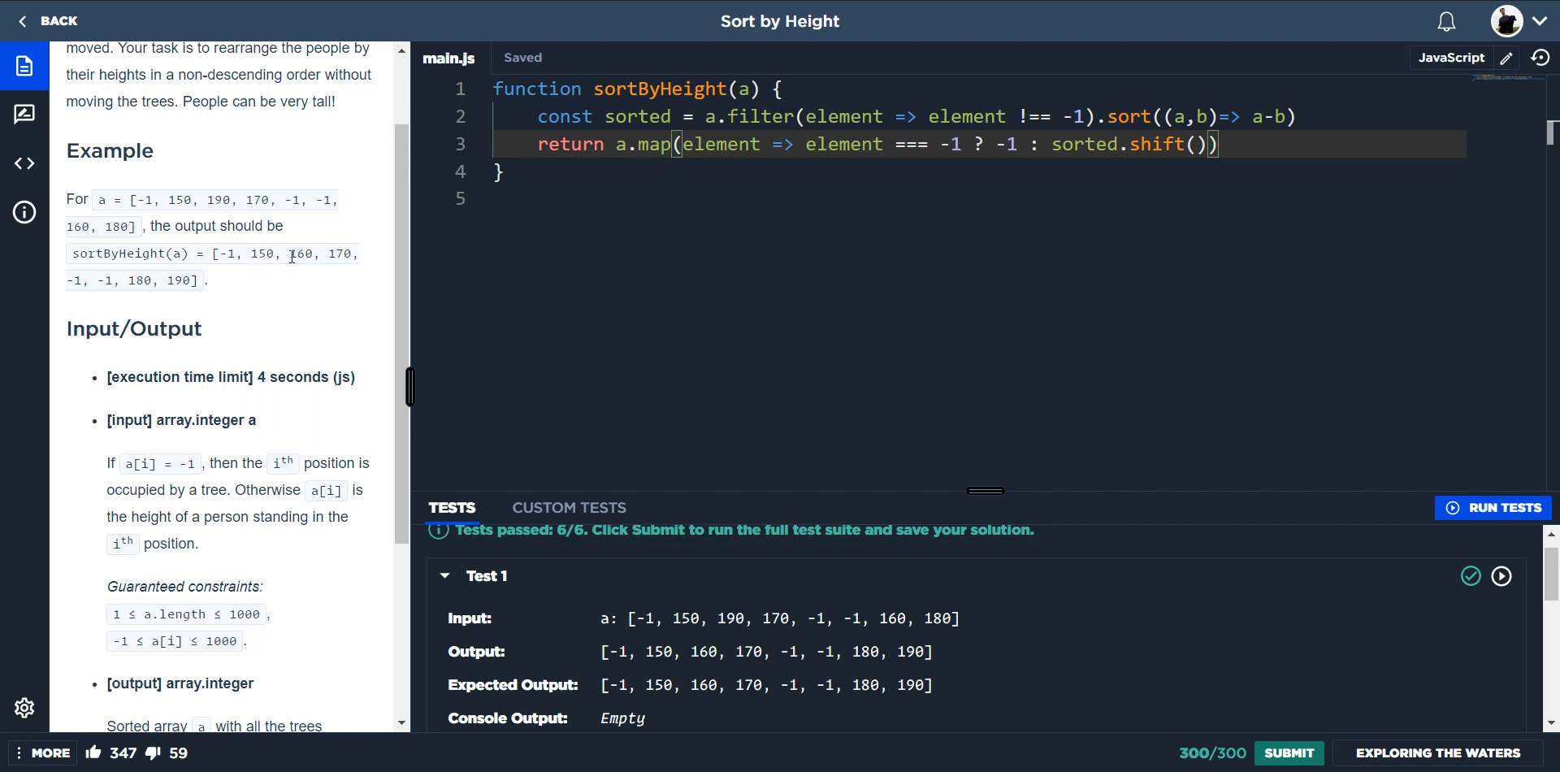
pyautogui.doubleClick(304, 252)
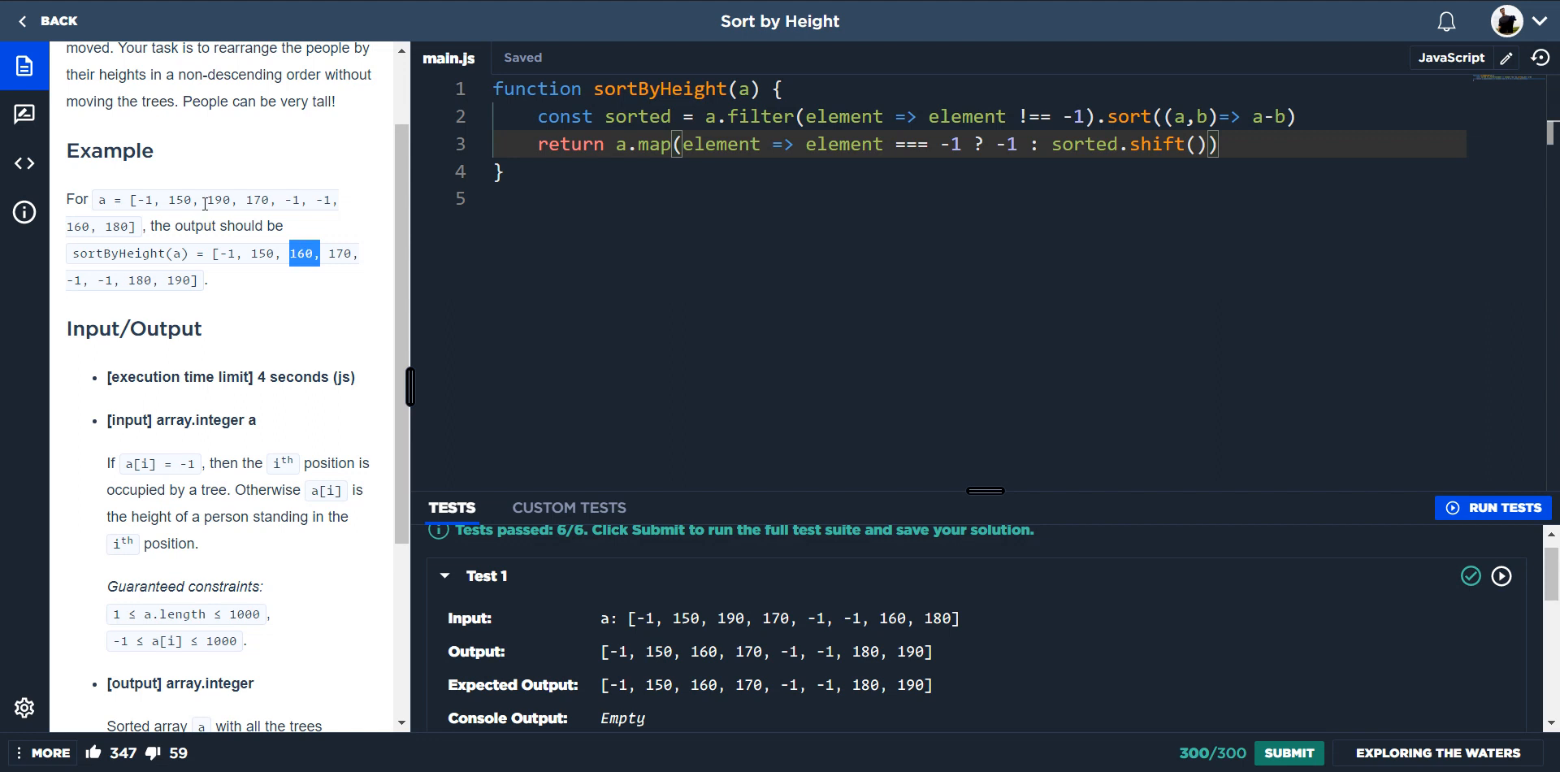
pyautogui.doubleClick(218, 200)
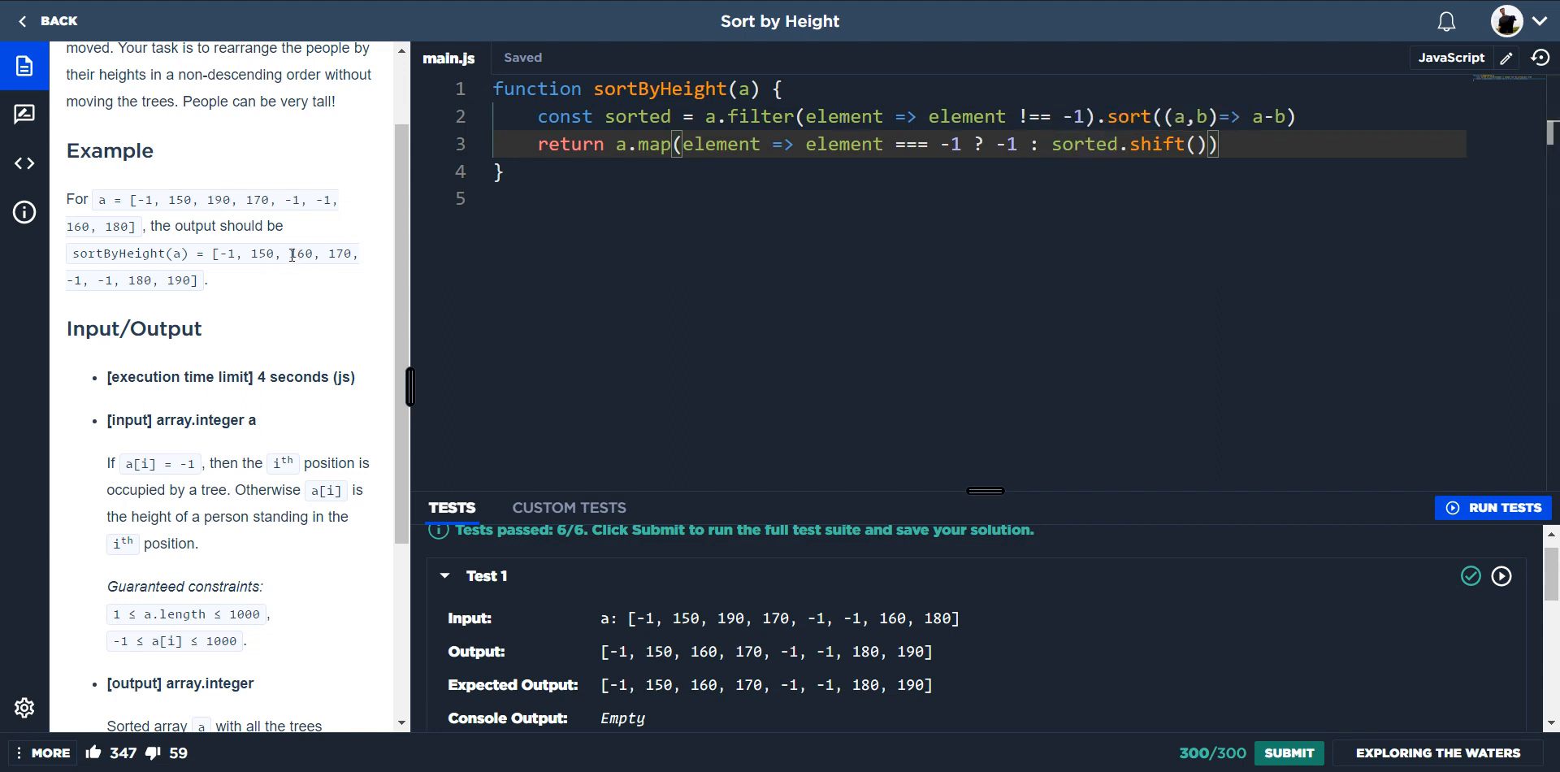
pyautogui.doubleClick(299, 252)
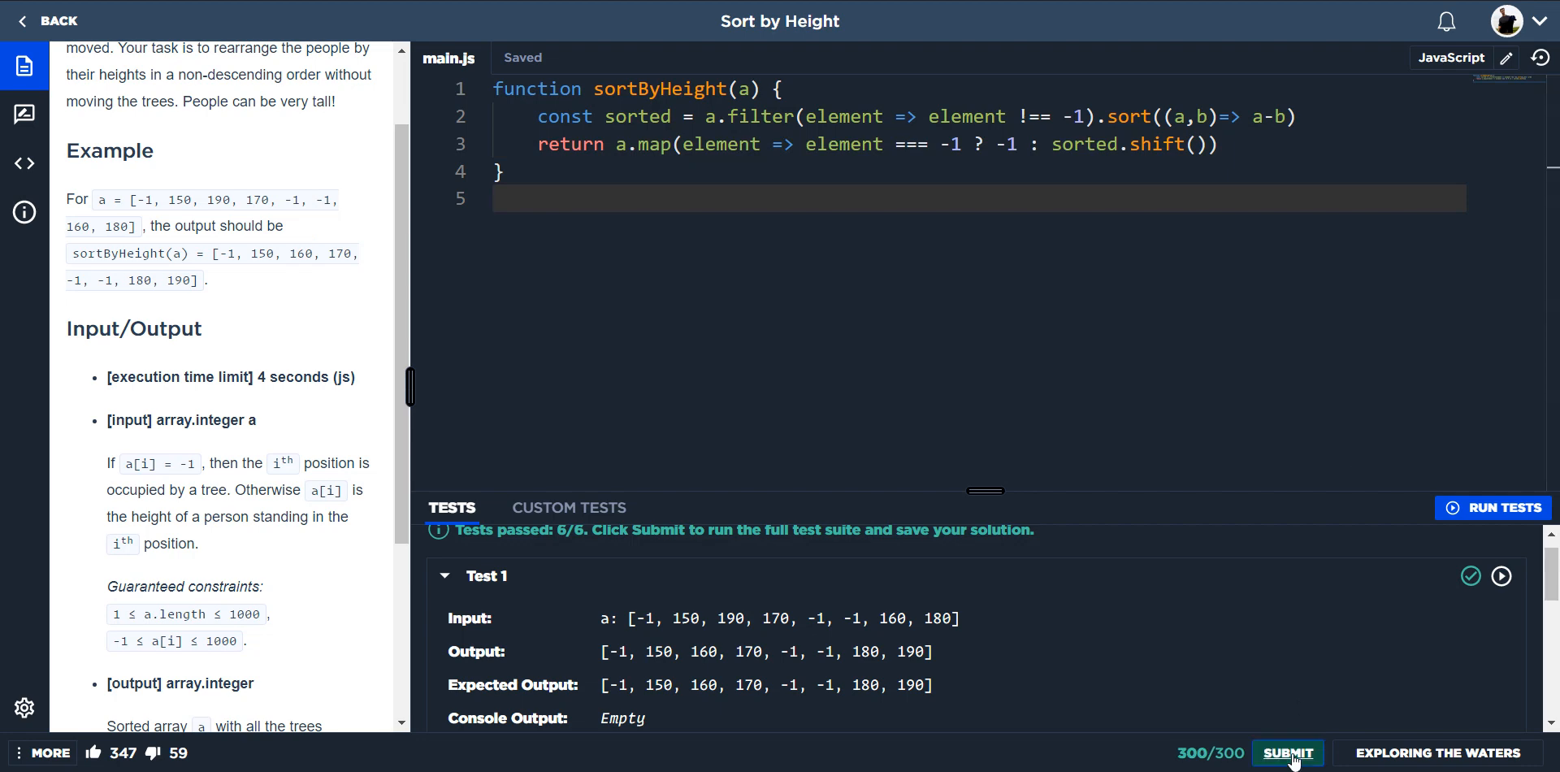
# Submit the sortByHeight solution to the full test suite, bringing up the feedback request.
pyautogui.click(1287, 753)
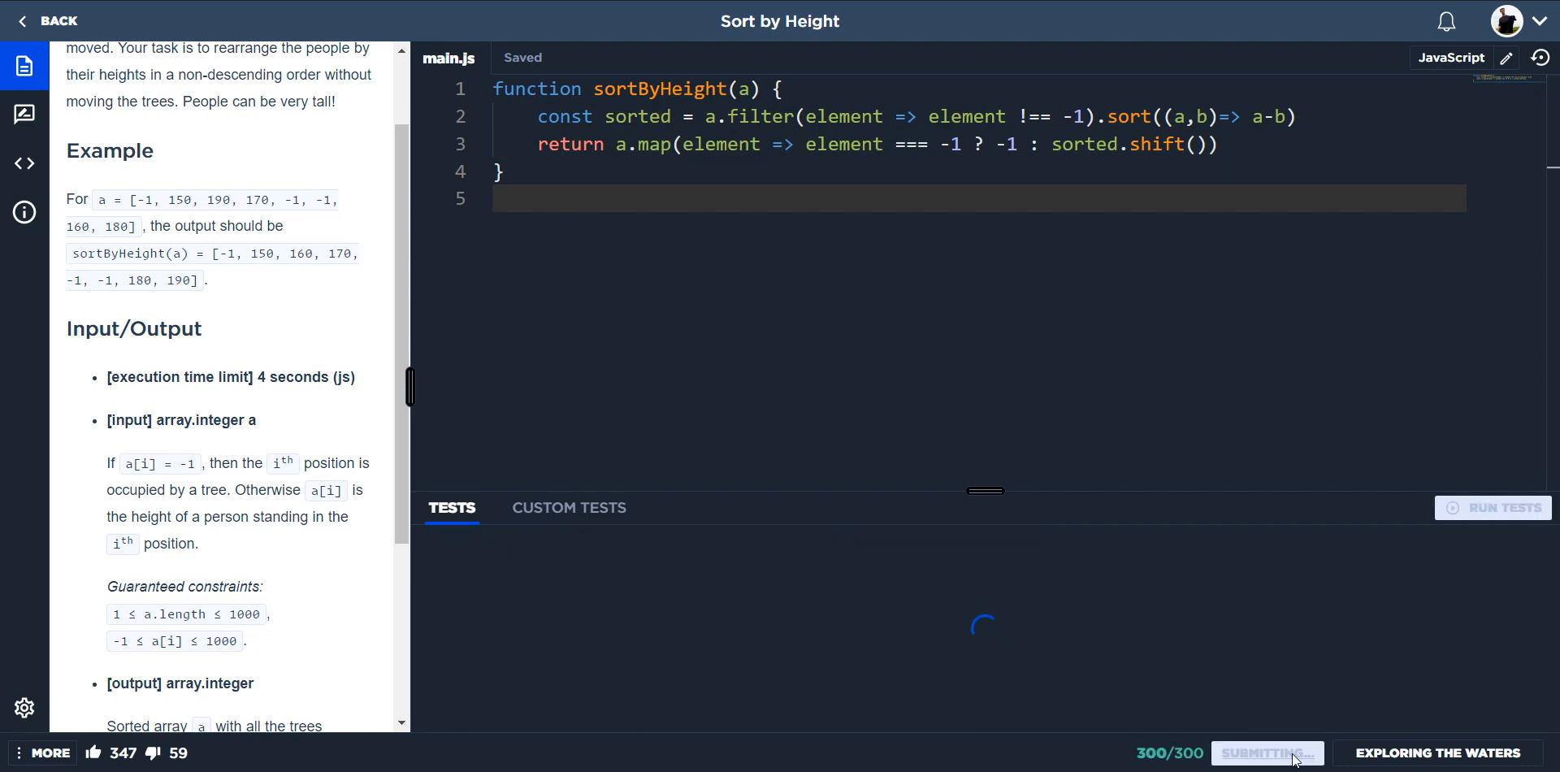
pyautogui.click(1266, 752)
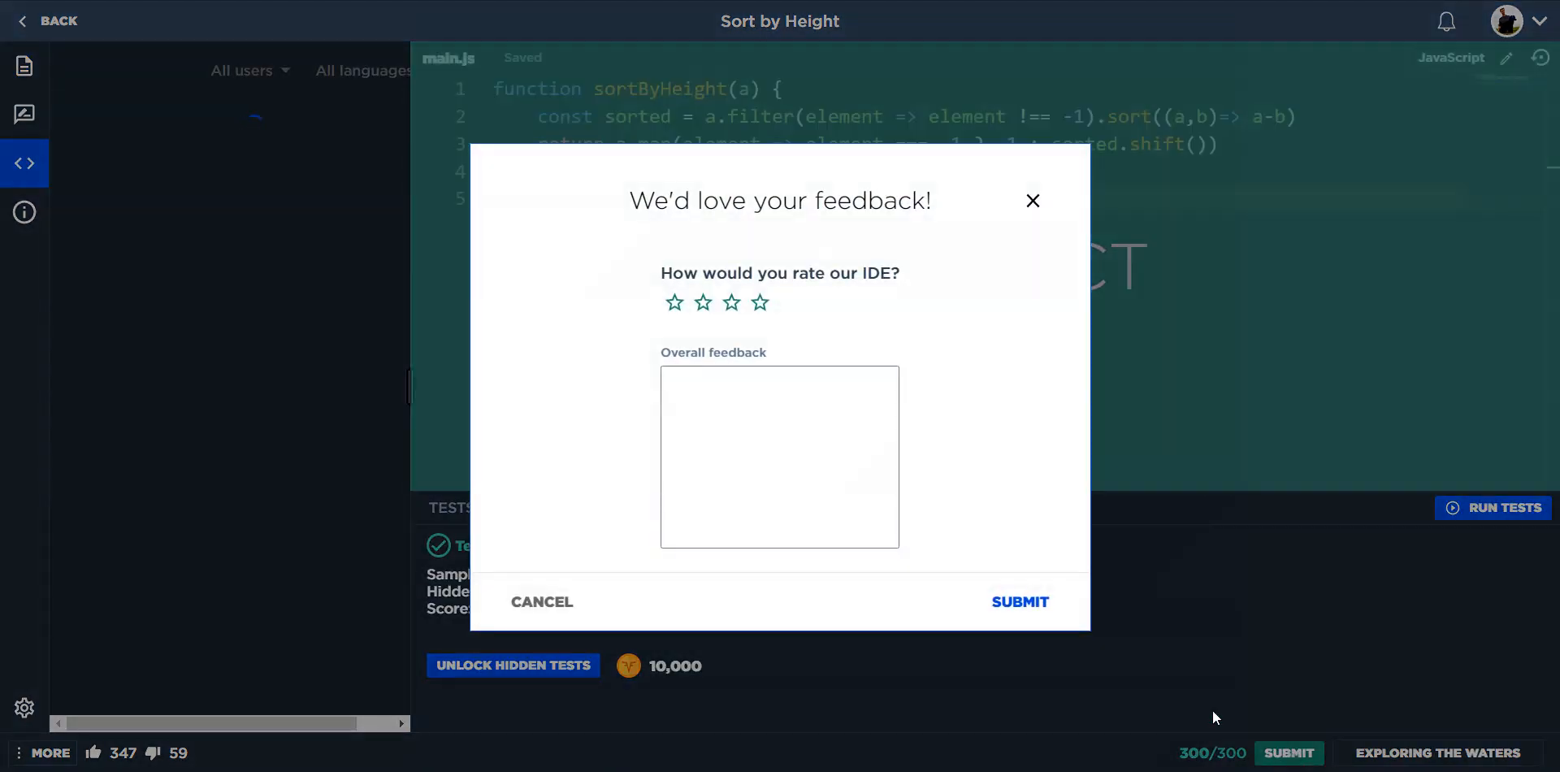